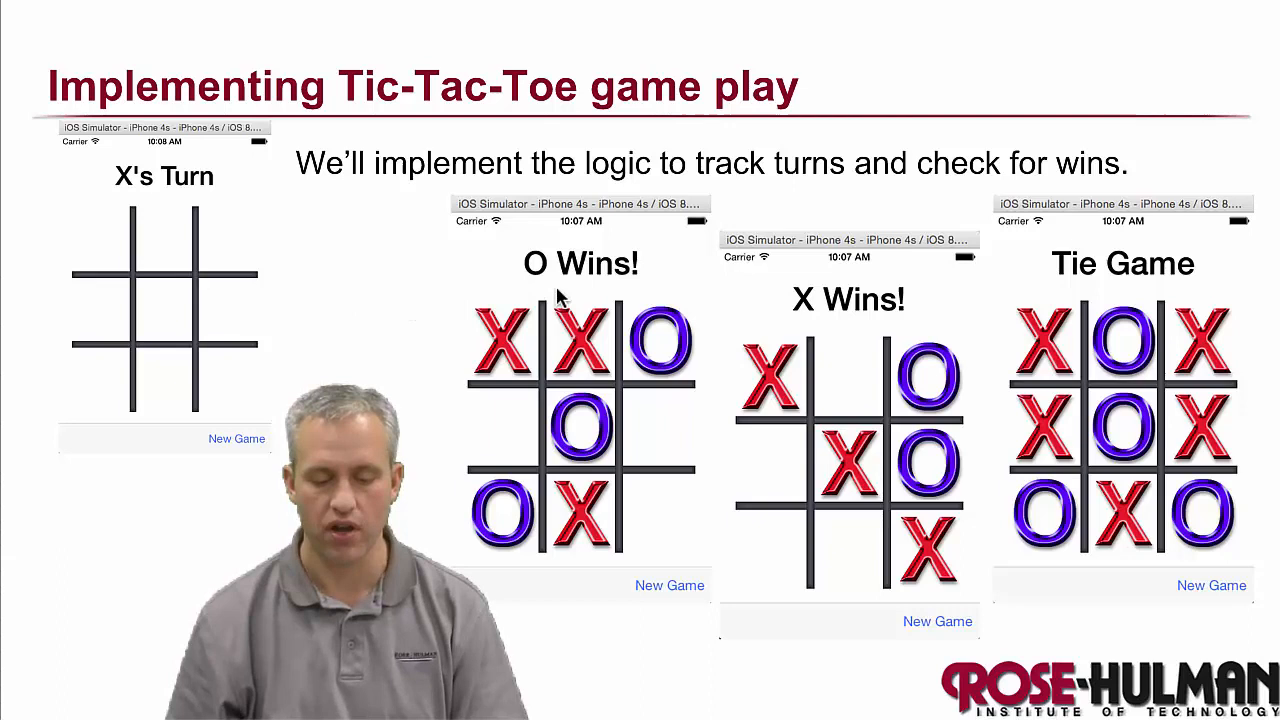
{"action": "mouse_move", "coordinate": [1005, 300]}
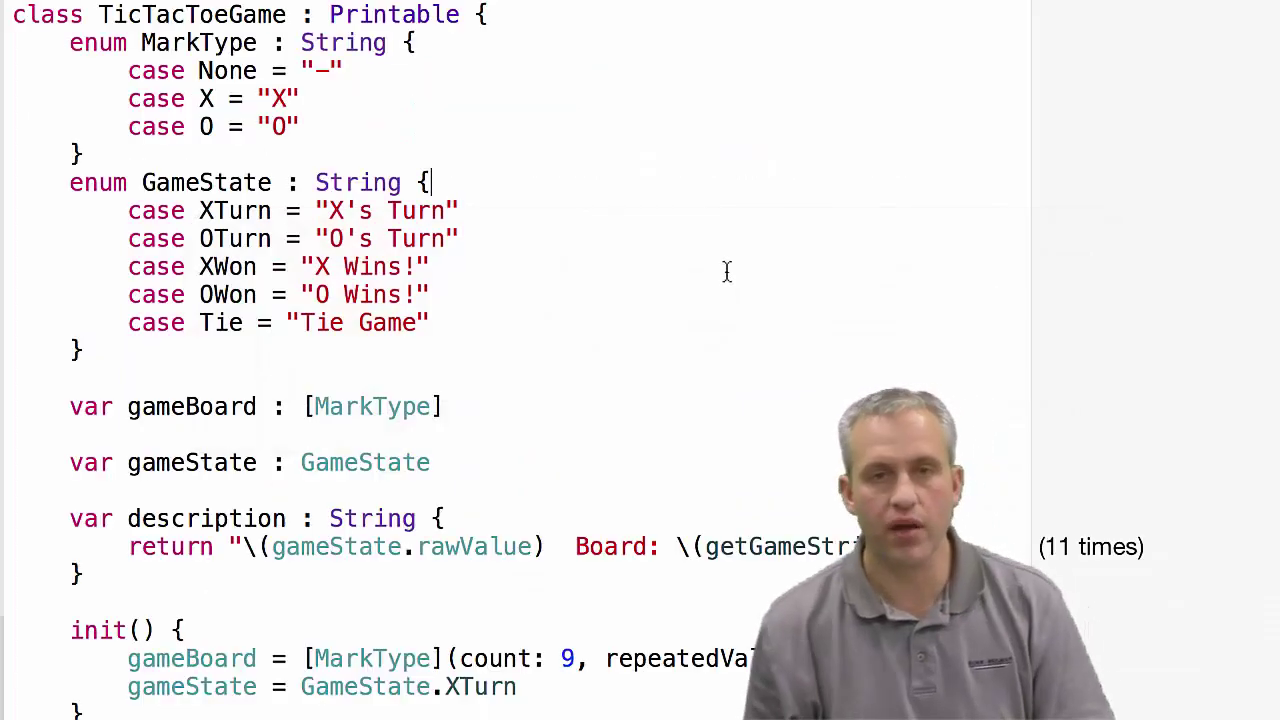
Start pressedSquare with a guard that returns if gameBoard[index] != .None.
{"action": "scroll", "scroll_direction": "down", "scroll_amount": 3}
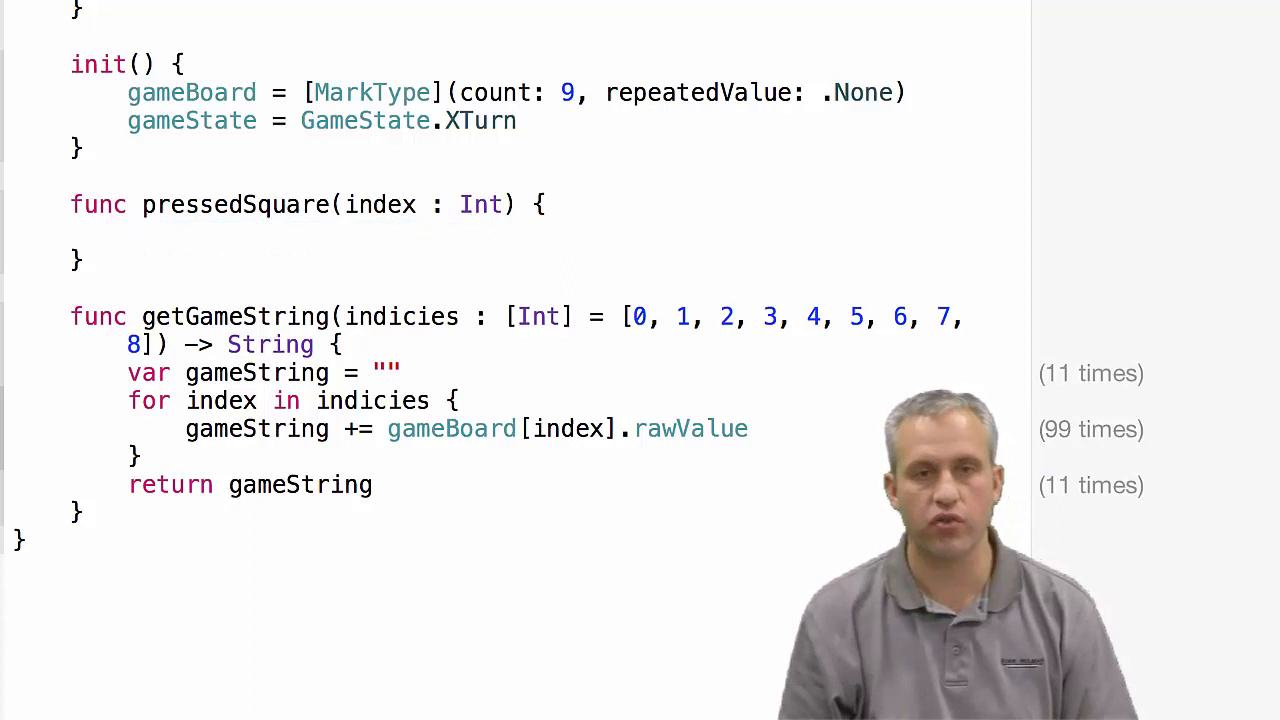
{"action": "left_click", "coordinate": [128, 233]}
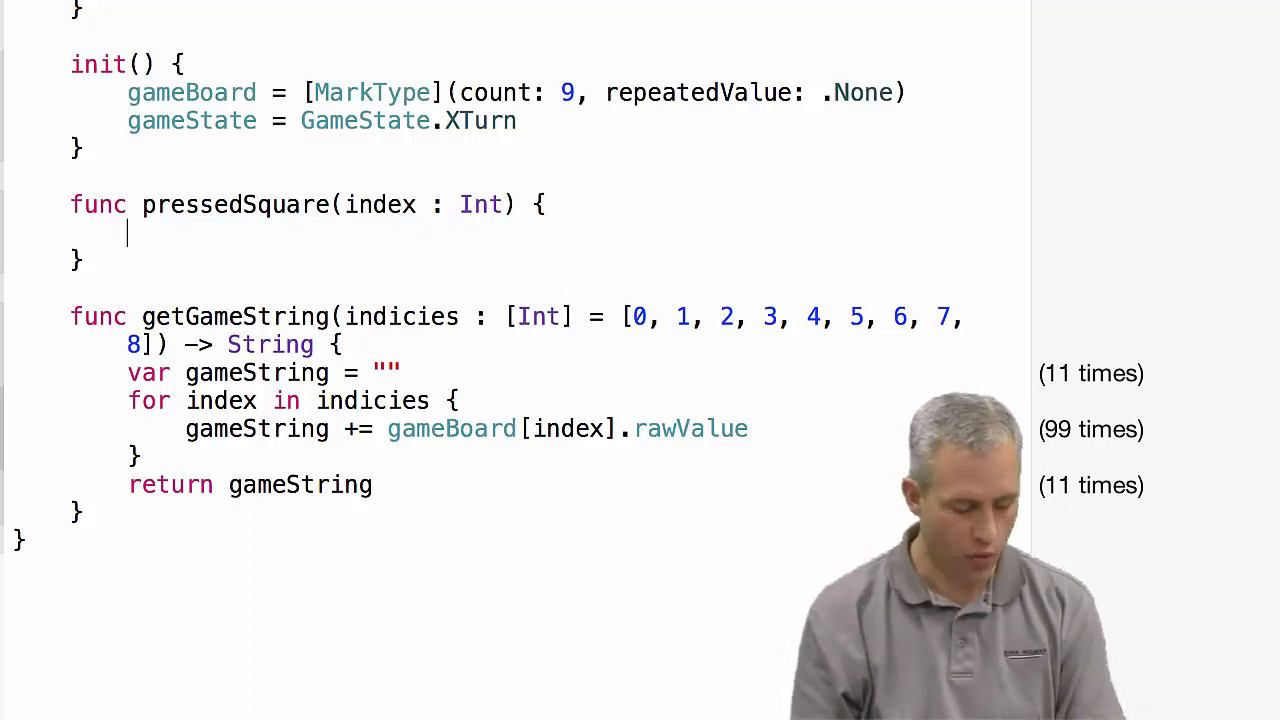
{"action": "type", "text": "if"}
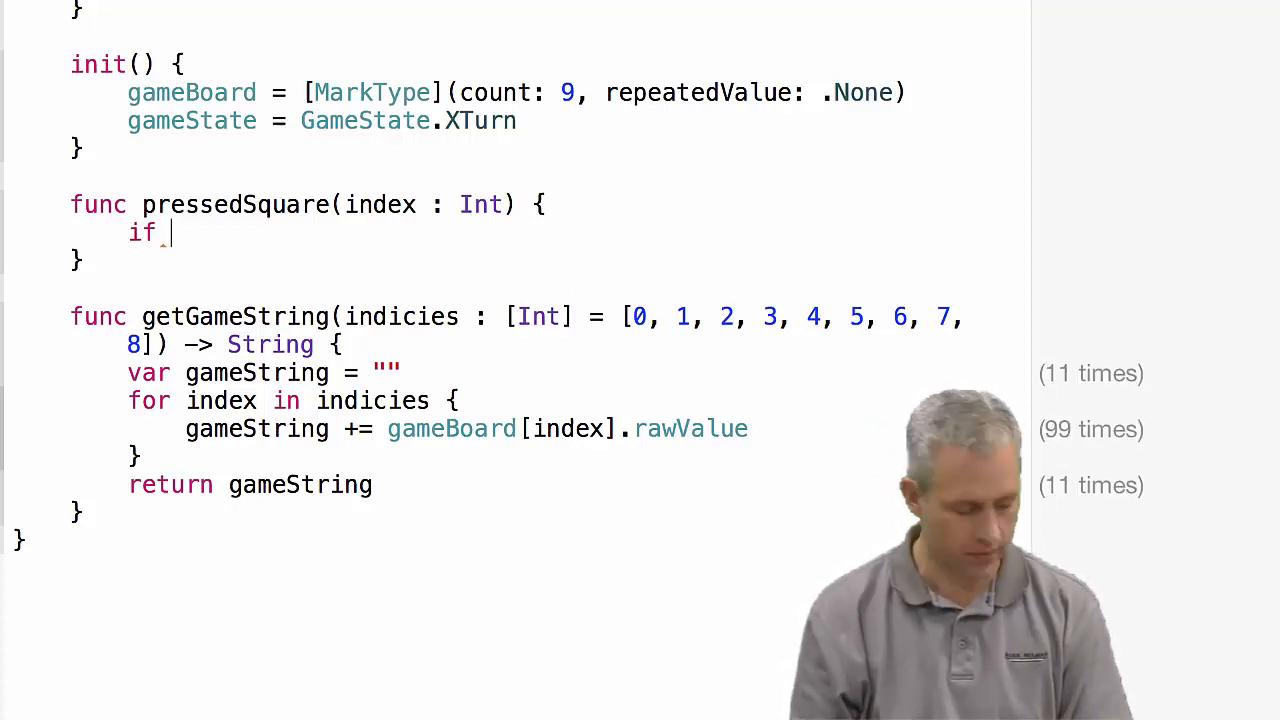
{"action": "type", "text": "gameBoard["}
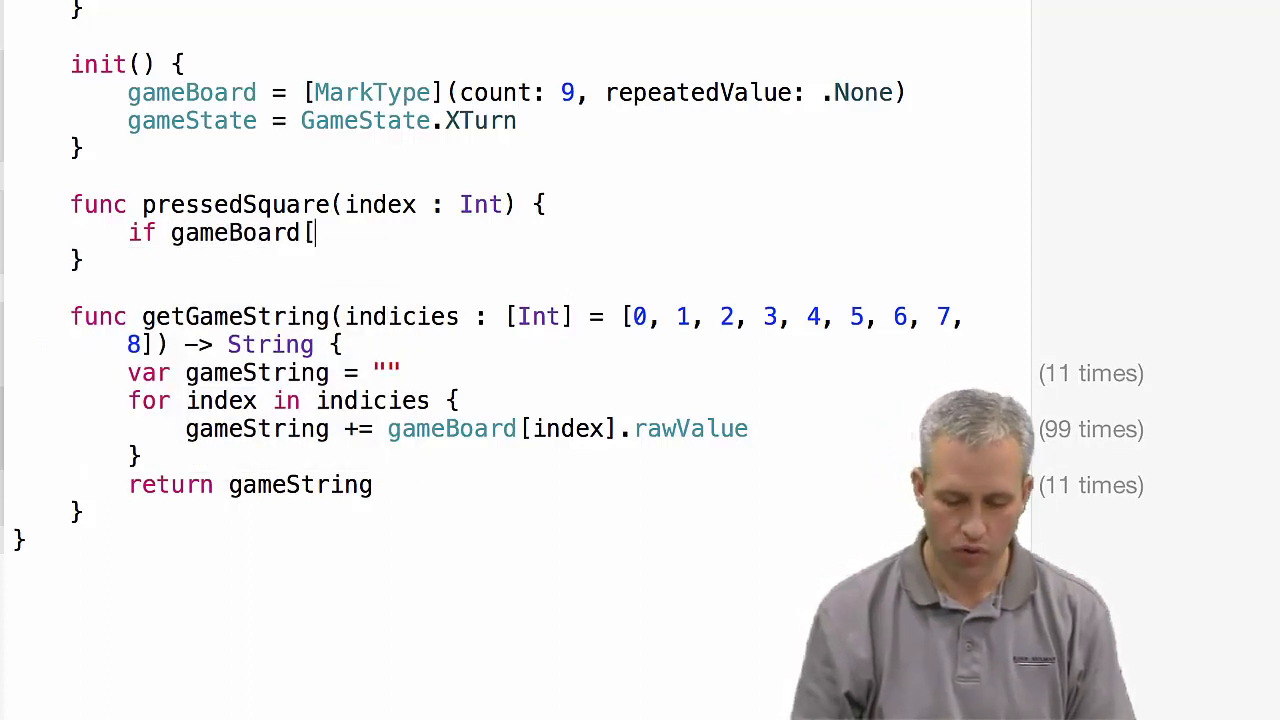
{"action": "type", "text": "index] !="}
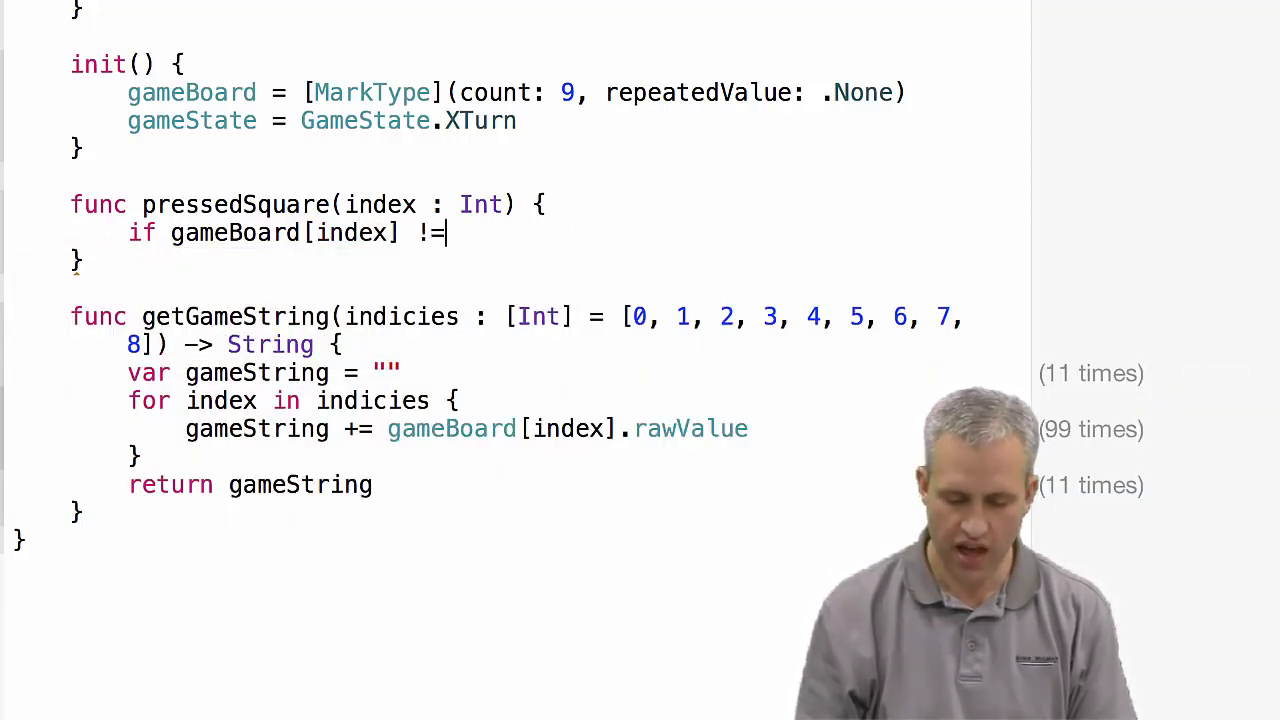
{"action": "type", "text": ".None {"}
{"action": "type", "text": "return"}
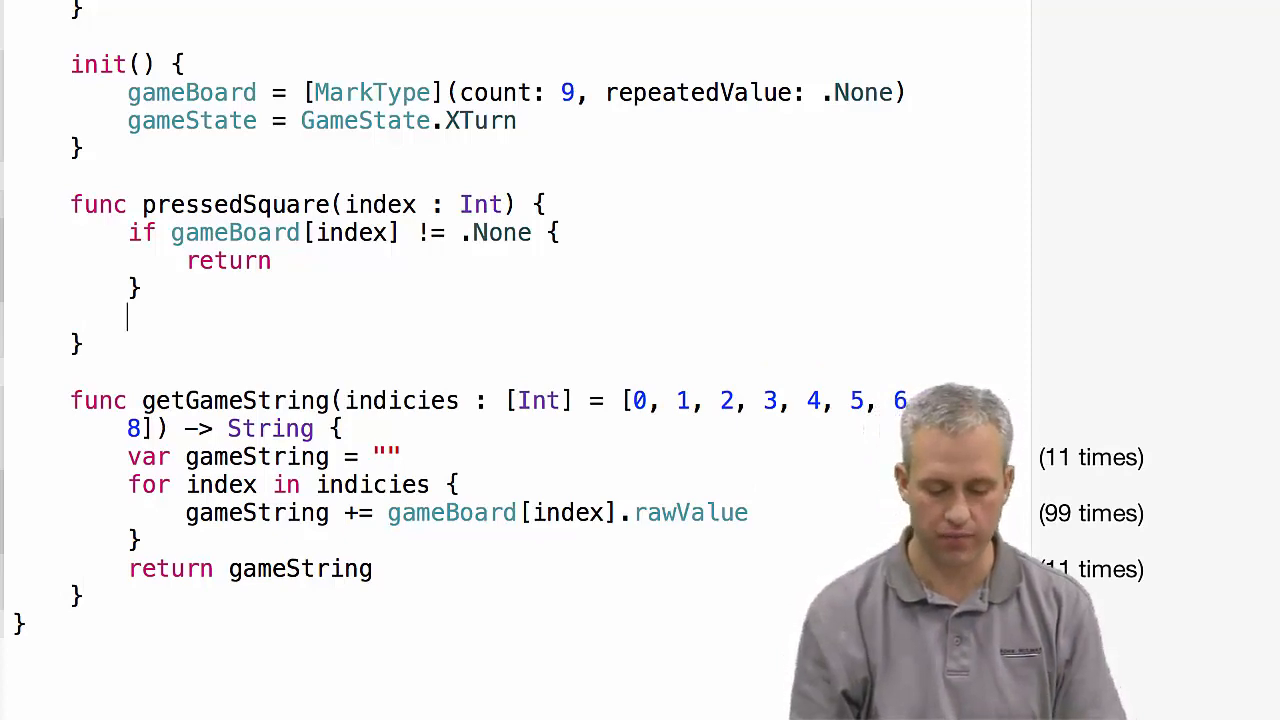
Add an if gameState == .XTurn block and an else-if .OTurn block to pressedSquare.
{"action": "type", "text": "if GameState"}
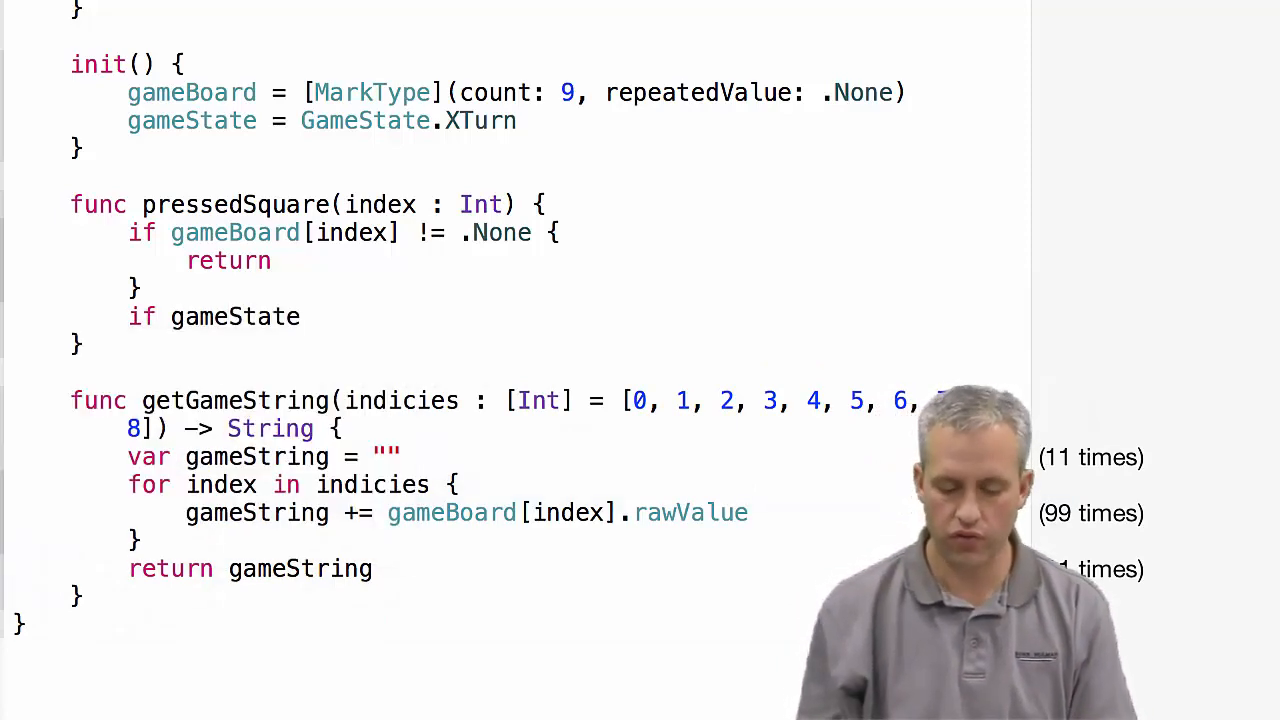
{"action": "type", "text": "== .XT"}
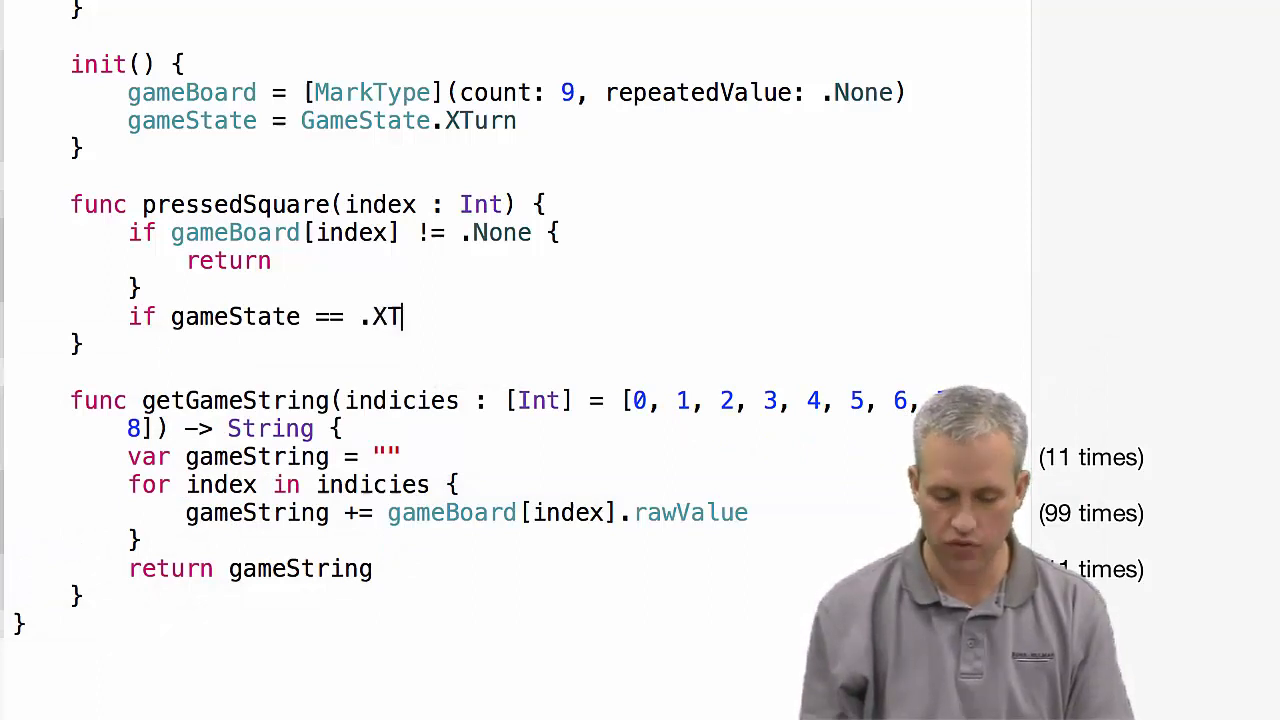
{"action": "type", "text": "r"}
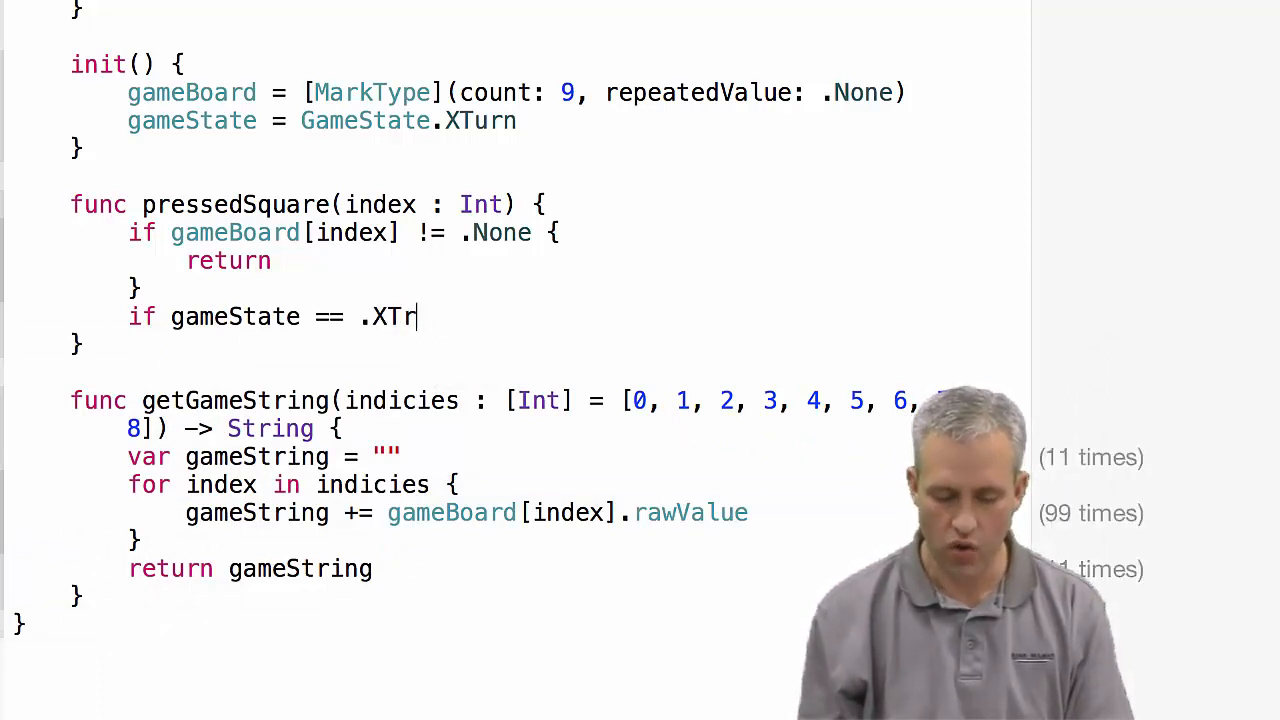
{"action": "type", "text": "urn {"}
{"action": "type", "text": "} else if gameState =="}
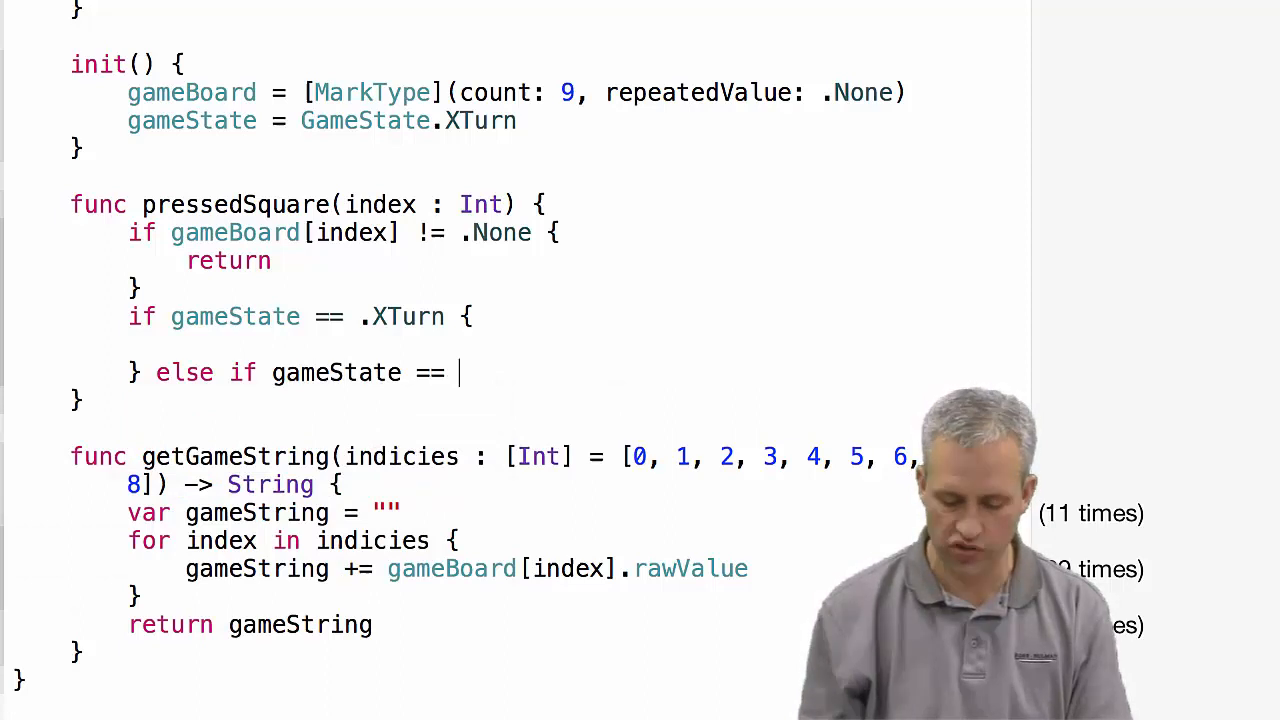
{"action": "type", "text": ".OTurn {"}
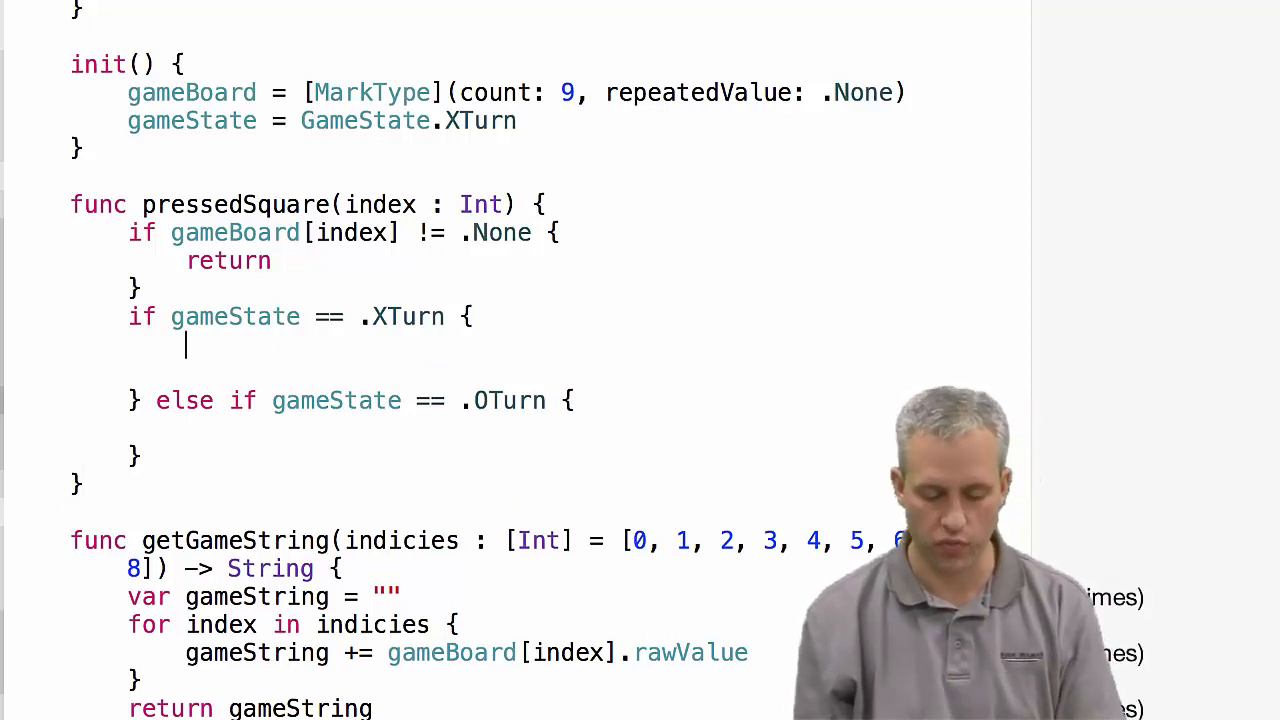
In the .XTurn branch, set gameBoard[index] = .X and gameState = .OTurn, then call checkForGameOver().
{"action": "type", "text": "gameBoard"}
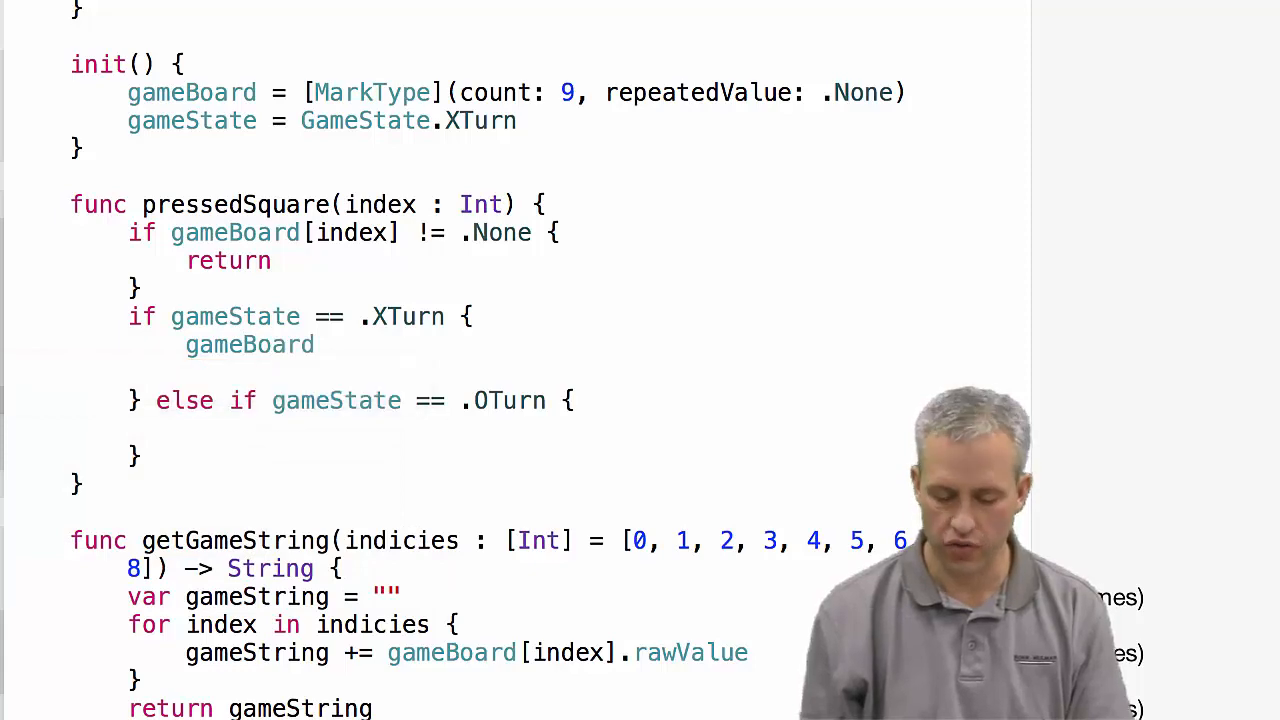
{"action": "type", "text": "[index]"}
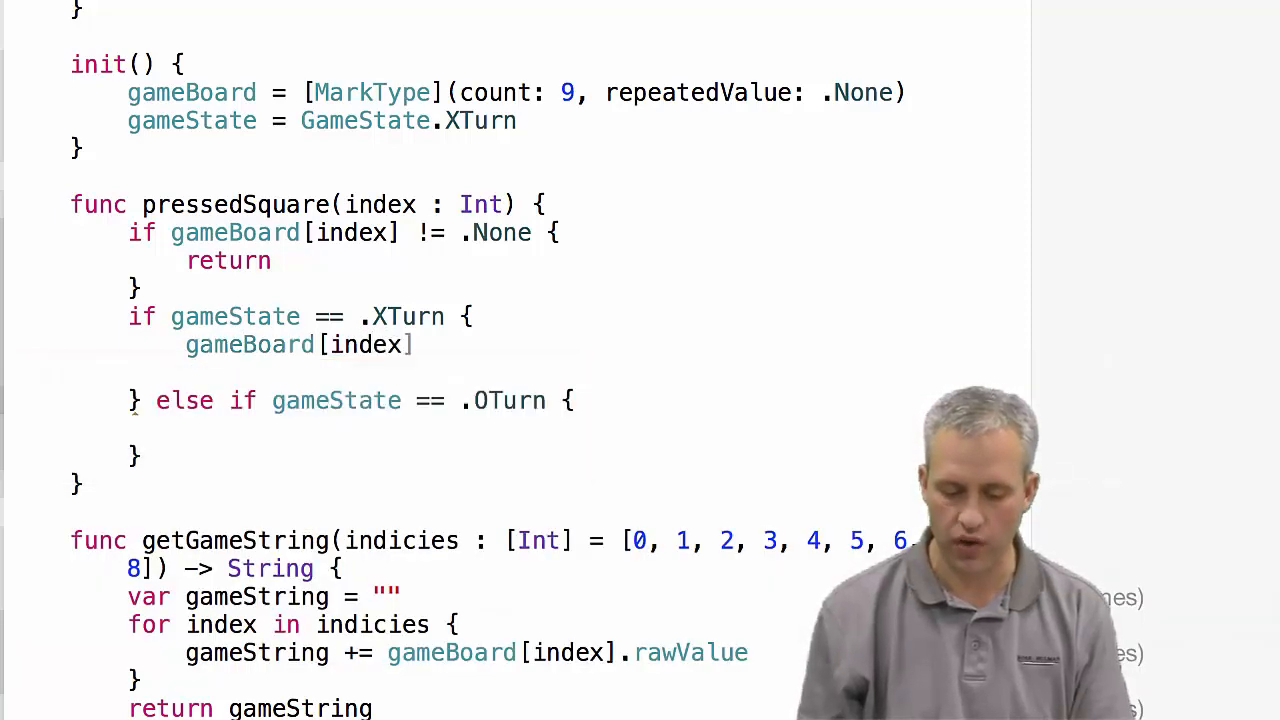
{"action": "type", "text": "= .x"}
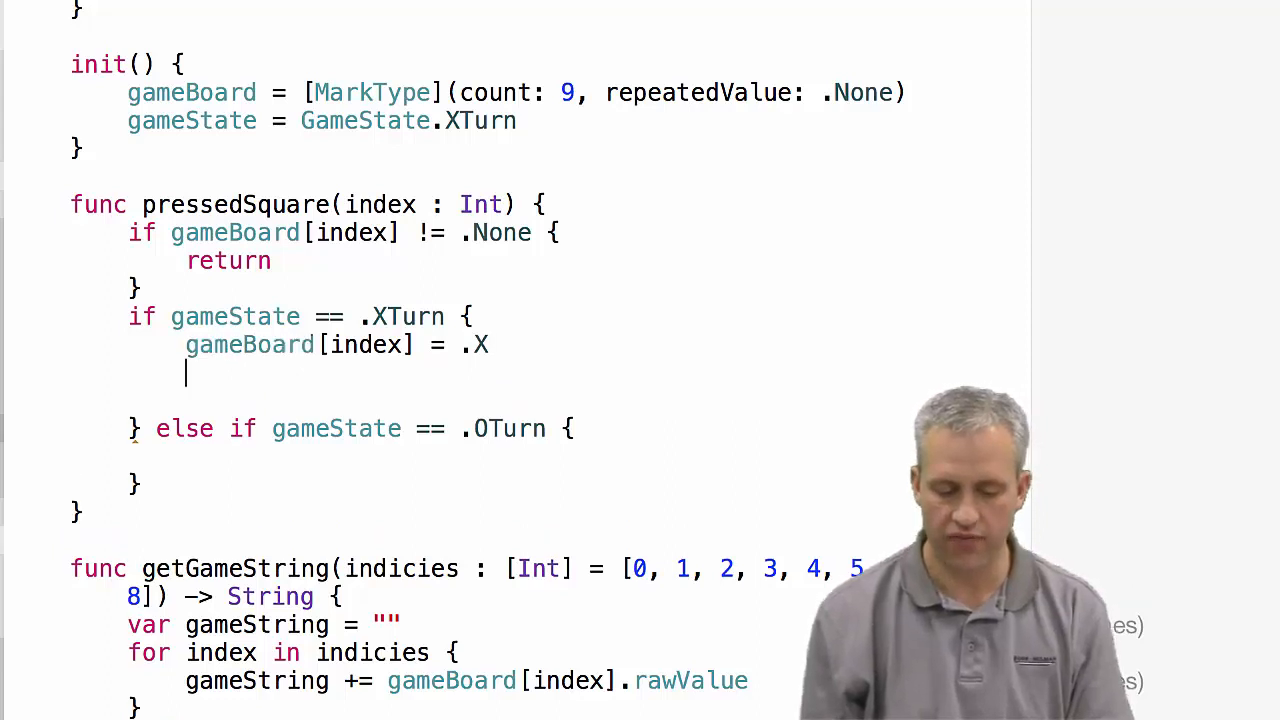
{"action": "type", "text": "gameBoard"}
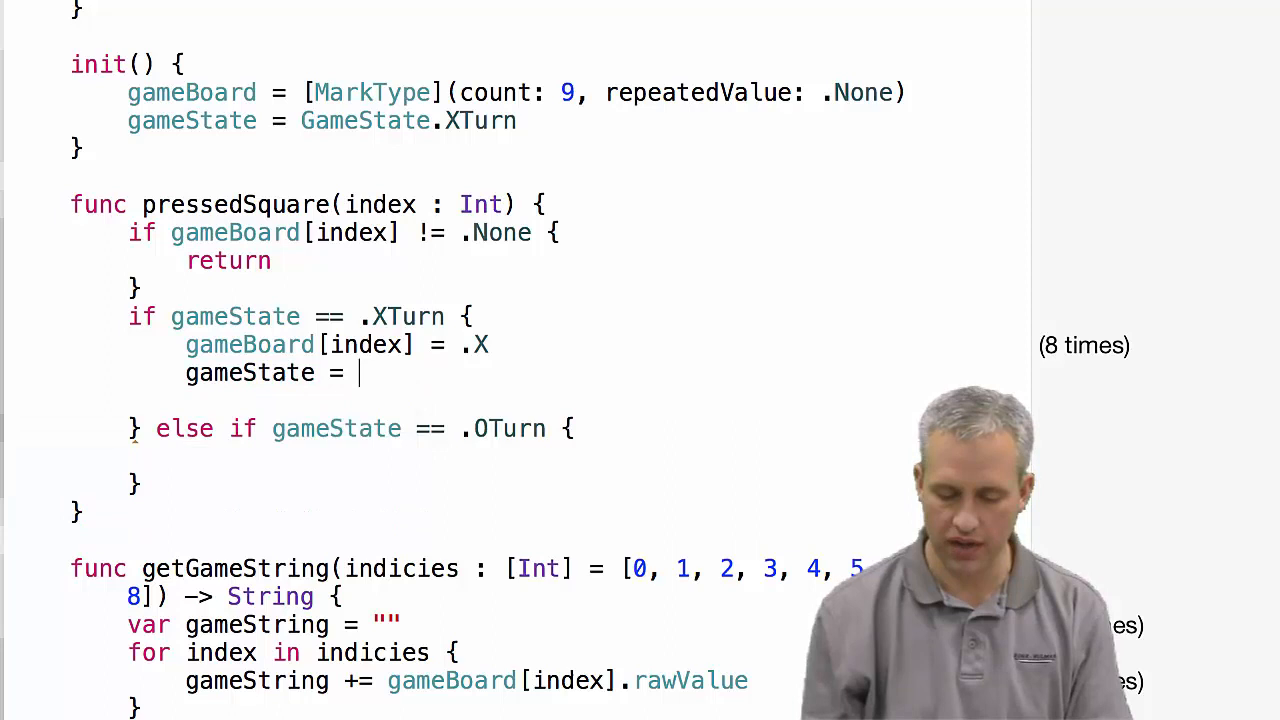
{"action": "type", "text": ".OT"}
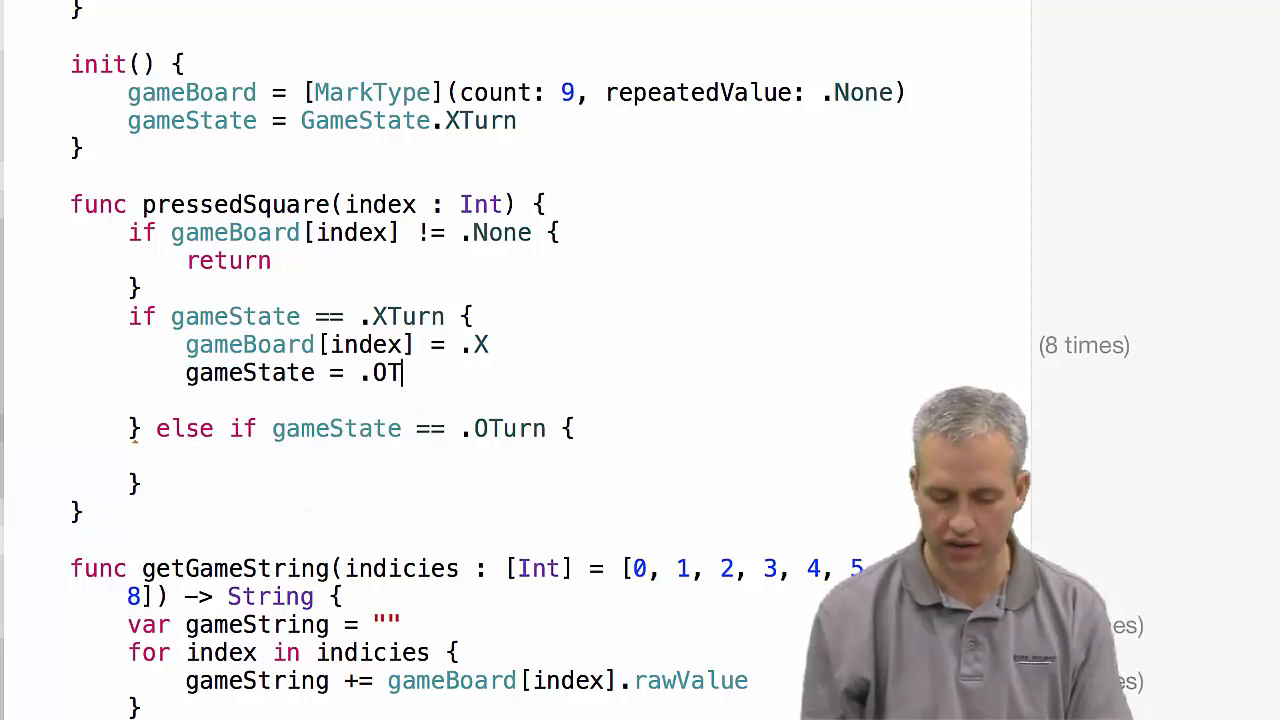
{"action": "type", "text": "urn"}
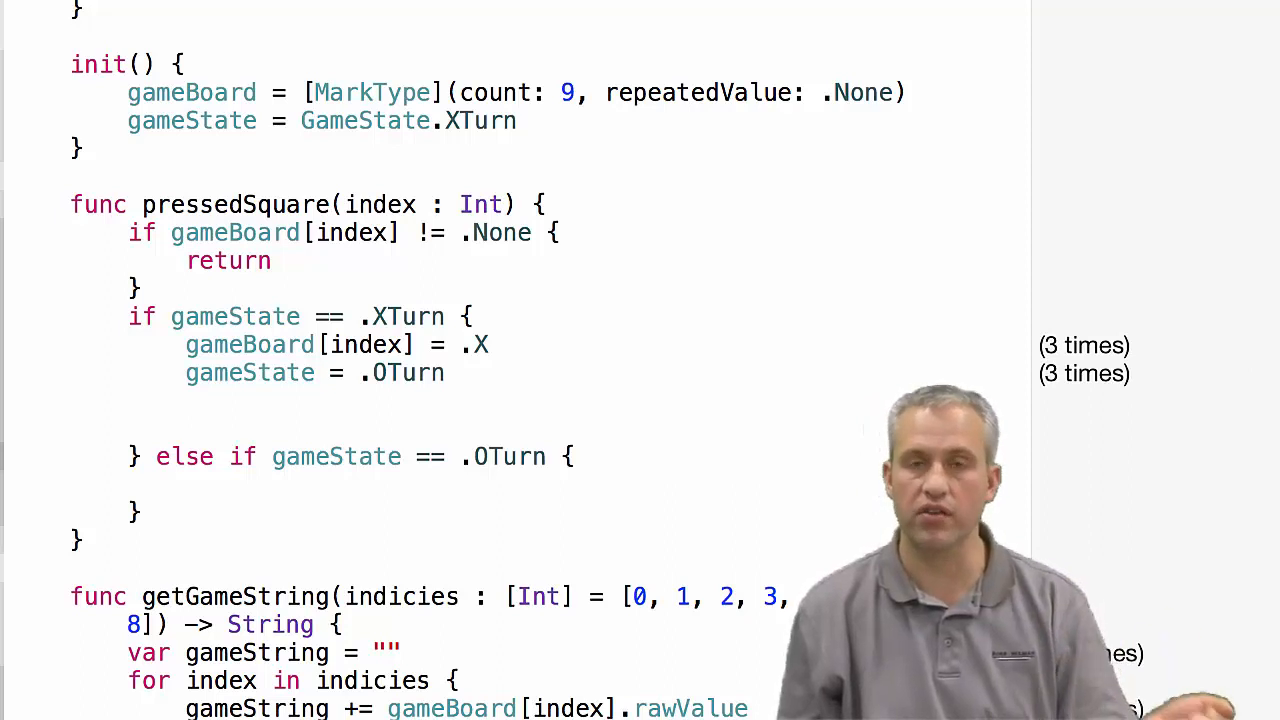
{"action": "type", "text": "che"}
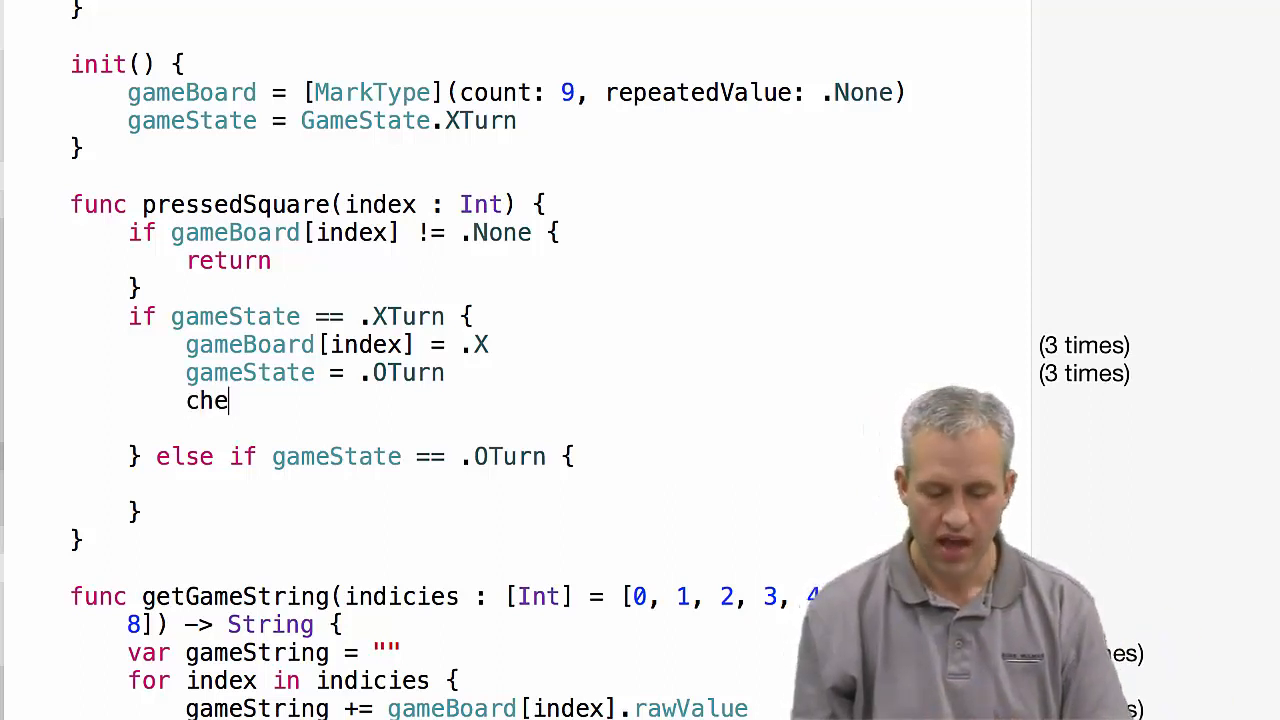
{"action": "type", "text": "ckForGam"}
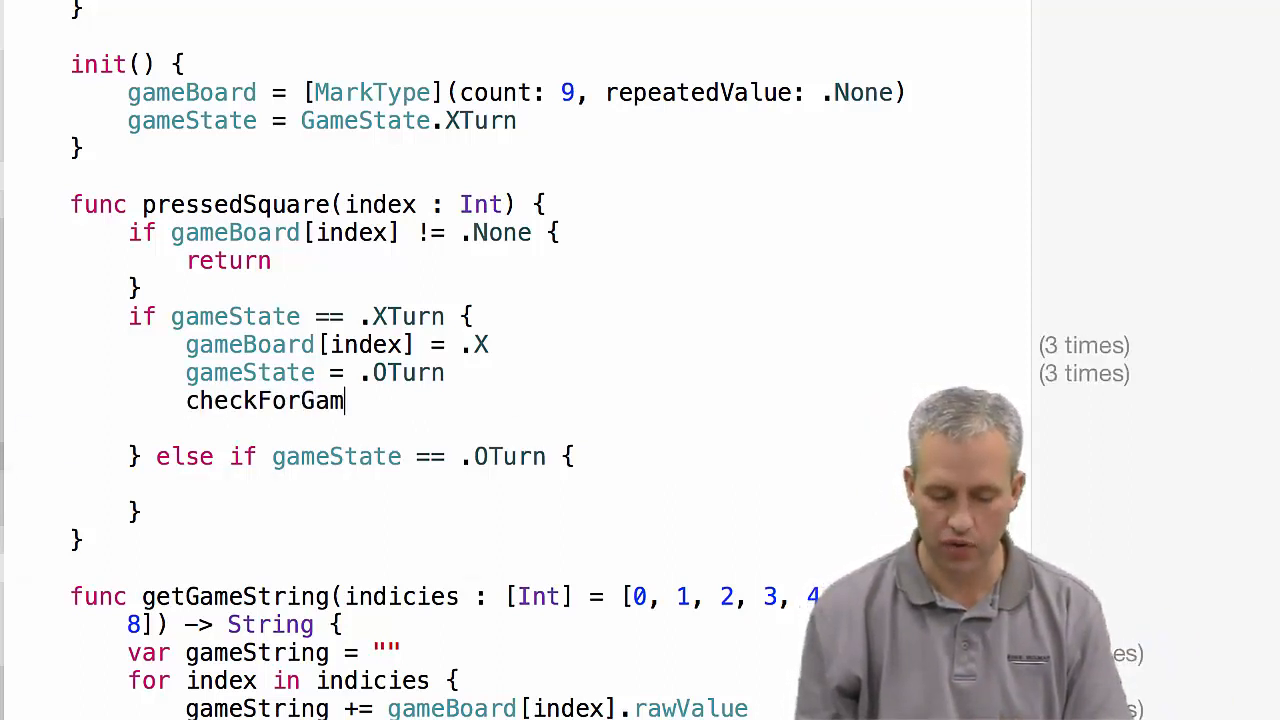
{"action": "type", "text": "eOverI"}
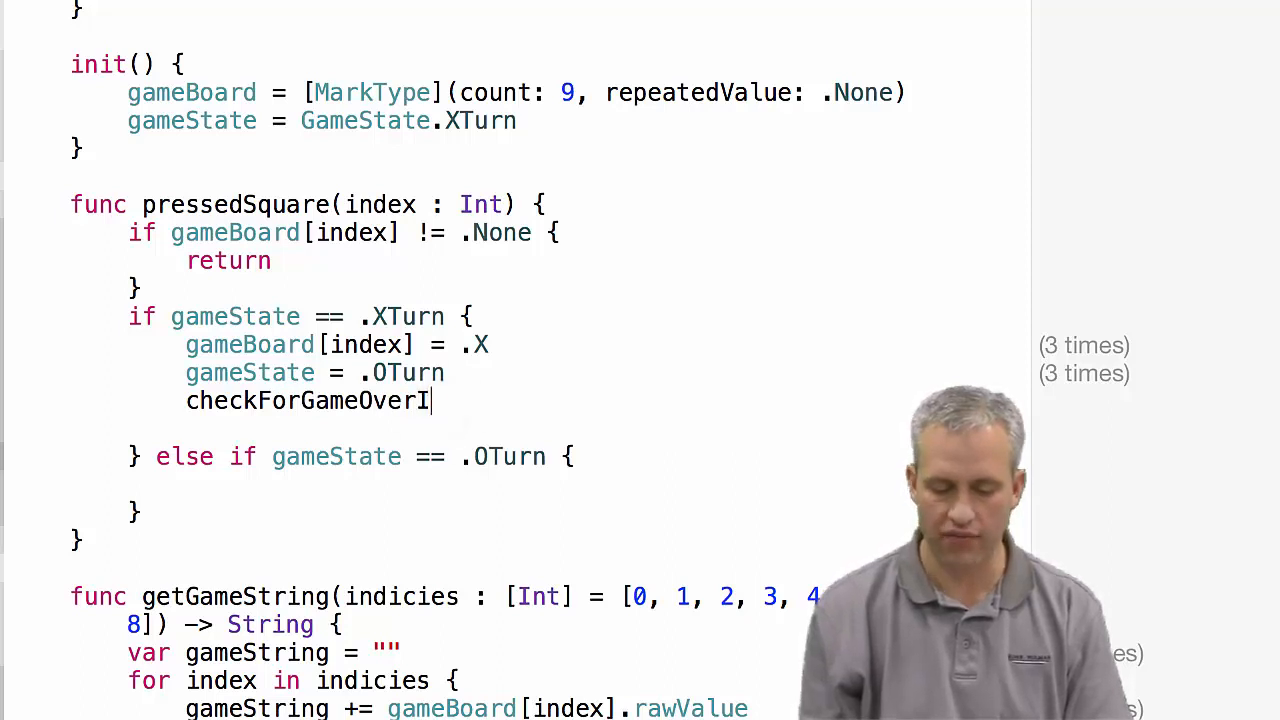
{"action": "type", "text": "()"}
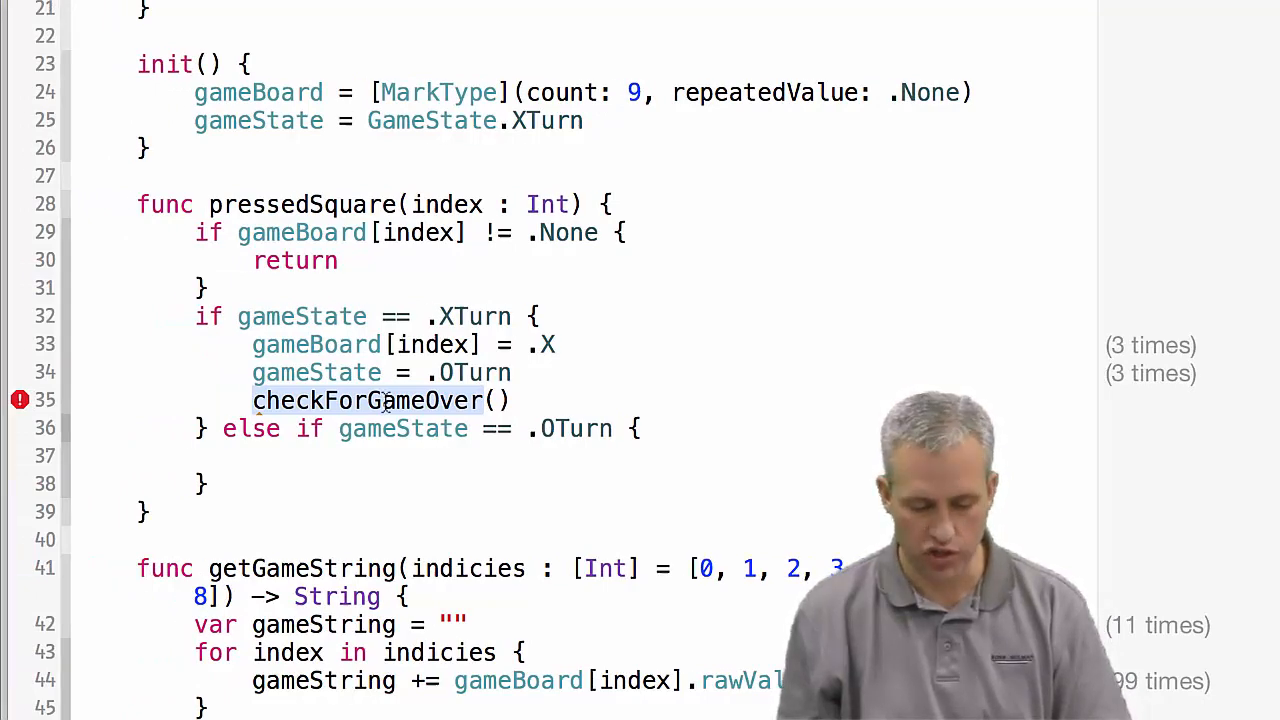
Add func checkForGameOver() below getGameString, containing only a '// TODO: Implment :)' comment.
{"action": "scroll", "scroll_direction": "down", "scroll_amount": 3}
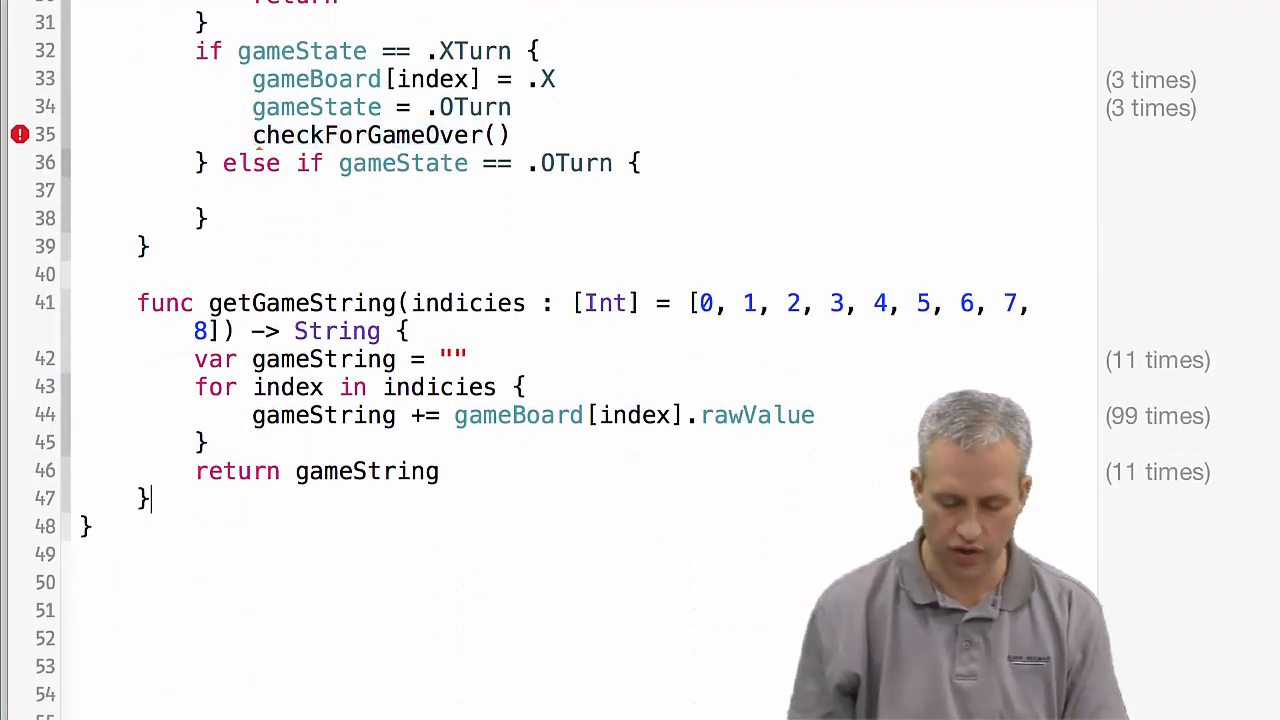
{"action": "type", "text": "func"}
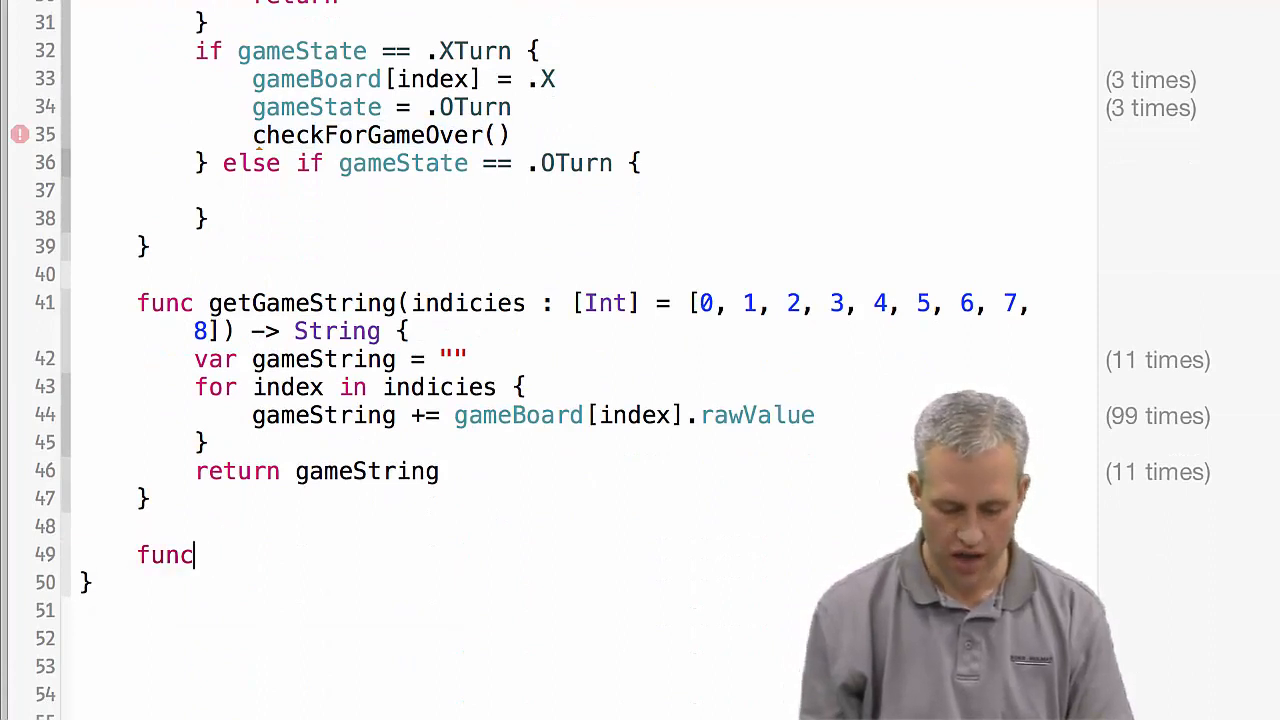
{"action": "type", "text": "checkForGameOver() {"}
{"action": "type", "text": "// TODO: Implment"}
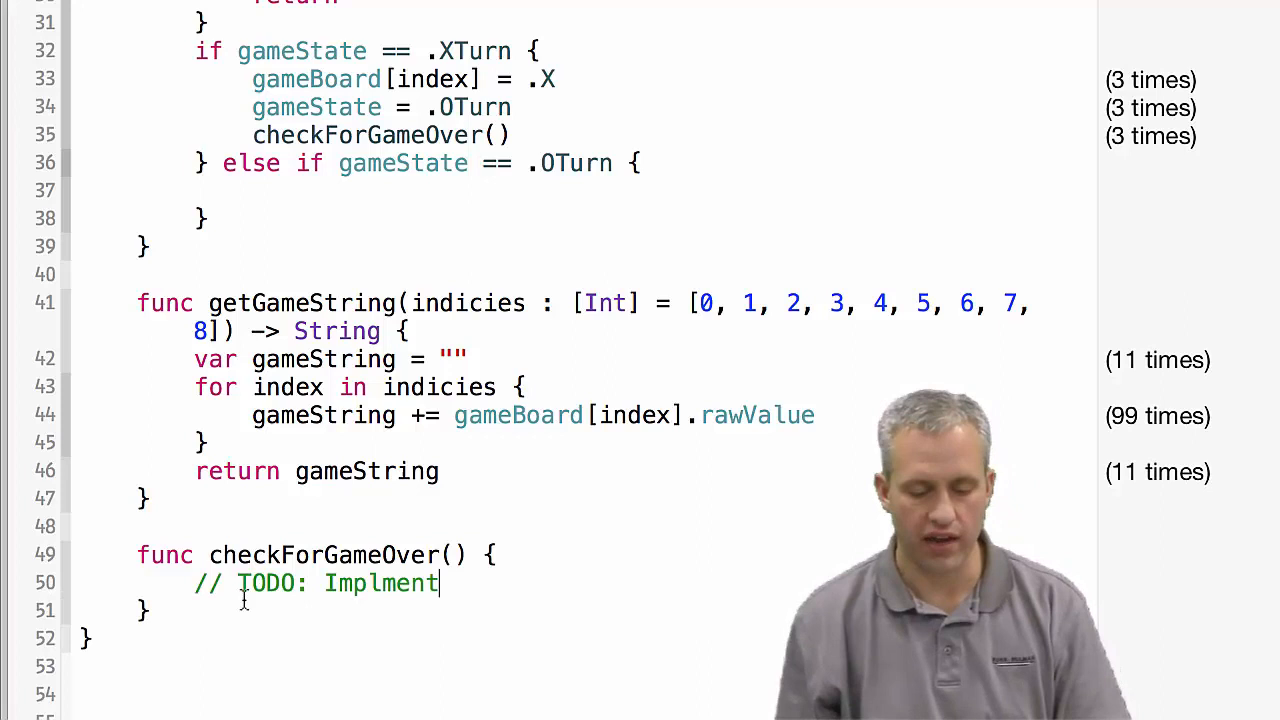
{"action": "type", "text": ":)"}
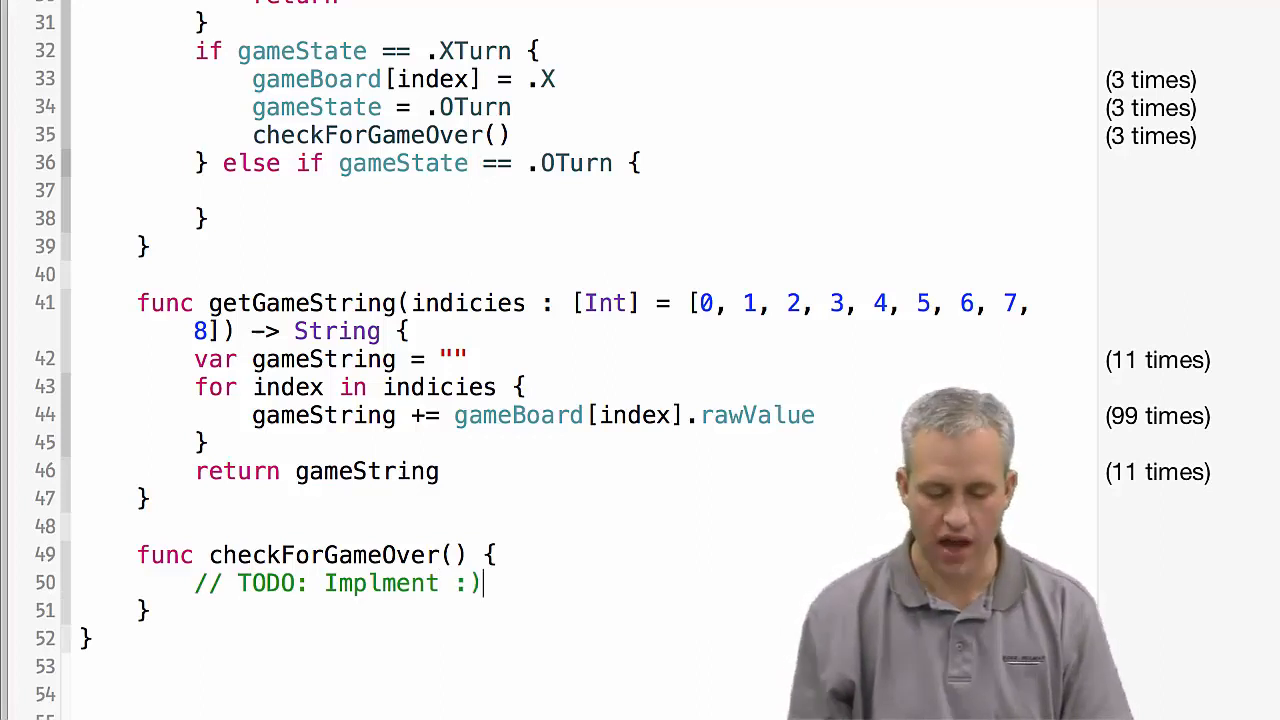
{"action": "mouse_move", "coordinate": [598, 348]}
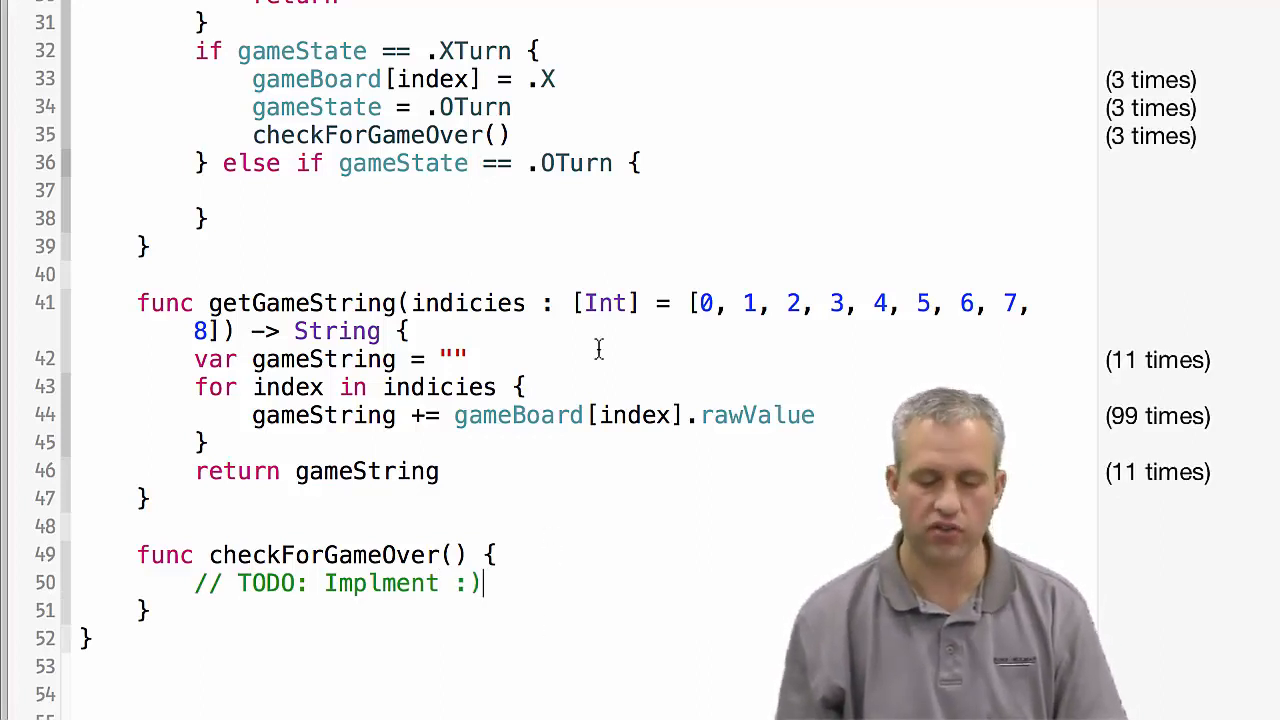
{"action": "scroll", "scroll_direction": "up", "scroll_amount": 3}
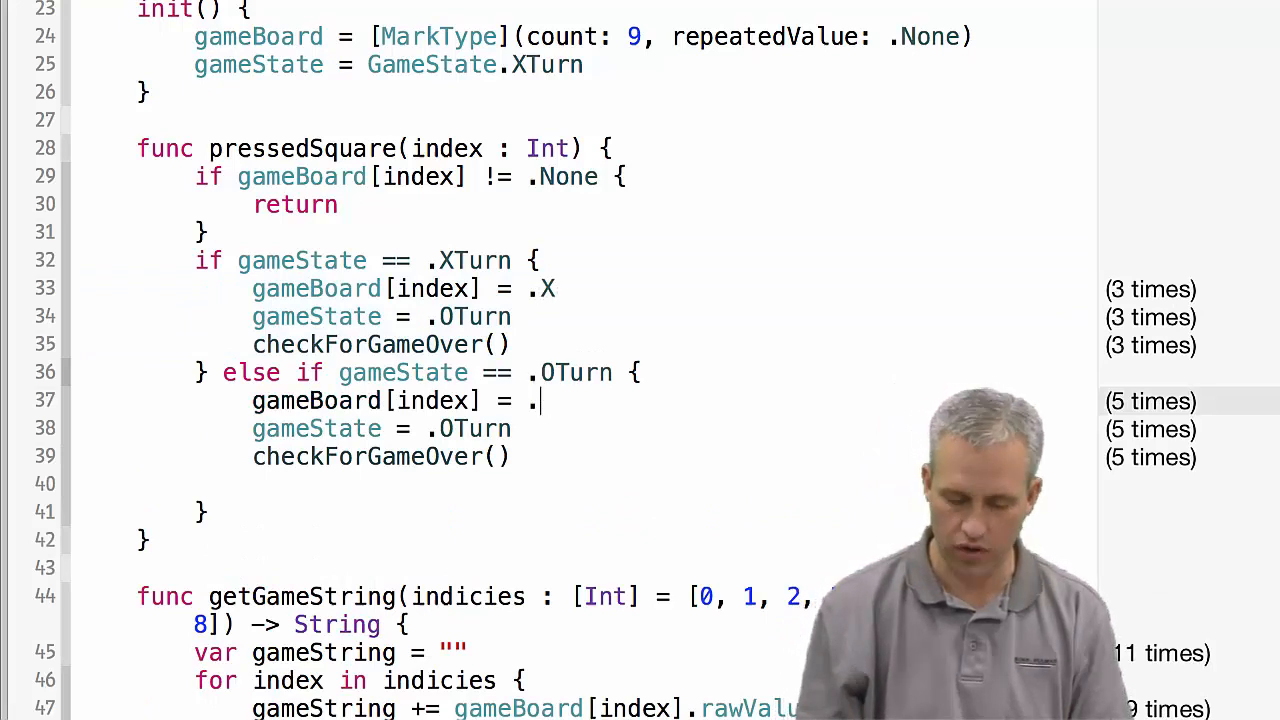
Edit the pasted .OTurn lines to place .O, set gameState = .XTurn, and call checkForGameOver().
{"action": "type", "text": "O"}
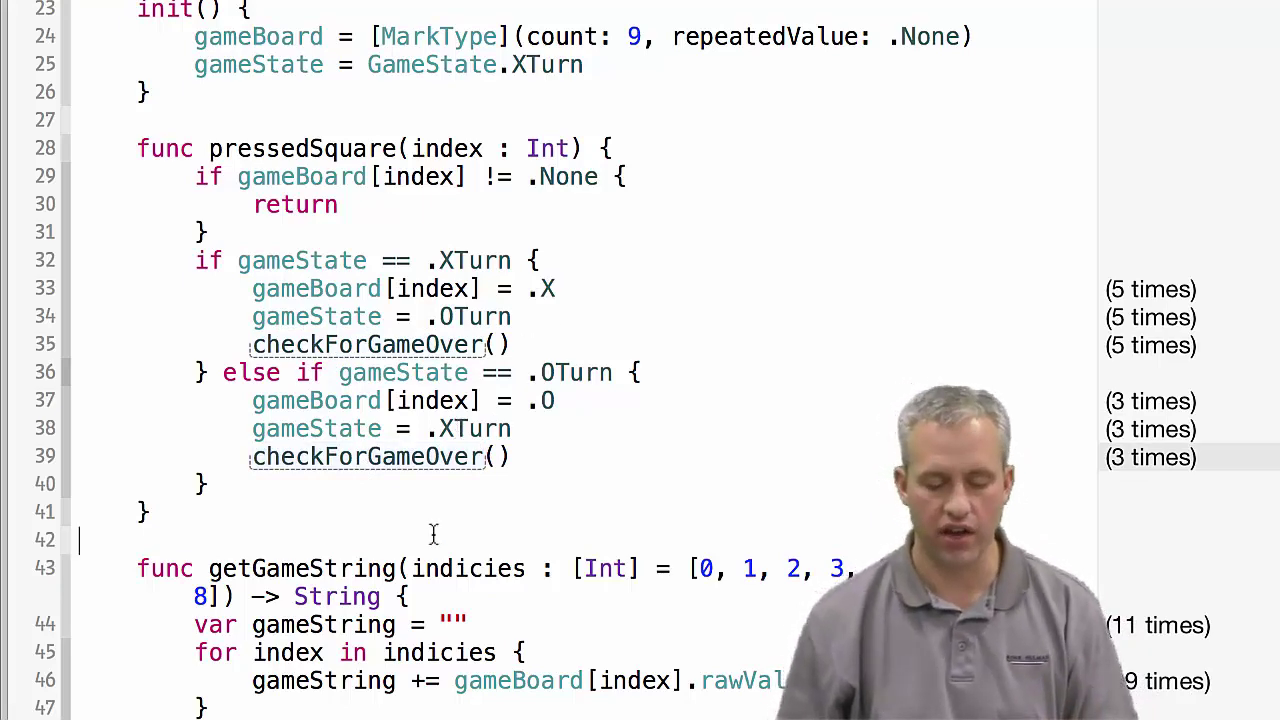
{"action": "scroll", "scroll_direction": "down", "scroll_amount": 3}
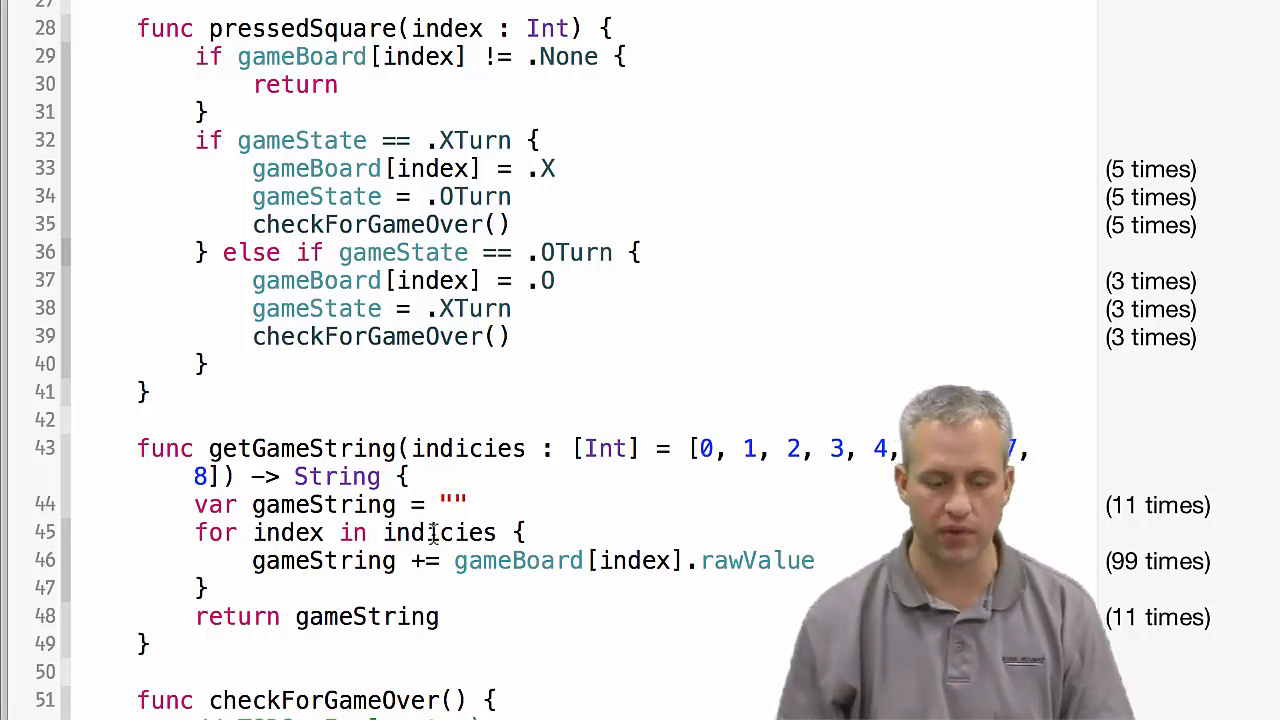
Delete the TODO line so checkForGameOver's body is empty.
{"action": "scroll", "scroll_direction": "down", "scroll_amount": 3}
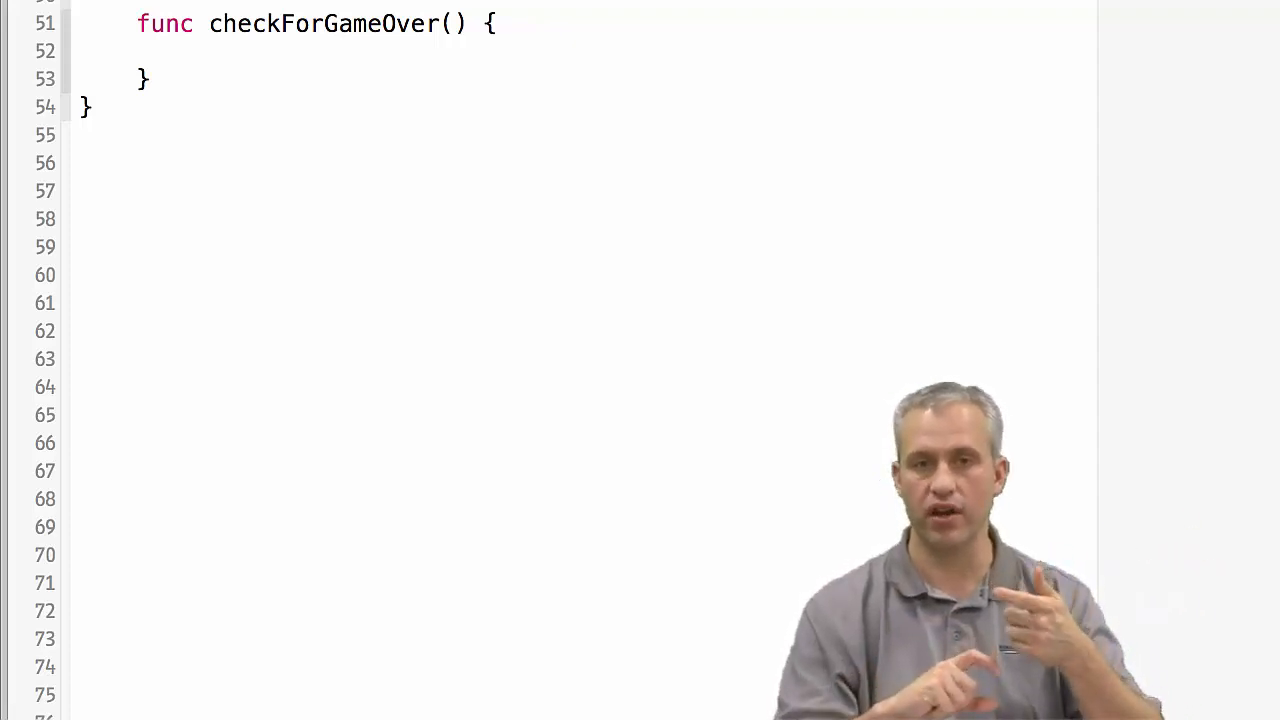
{"action": "left_click", "coordinate": [195, 51]}
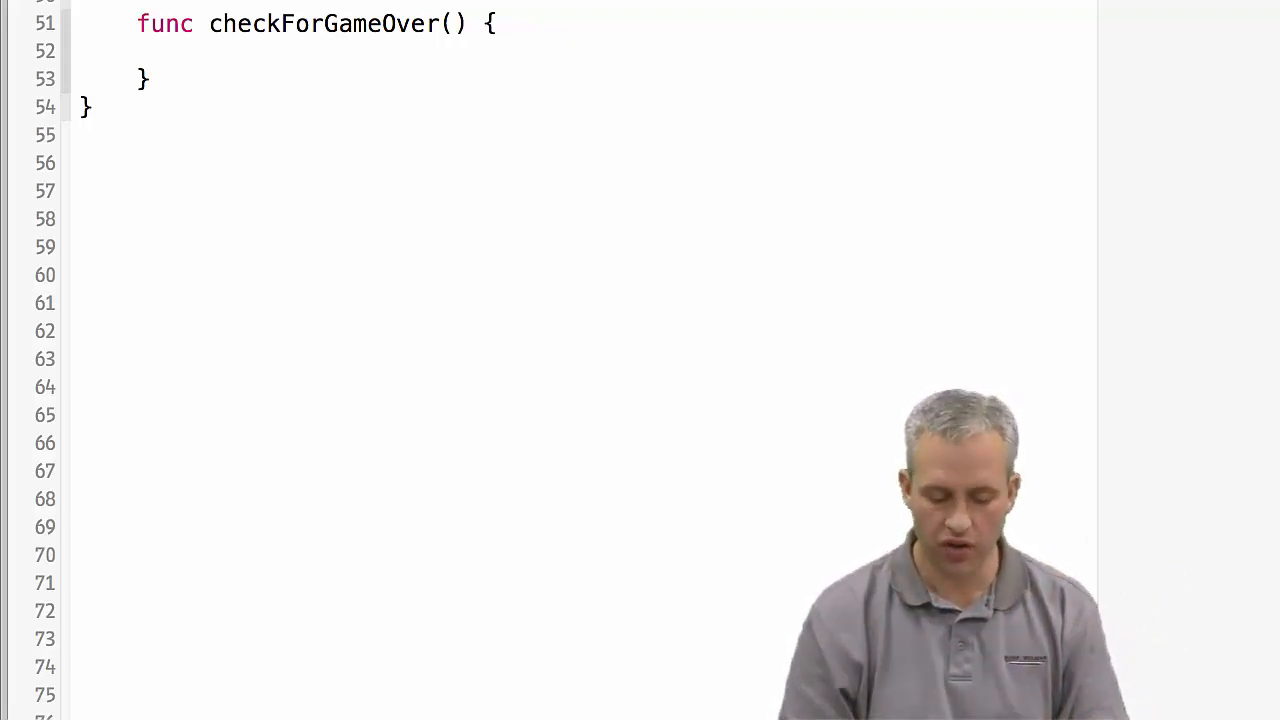
Add if !contains(gameBoard, .None) { gameState = .Tie } to checkForGameOver.
{"action": "type", "text": "if !contains(gameBoard, .Non"}
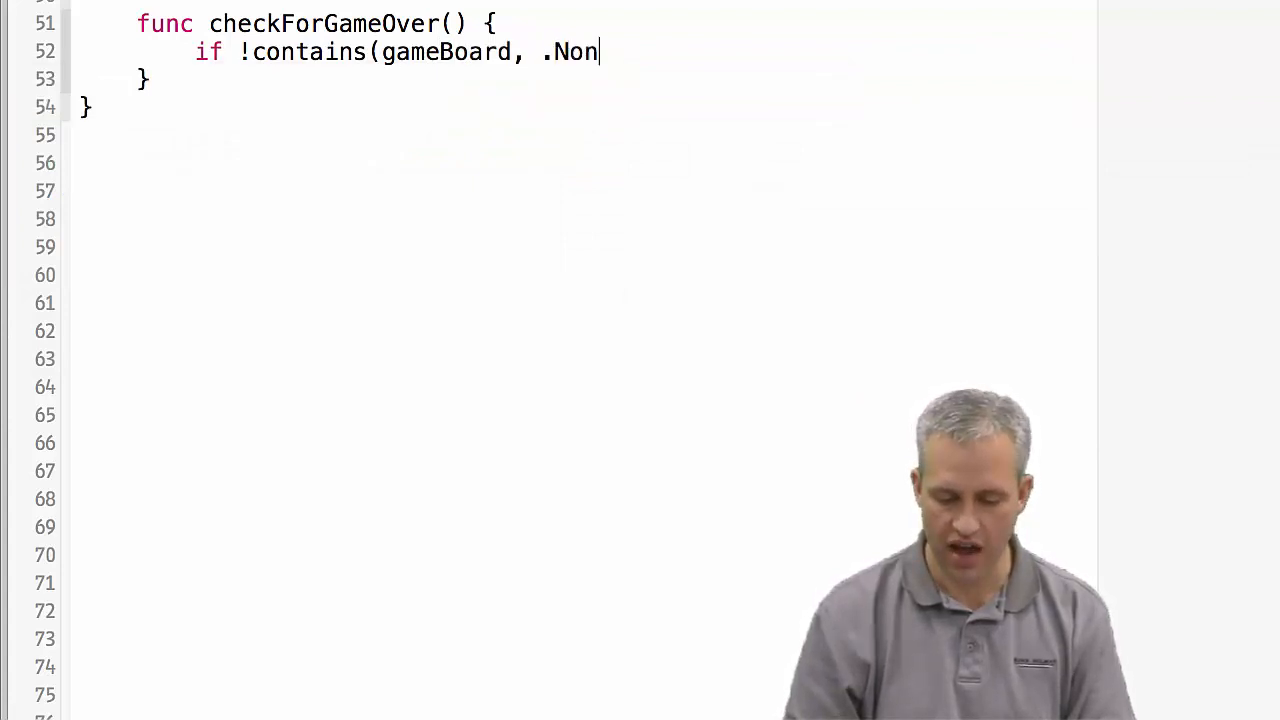
{"action": "type", "text": "e) {"}
{"action": "type", "text": "gameState"}
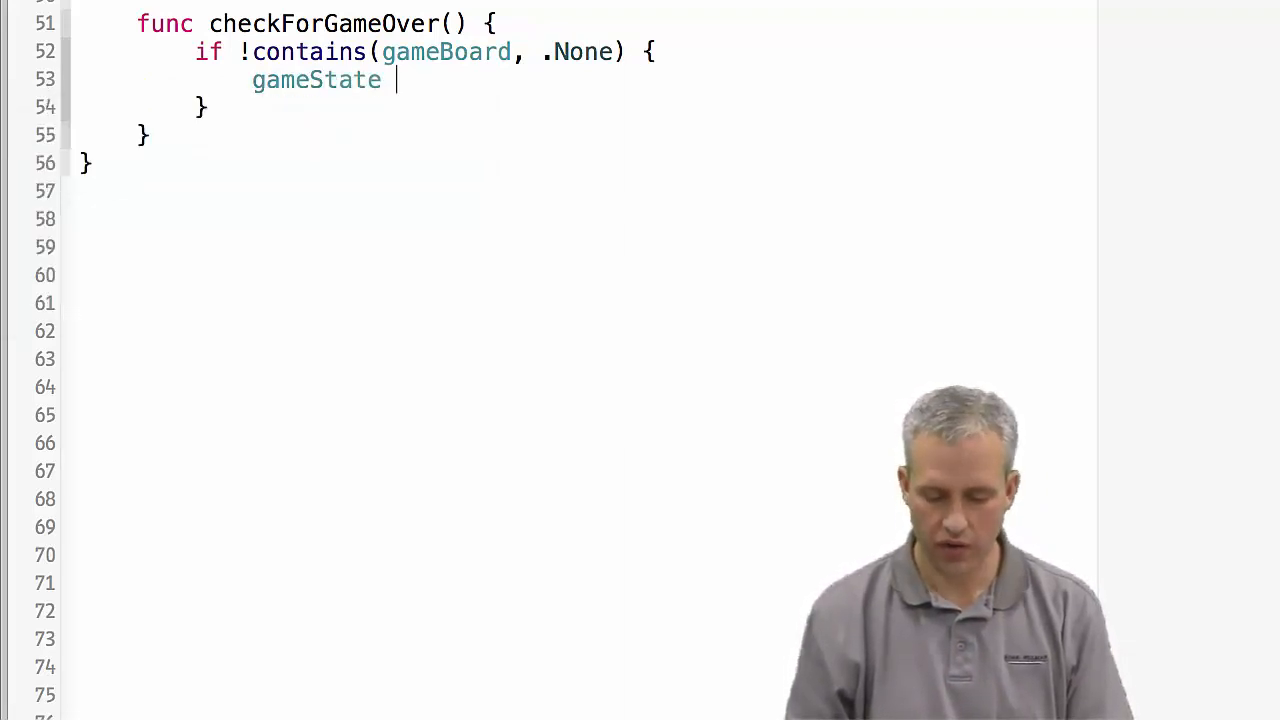
{"action": "type", "text": "= .Tie"}
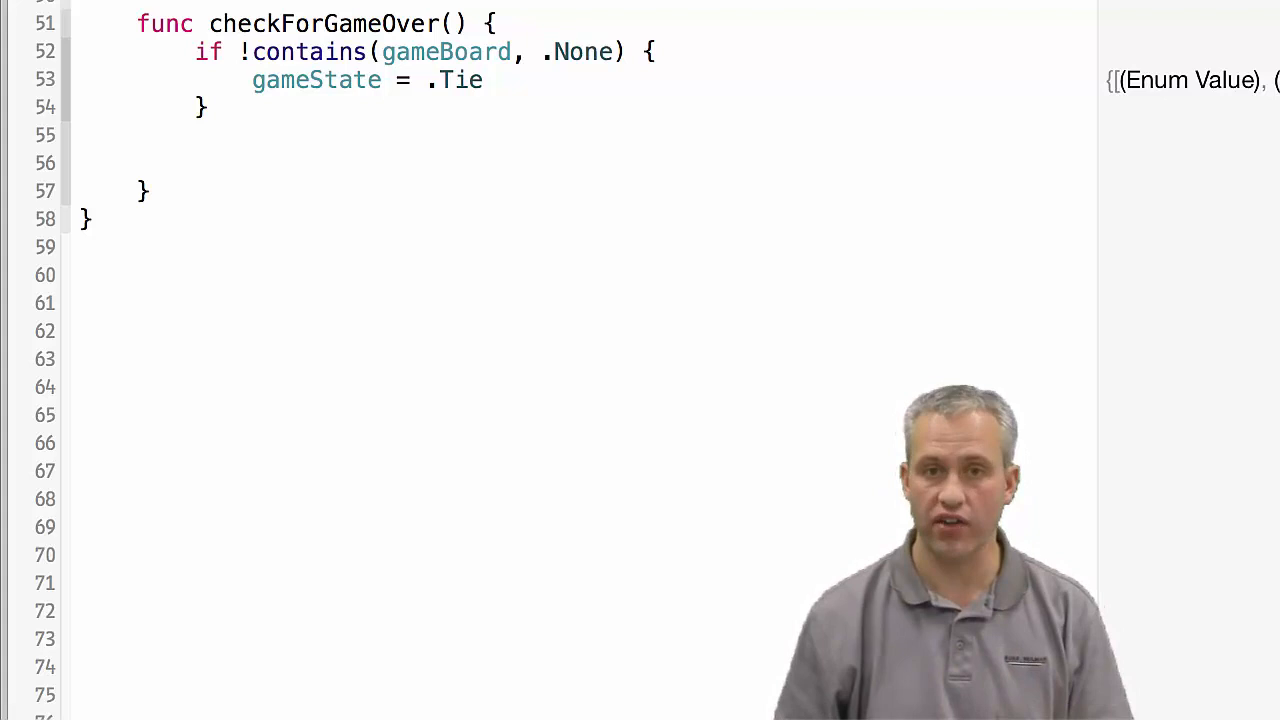
Declare var linesOf3 = [String]() below the tie check.
{"action": "type", "text": "var"}
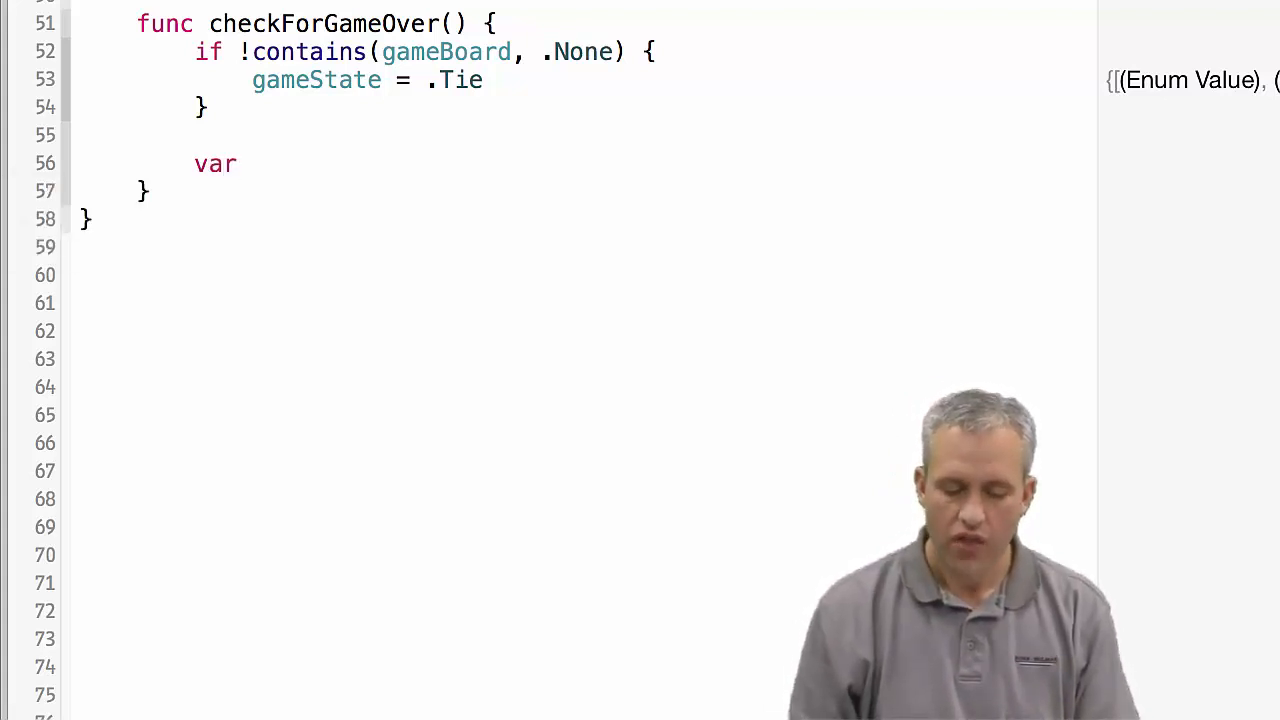
{"action": "type", "text": "linesO"}
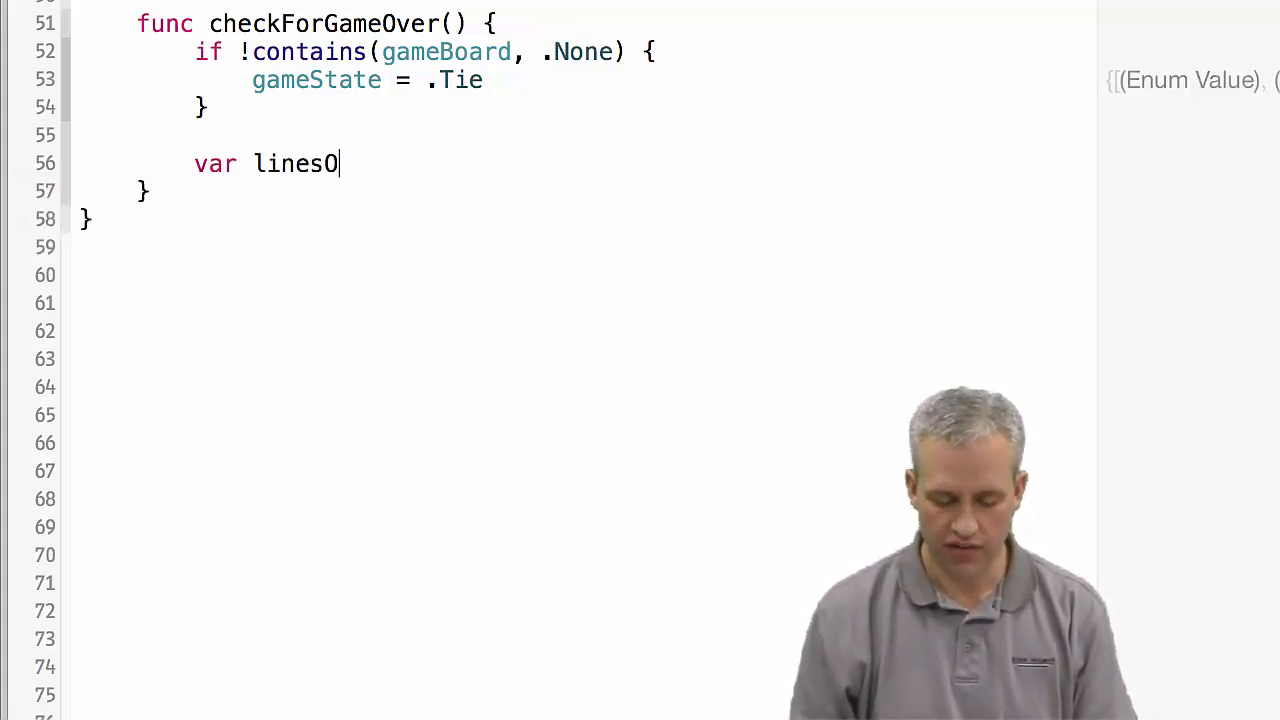
{"action": "type", "text": "f3 ="}
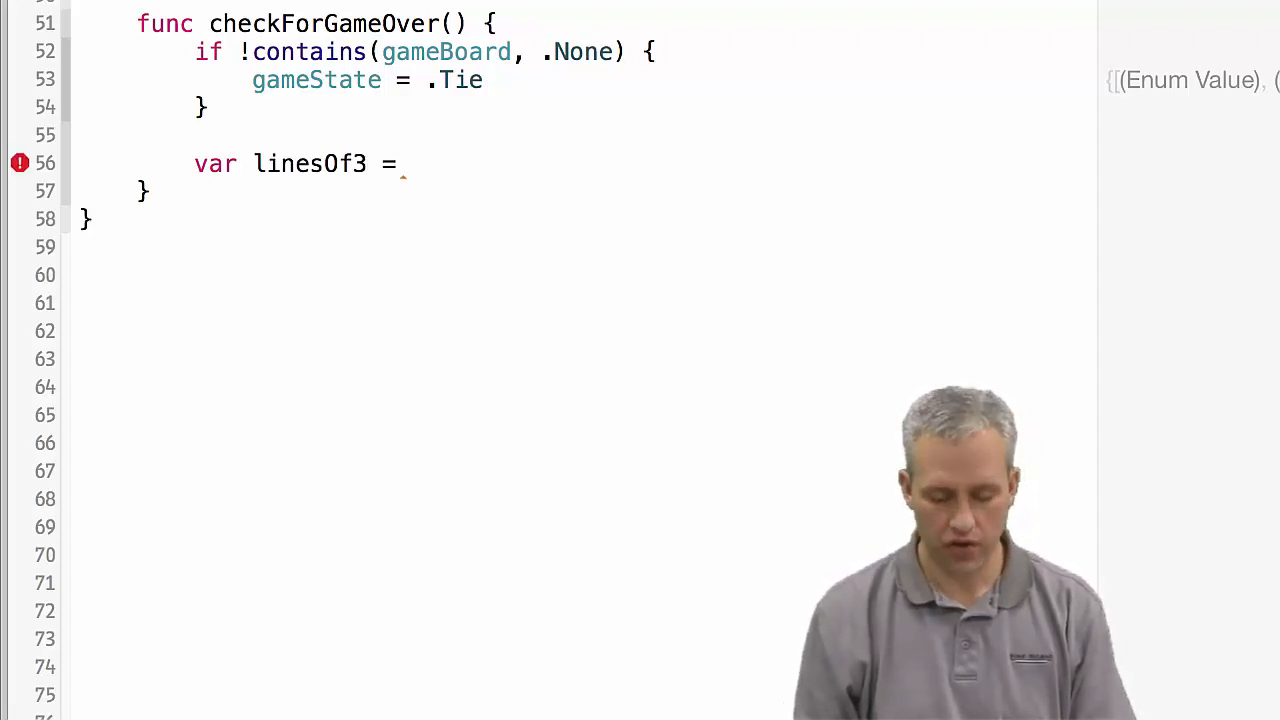
{"action": "type", "text": "[String]"}
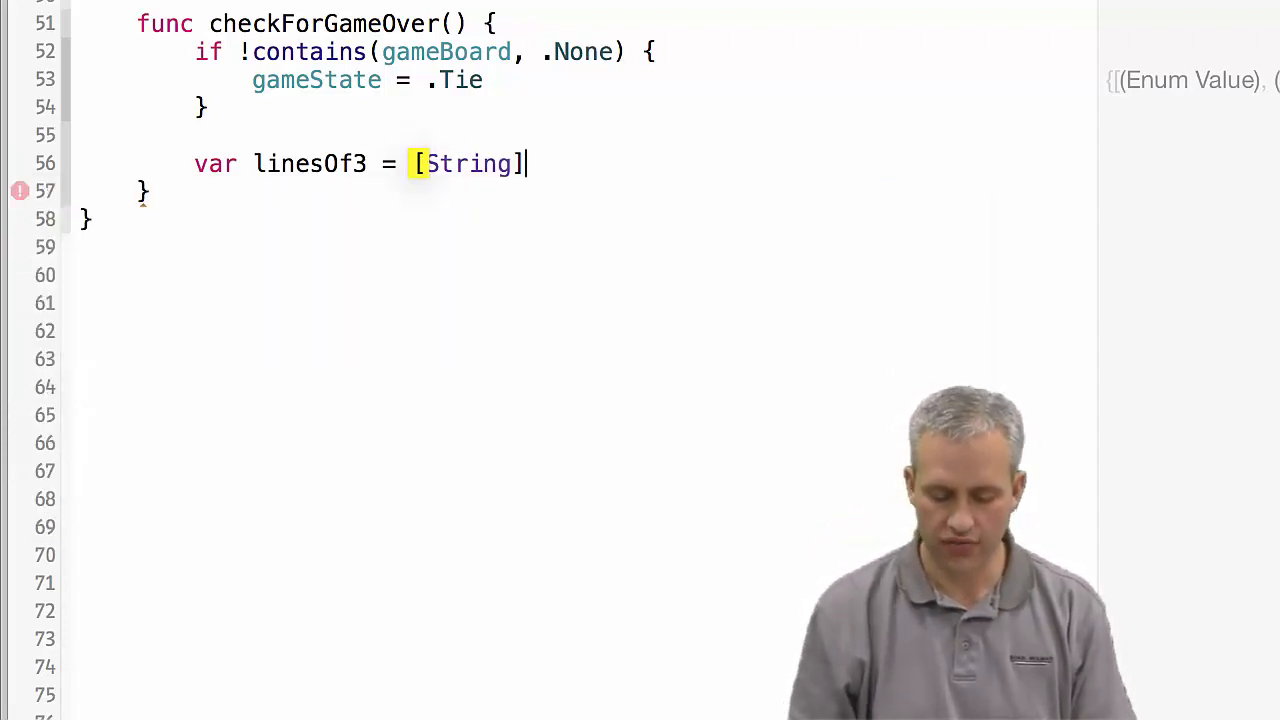
{"action": "type", "text": "()"}
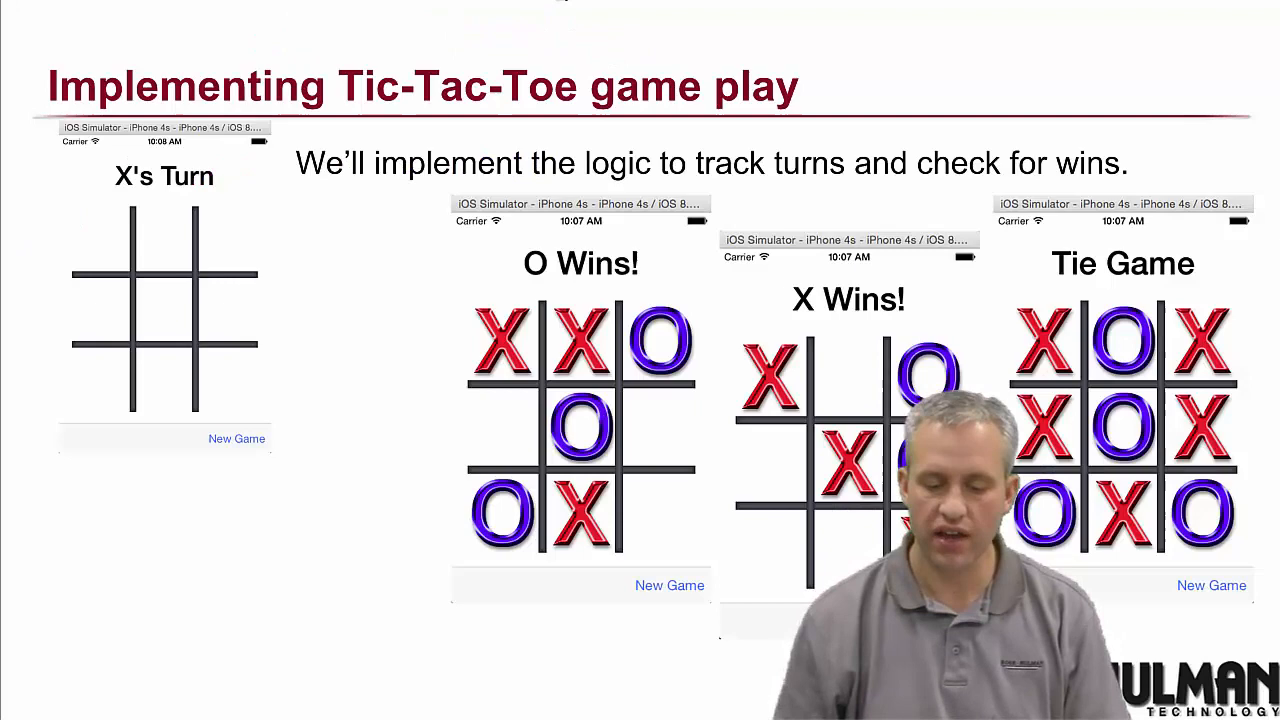
Advance to the planning slide showing the board's squares numbered 0–8.
{"action": "key", "text": "Right"}
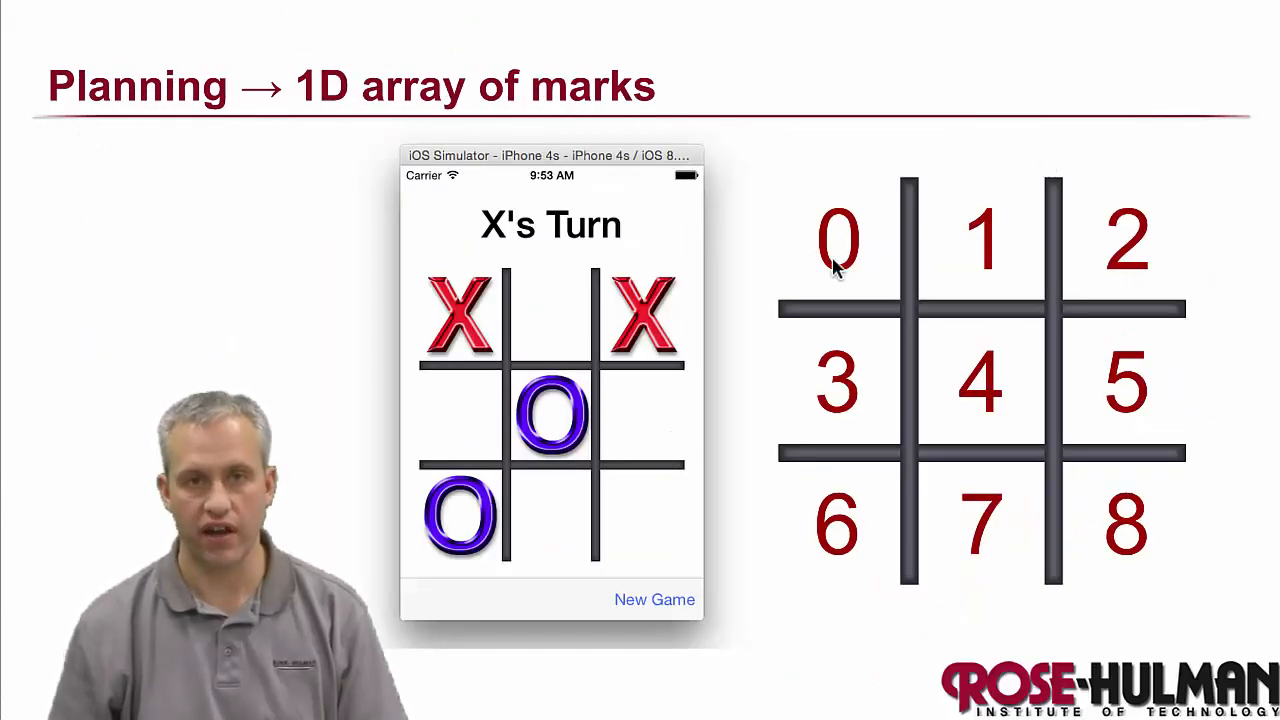
{"action": "mouse_move", "coordinate": [1185, 275]}
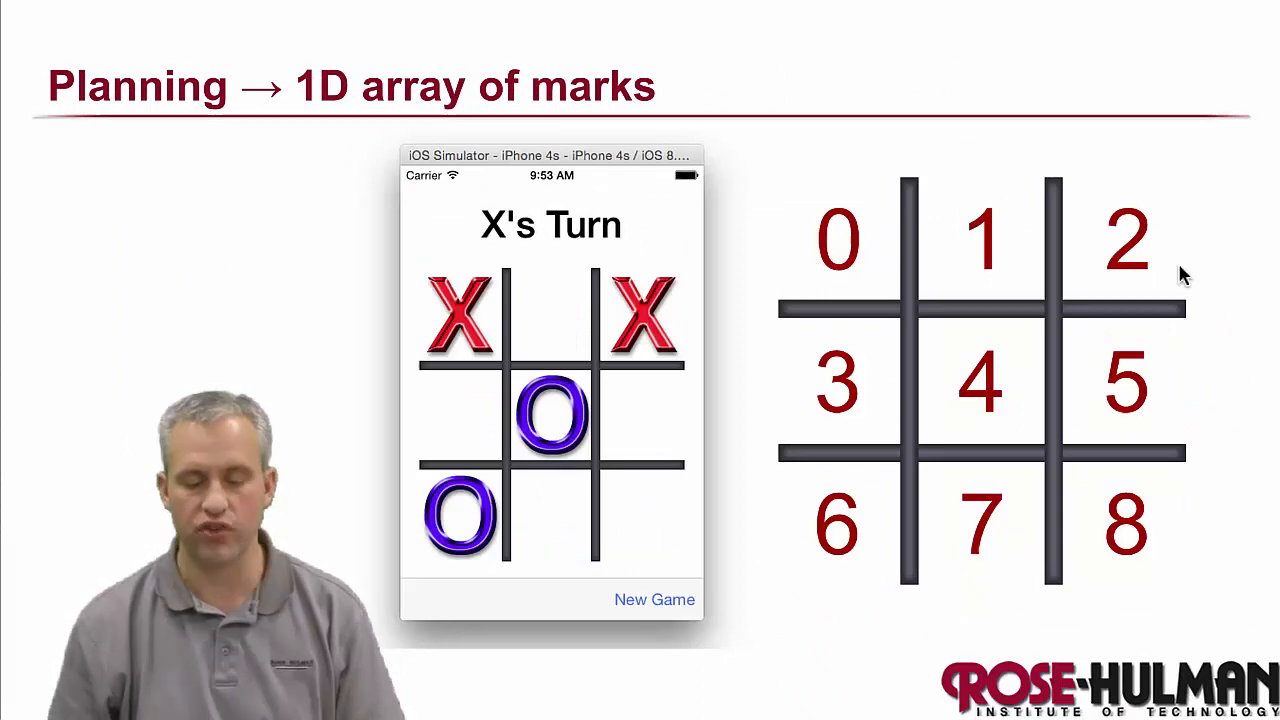
{"action": "mouse_move", "coordinate": [920, 270]}
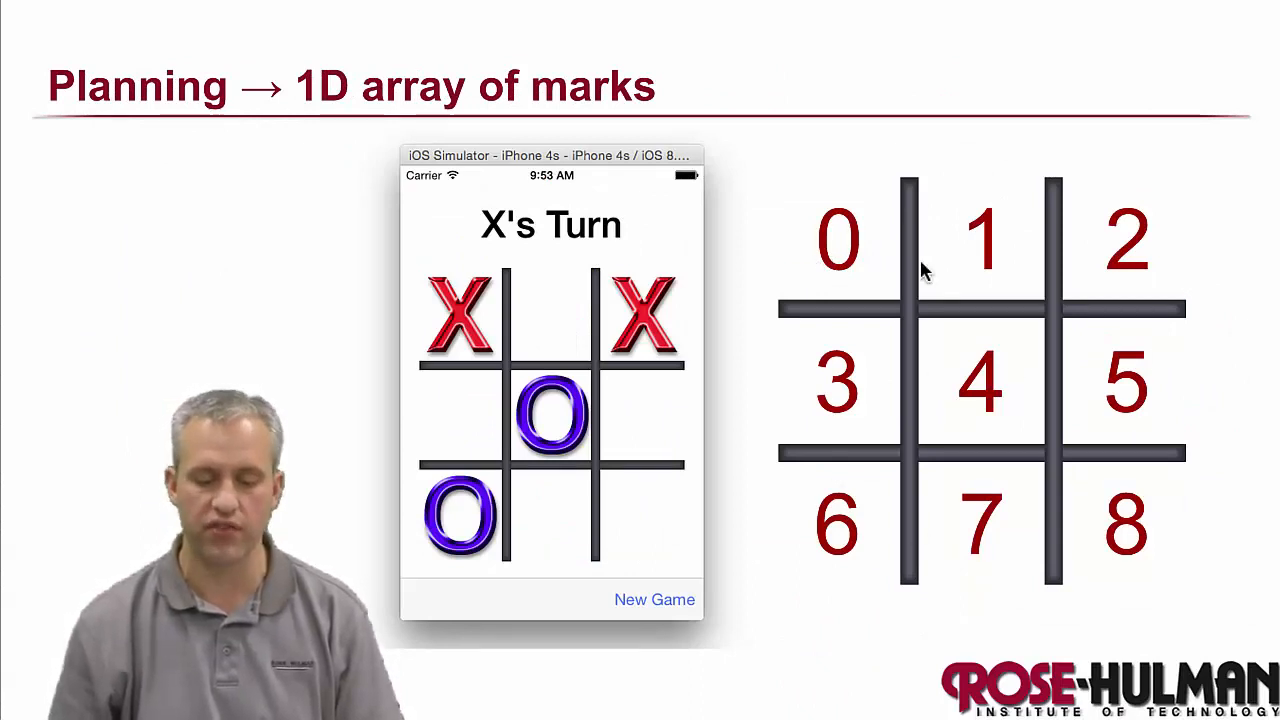
{"action": "mouse_move", "coordinate": [843, 615]}
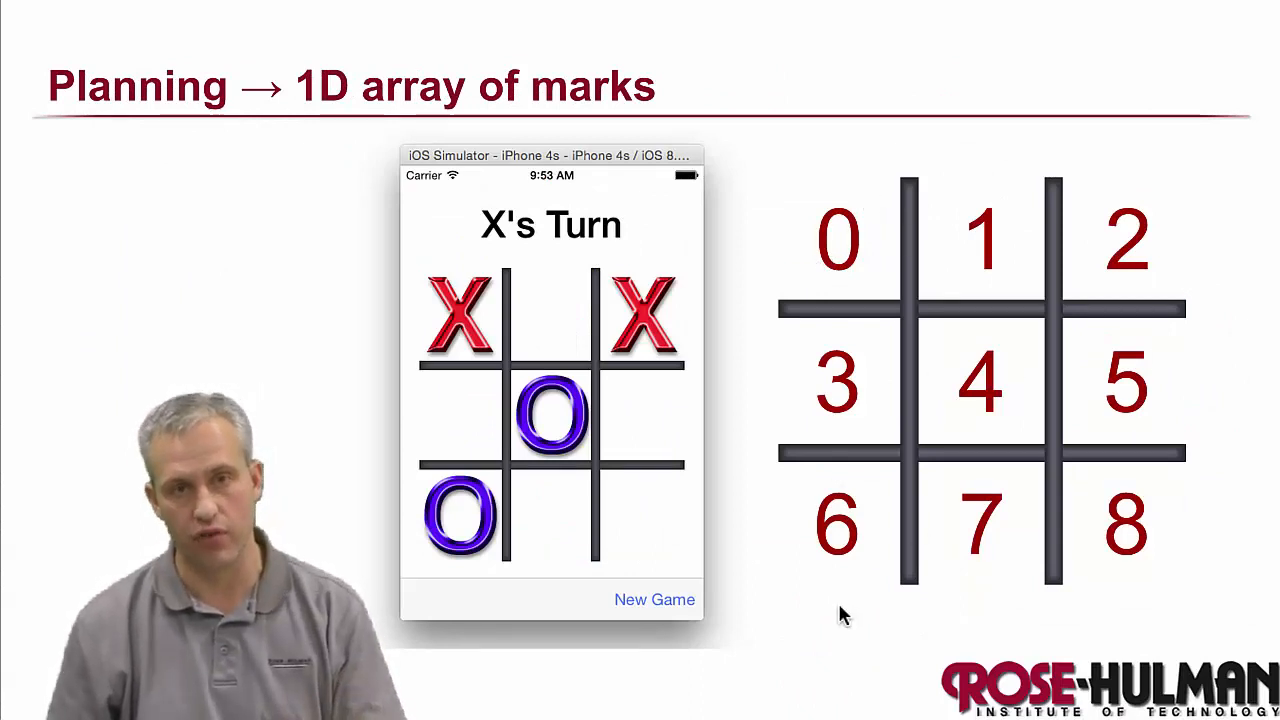
{"action": "mouse_move", "coordinate": [1095, 515]}
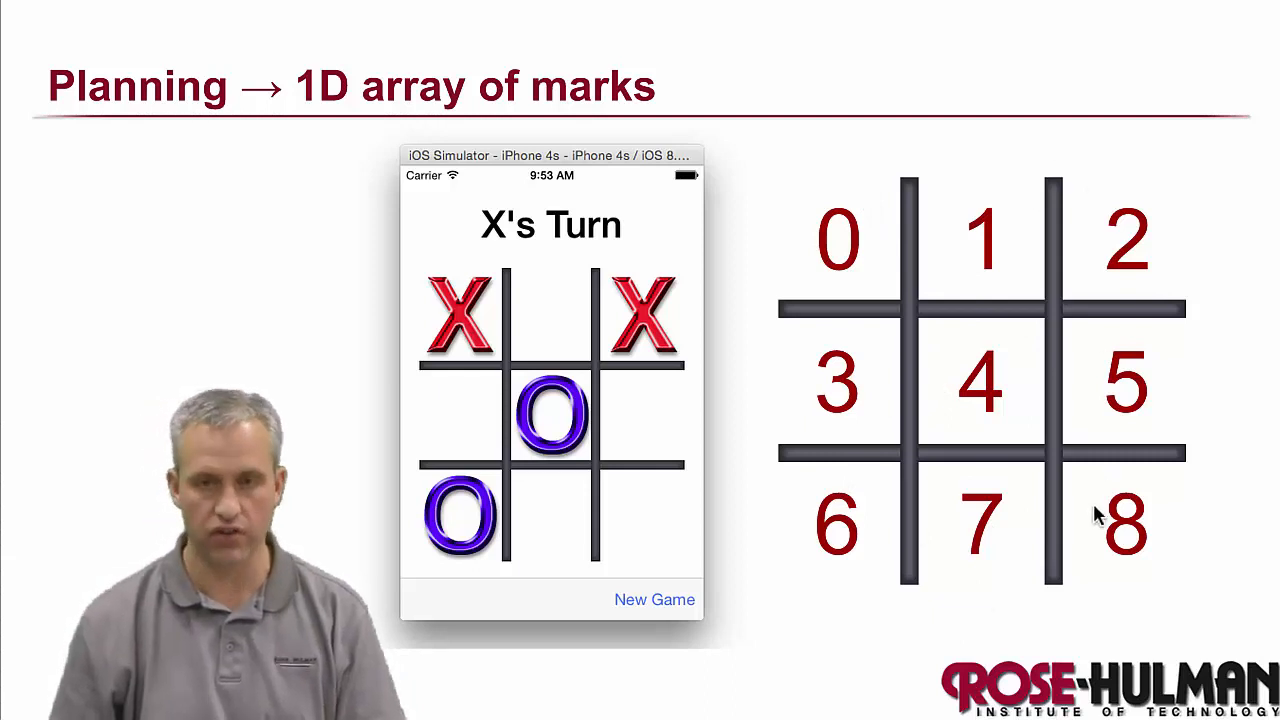
{"action": "mouse_move", "coordinate": [832, 530]}
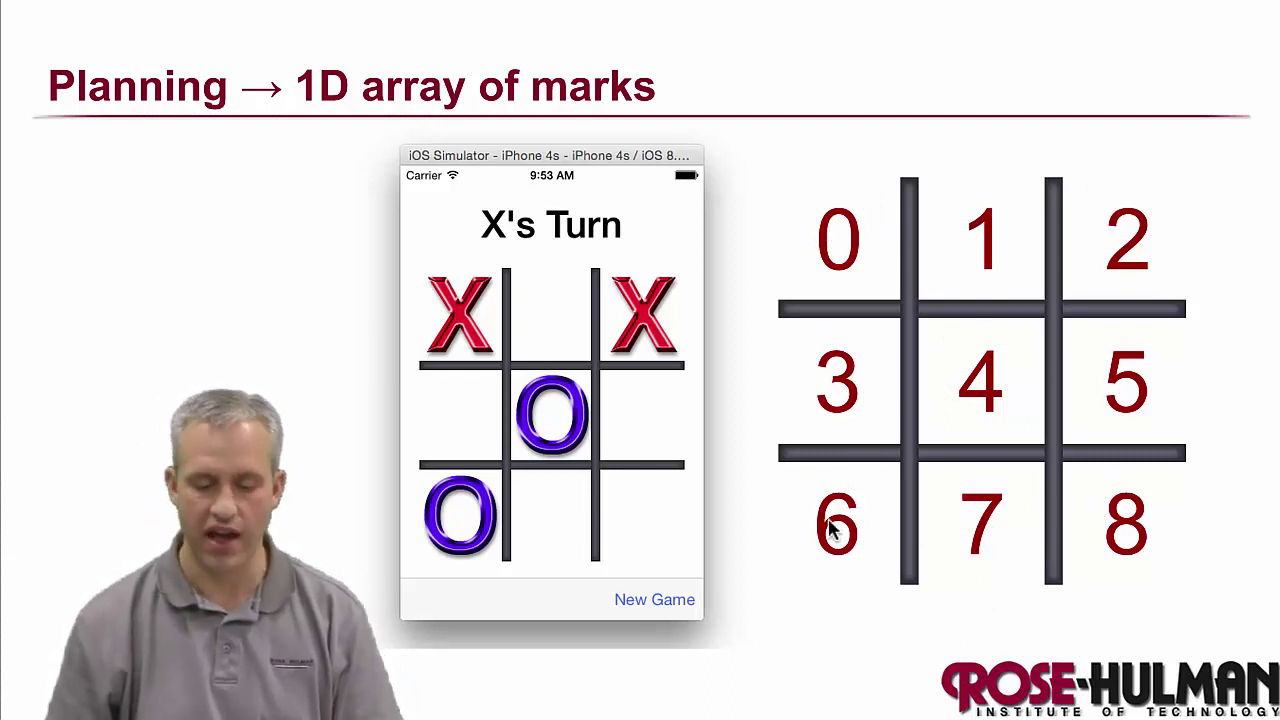
{"action": "mouse_move", "coordinate": [1147, 159]}
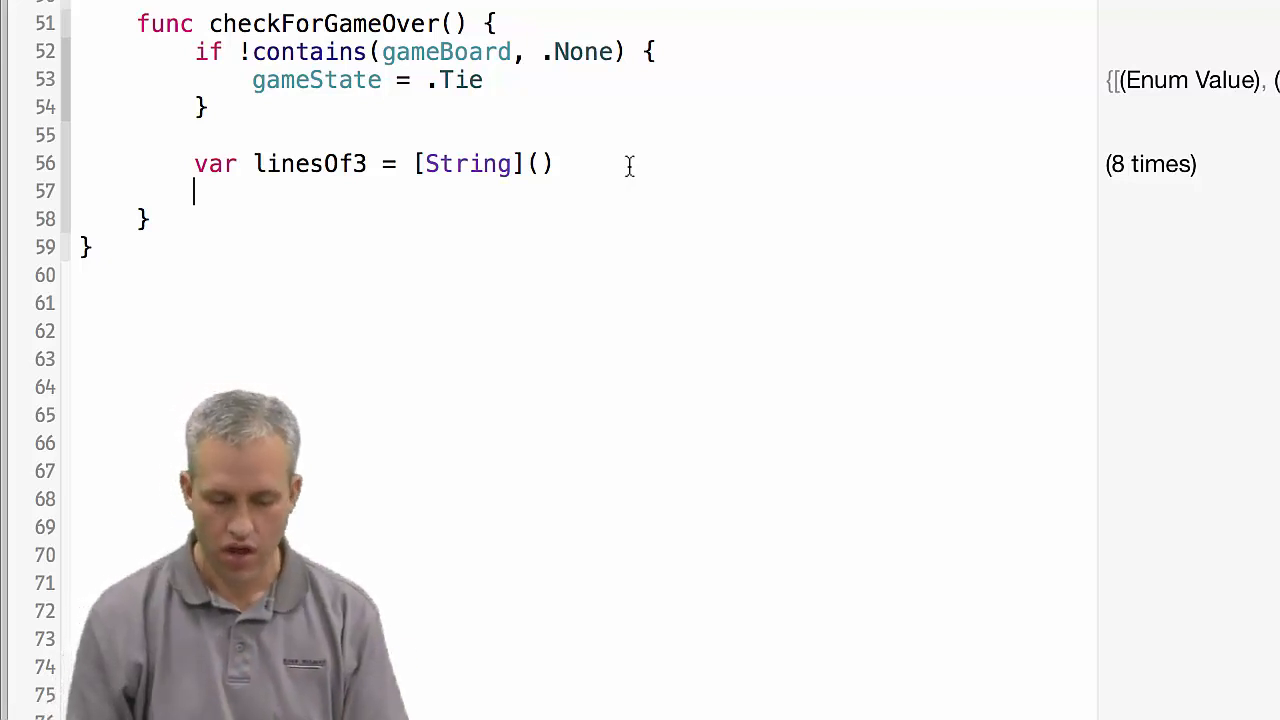
Append row [6, 7, 8] and columns [0, 3, 6], [1, 4, 7], [2, 5, 8] to linesOf3.
{"action": "type", "text": "linesOf3.ap"}
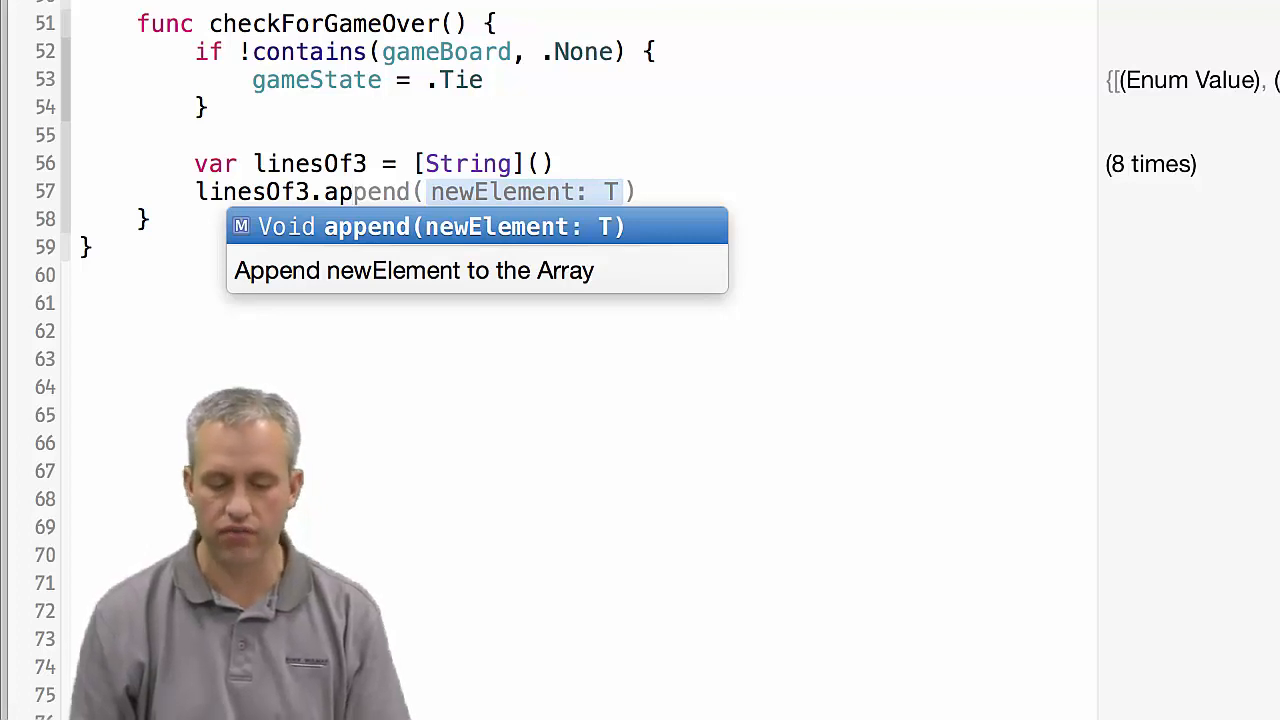
{"action": "type", "text": "getGa)"}
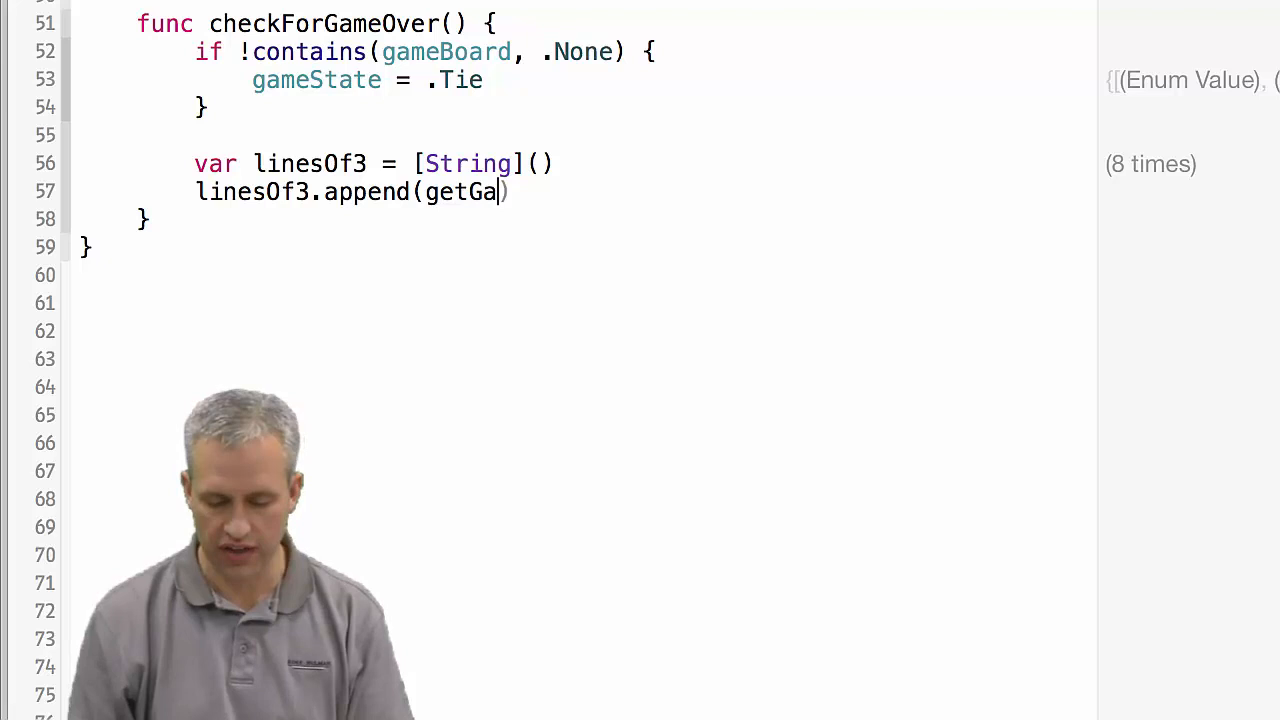
{"action": "type", "text": "meString(indicies: [Int"}
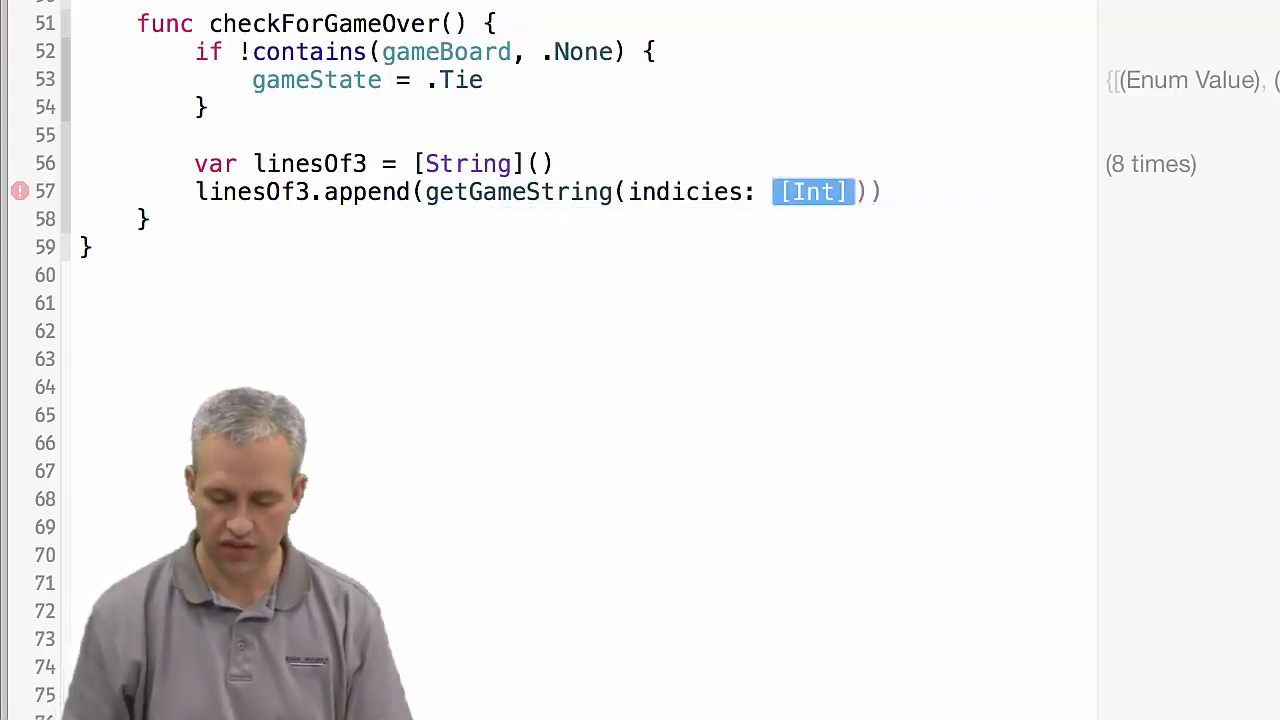
{"action": "type", "text": "0, 1, 2]"}
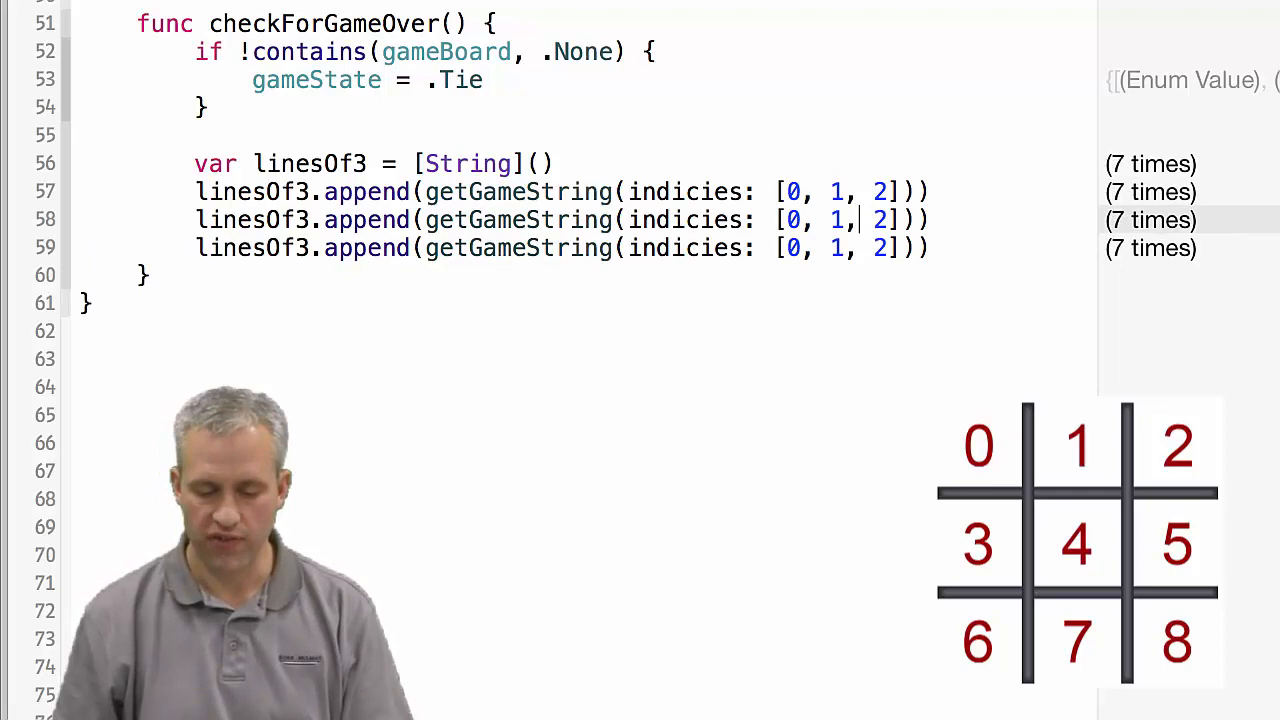
{"action": "type", "text": "4"}
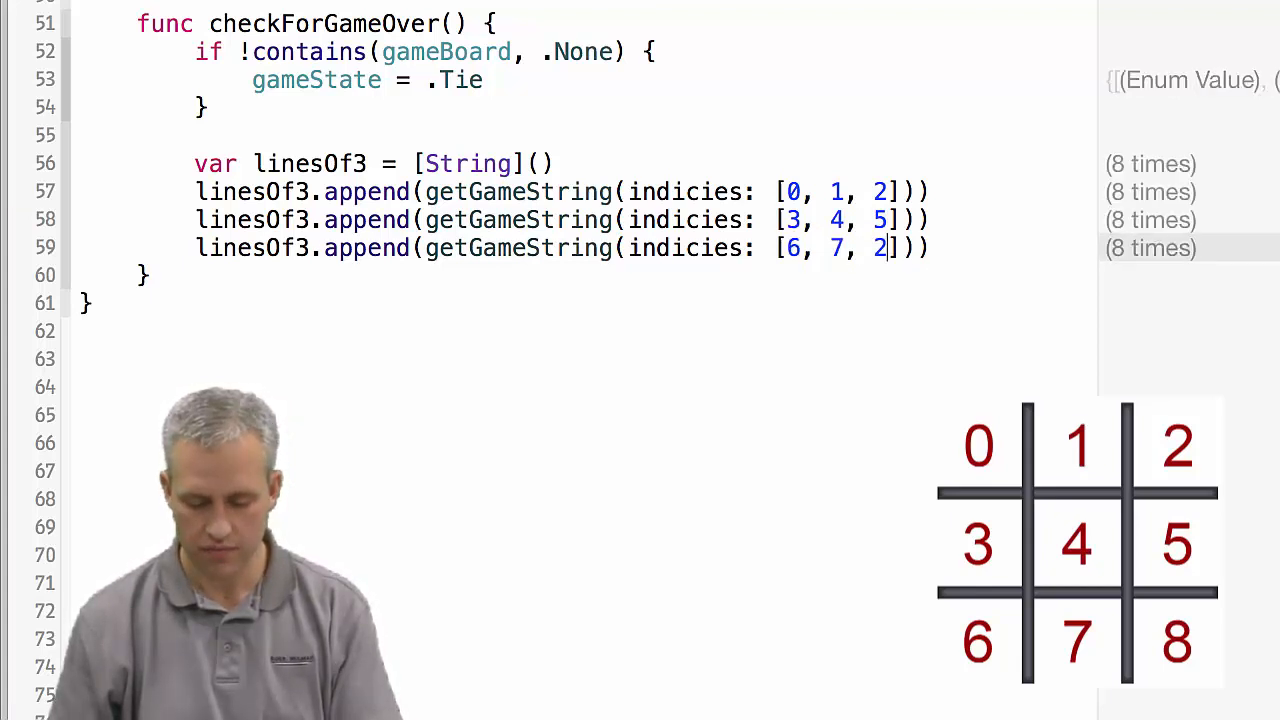
{"action": "type", "text": "8"}
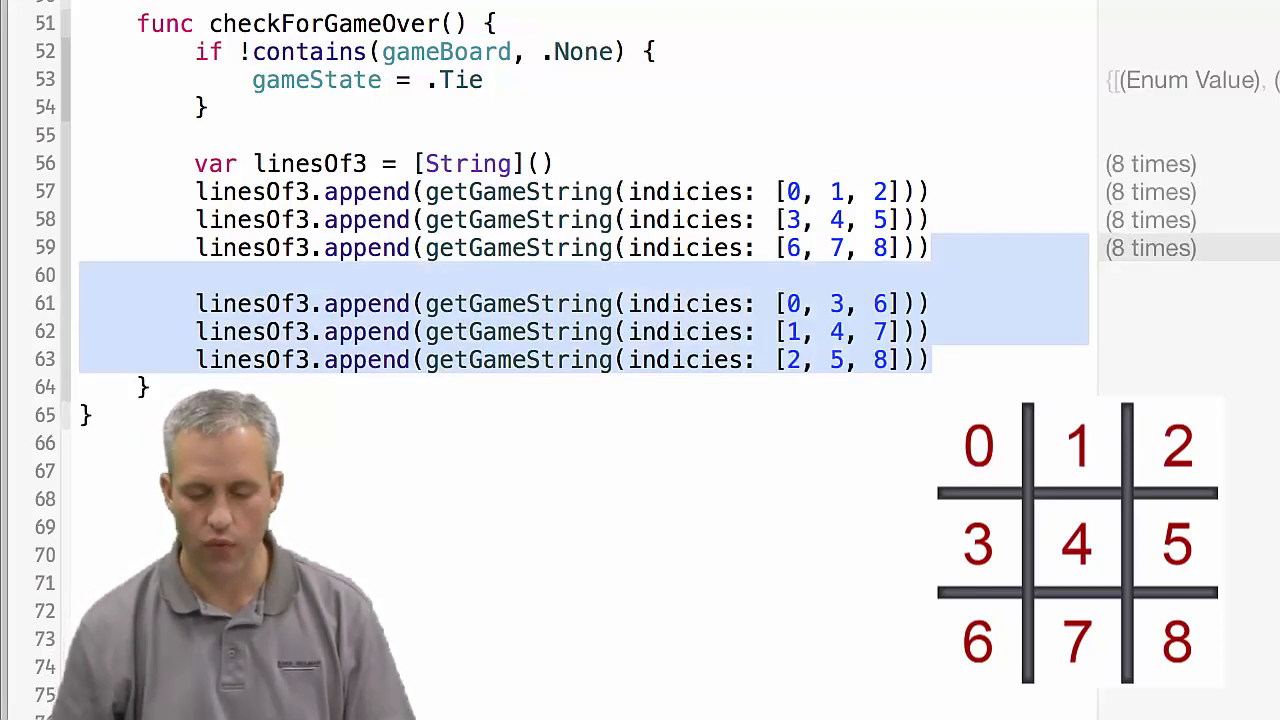
Place the cursor below the column appends to add the 0-4-8 and 2-4-6 diagonals.
{"action": "left_click", "coordinate": [970, 370]}
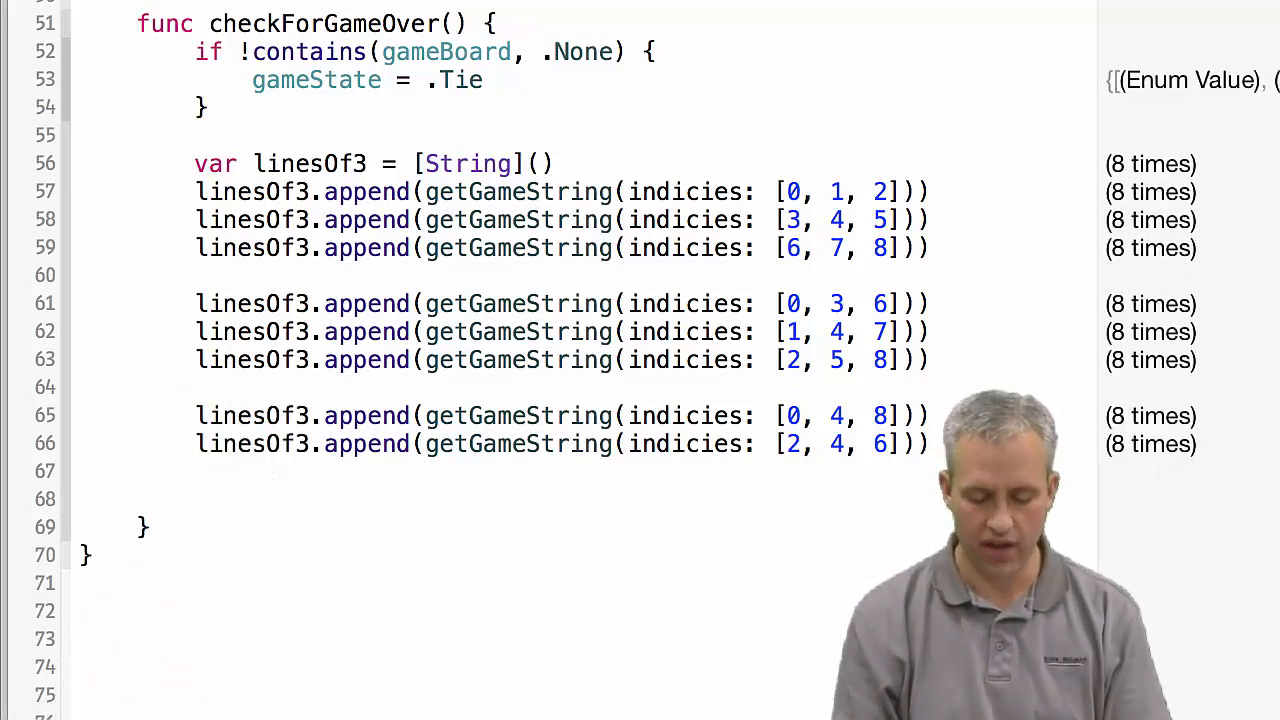
Write a for lineOf3 in linesOf3 loop setting .XWon for "XXX" and .OWon for "OOO".
{"action": "type", "text": "for linesOf3"}
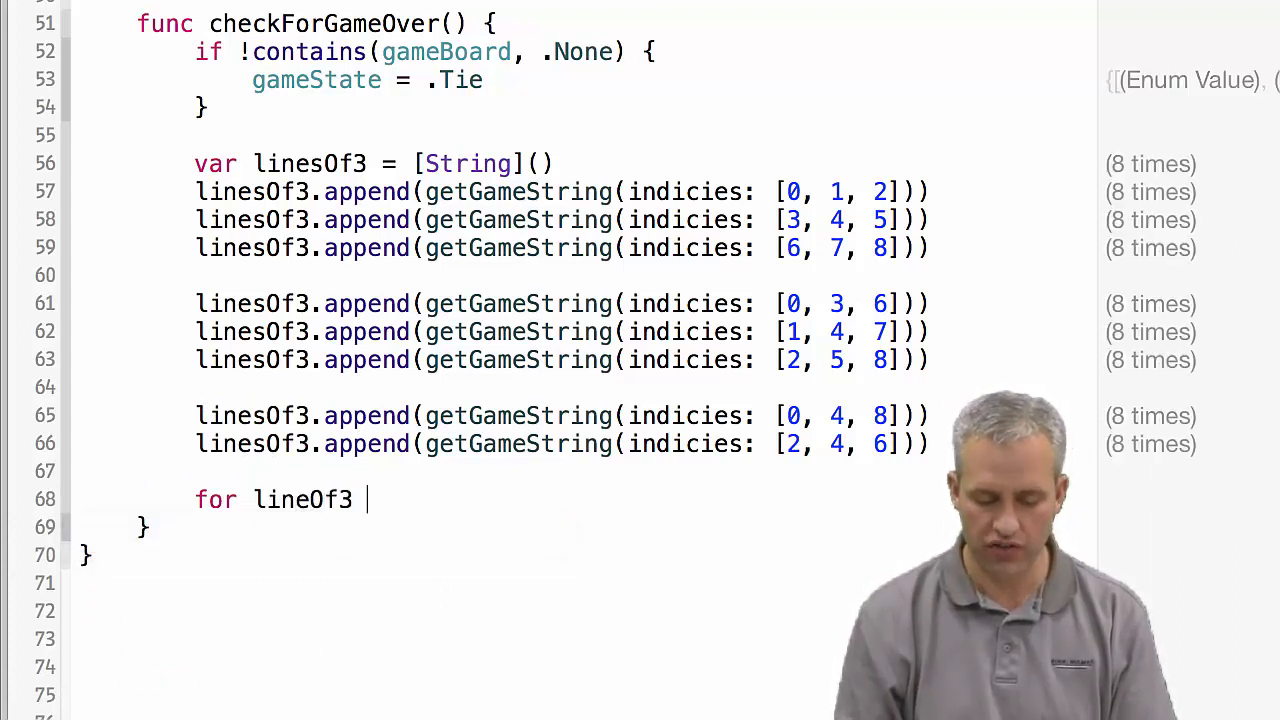
{"action": "type", "text": "in"}
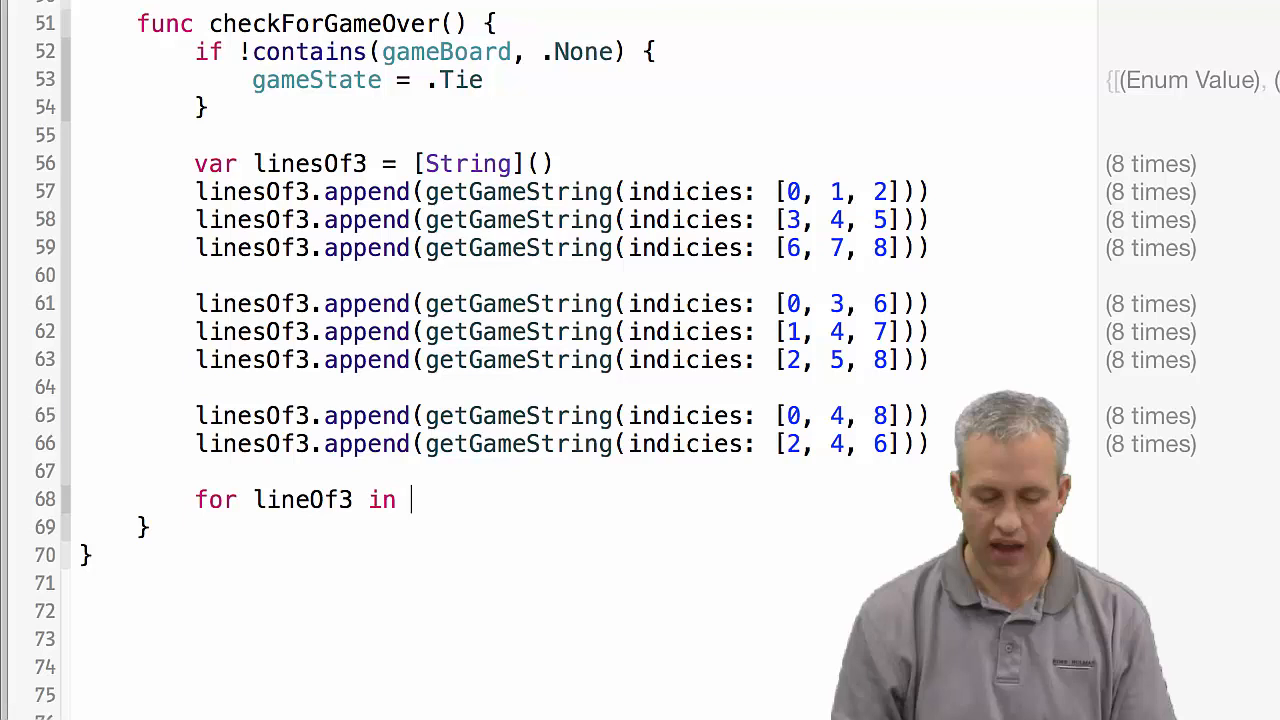
{"action": "type", "text": "linesOf3 {"}
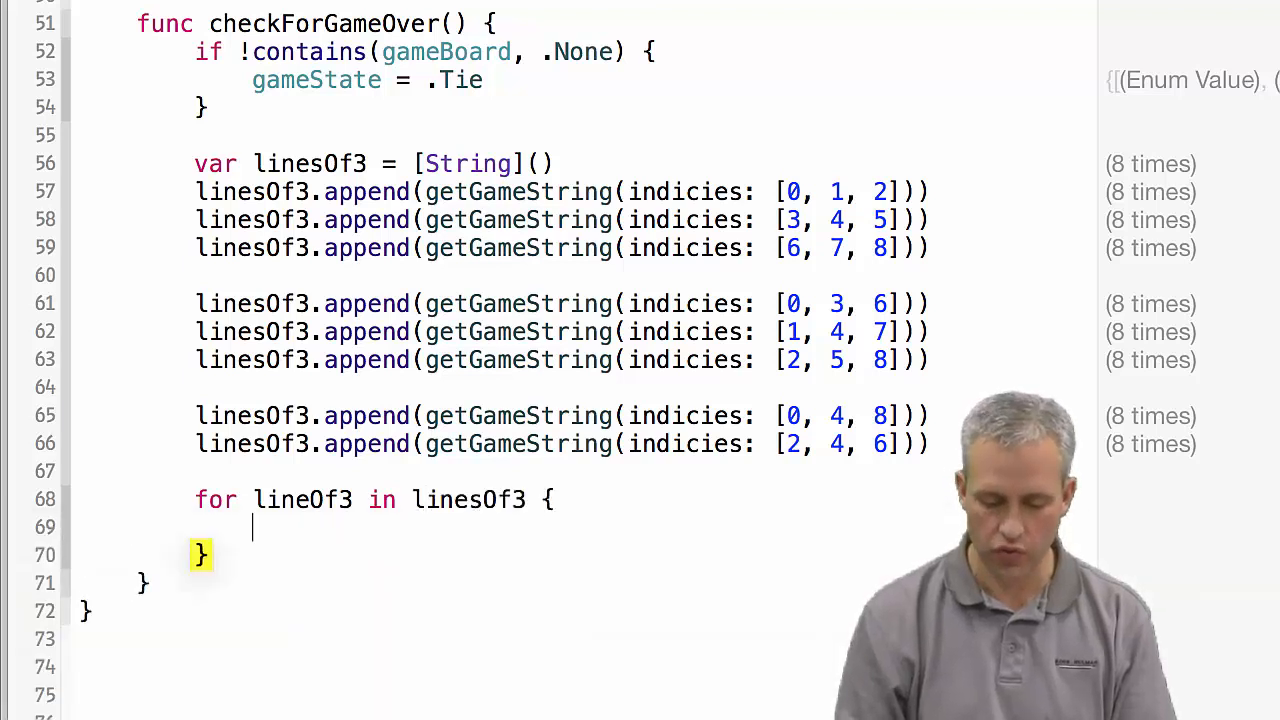
{"action": "type", "text": "lines"}
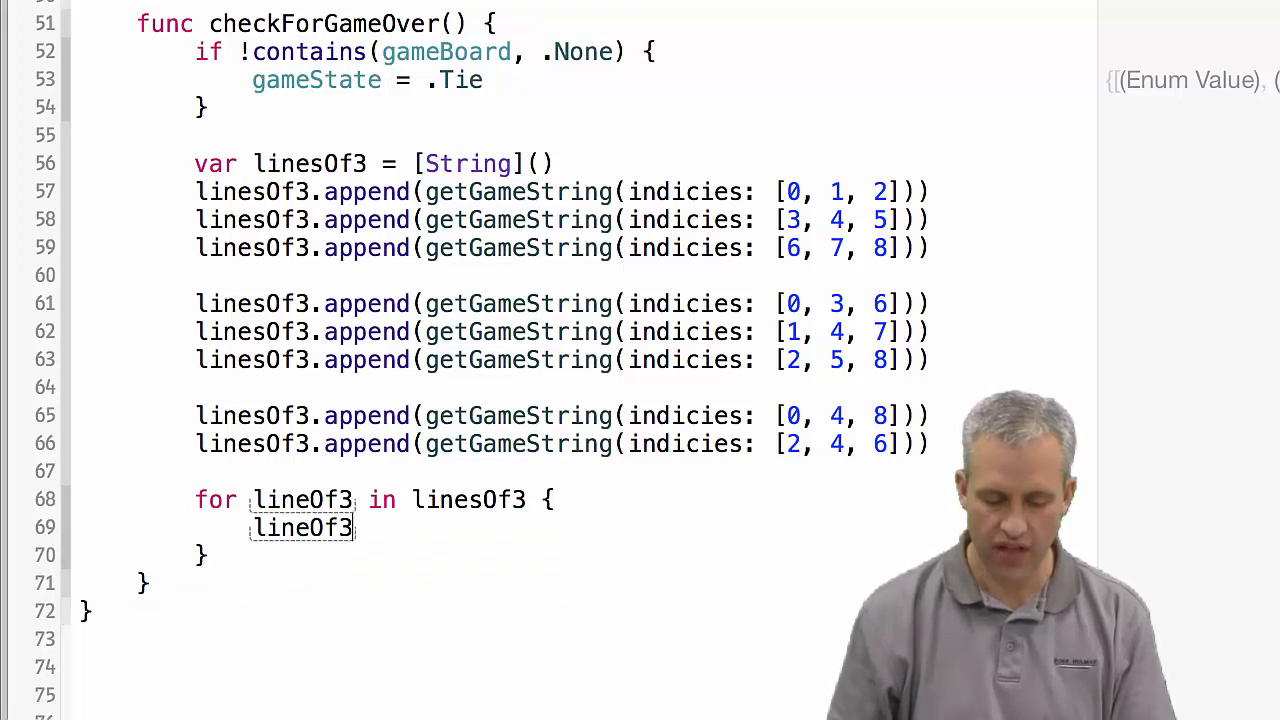
{"action": "type", "text": "if lineOf3 == \"XXX\" {"}
{"action": "type", "text": "gameState = ."}
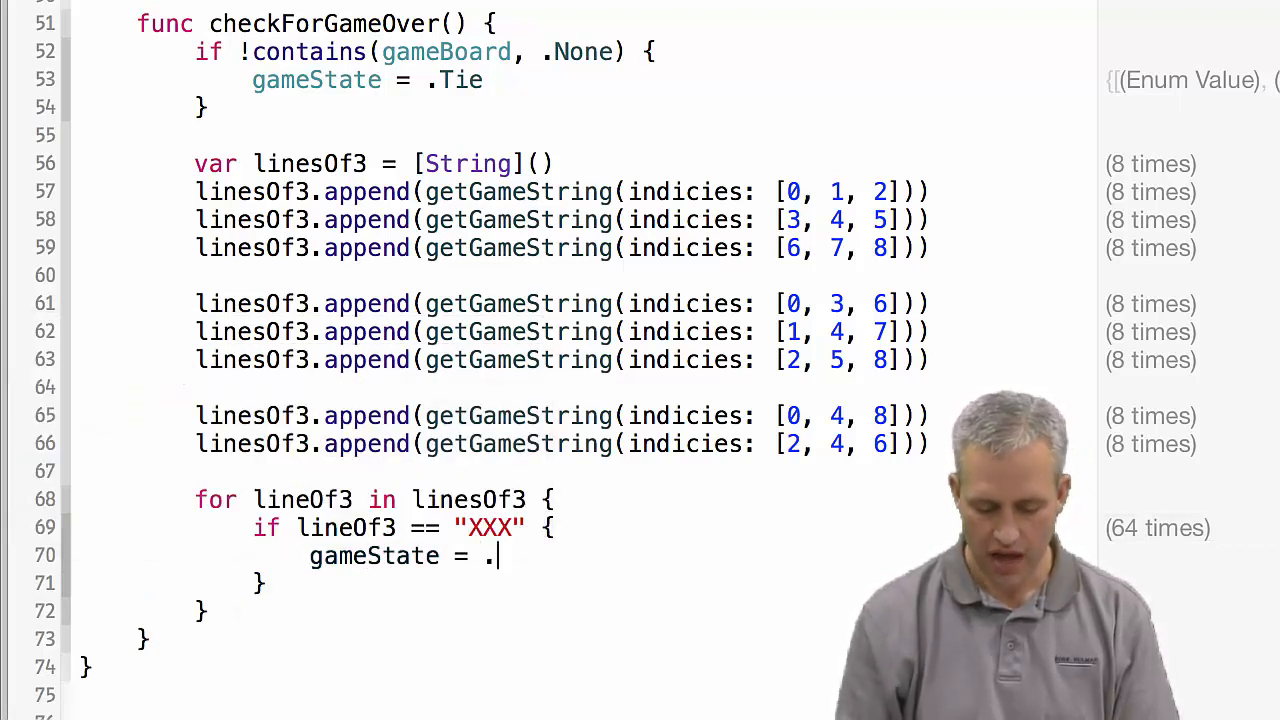
{"action": "type", "text": "XW"}
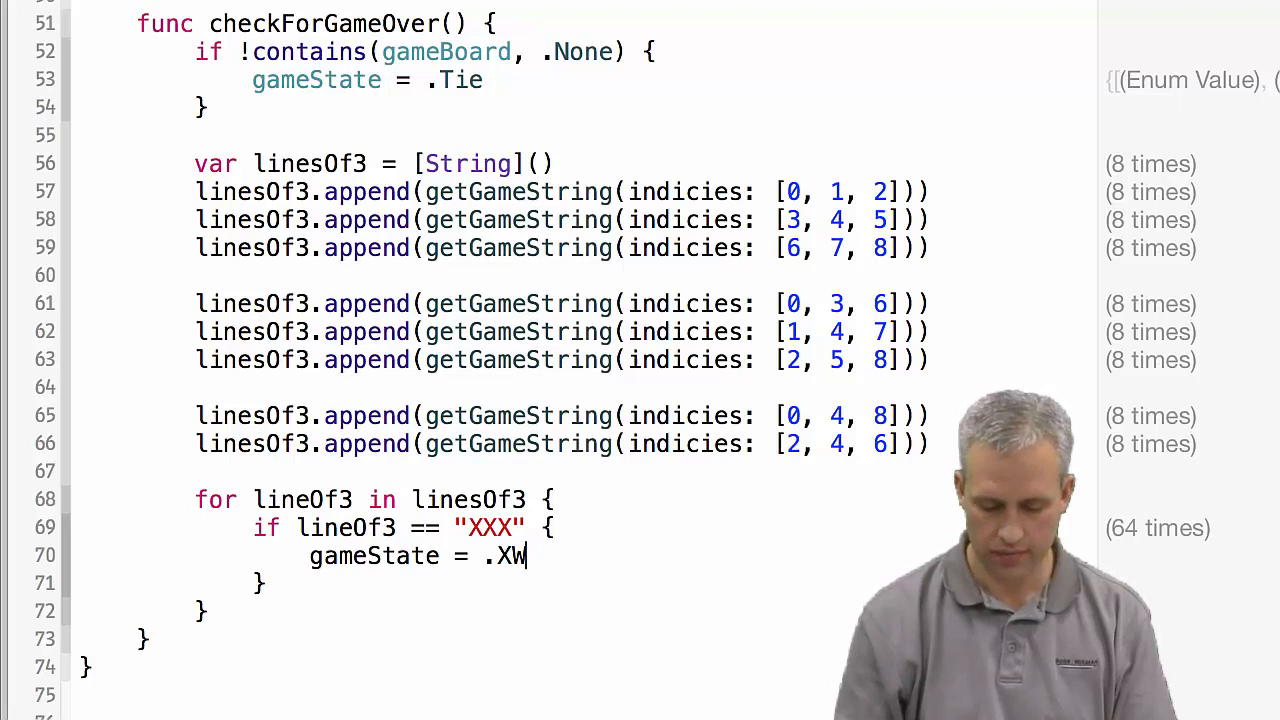
{"action": "type", "text": "on"}
{"action": "left_click", "coordinate": [445, 584]}
{"action": "type", "text": " else if lineOf3 = \"OOO"}
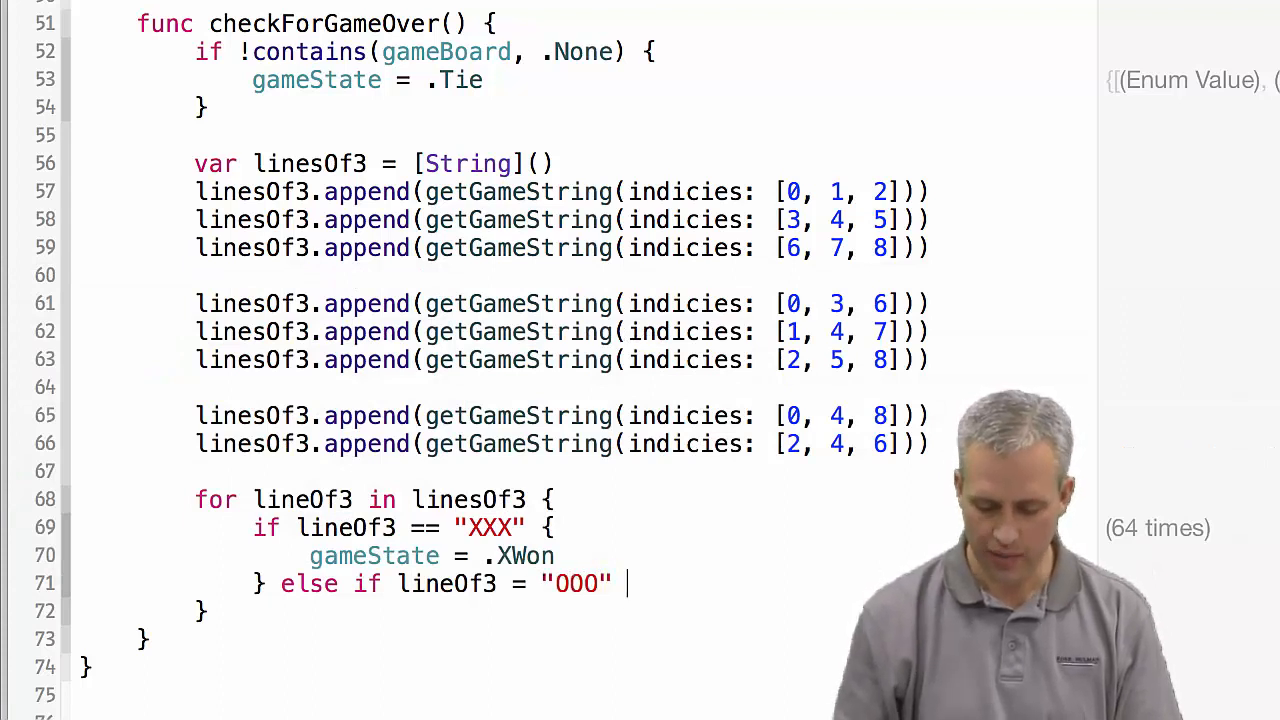
{"action": "type", "text": "gameState = .OW"}
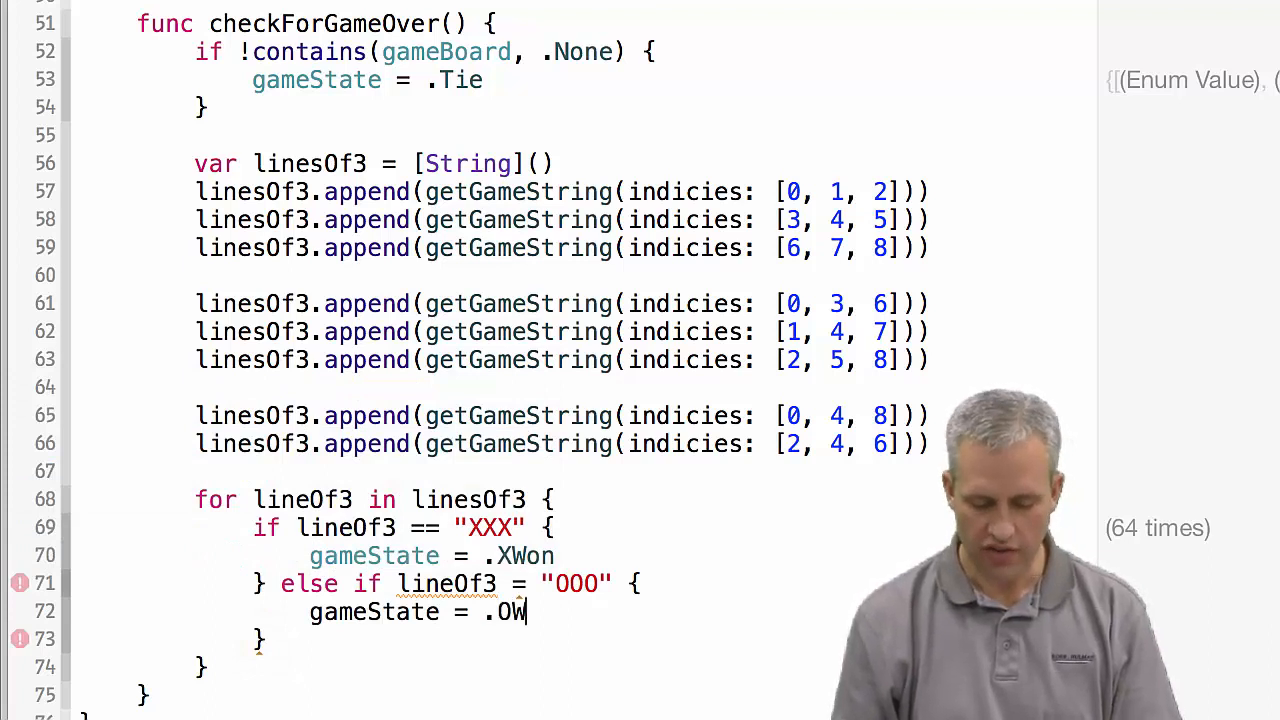
{"action": "type", "text": "on"}
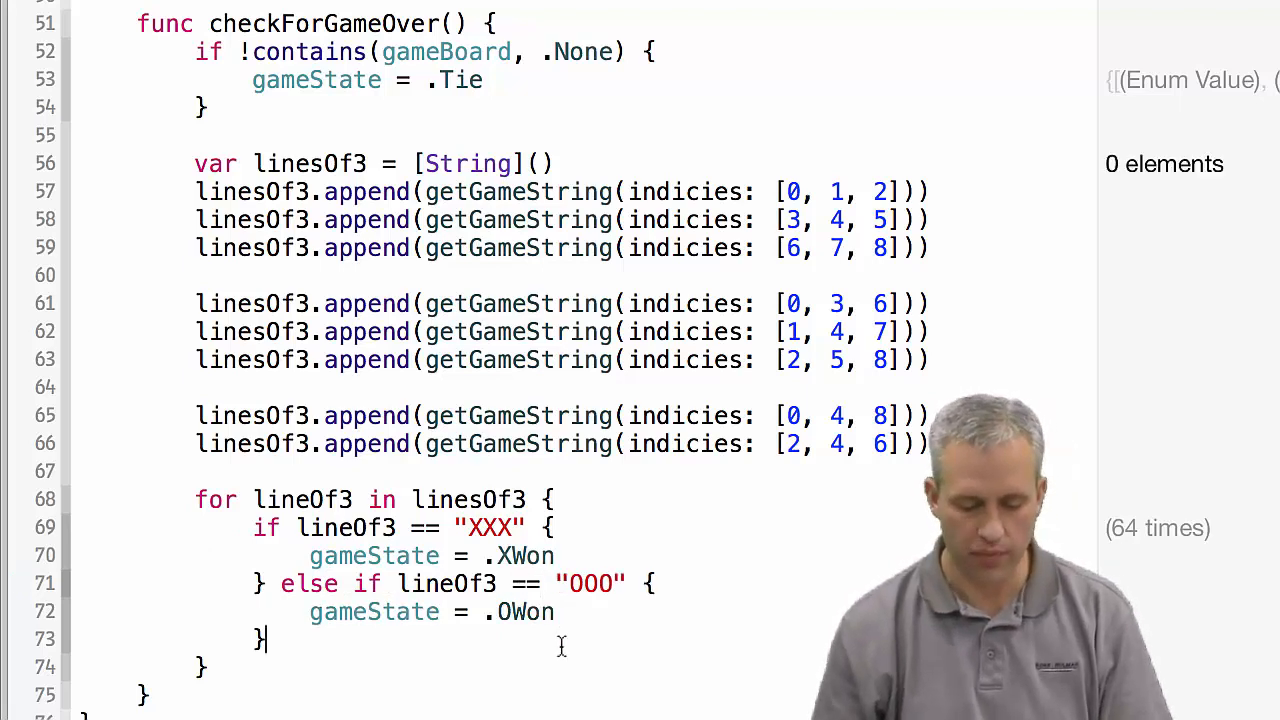
{"action": "scroll", "scroll_direction": "down", "scroll_amount": 3}
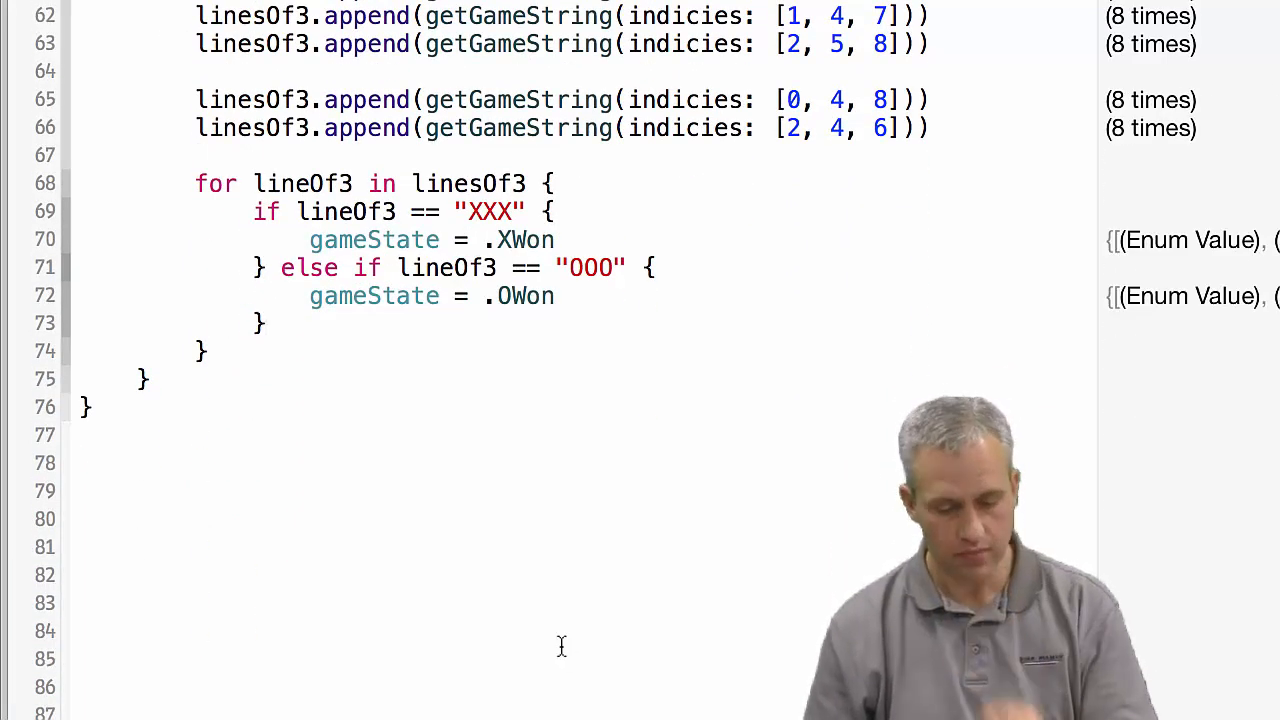
Scroll to the playground tests showing "X Wins!" for game and "O Wins!" for game2.
{"action": "scroll", "scroll_direction": "up", "scroll_amount": 3}
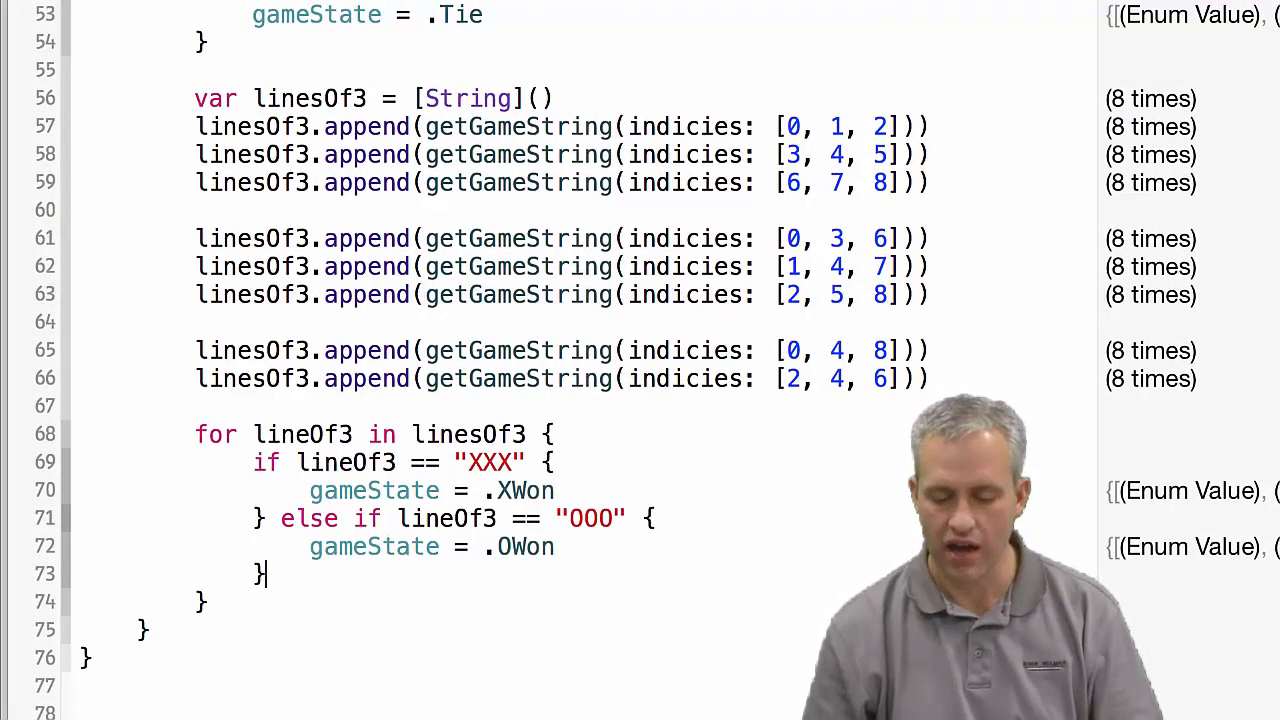
{"action": "scroll", "scroll_direction": "down", "scroll_amount": 3}
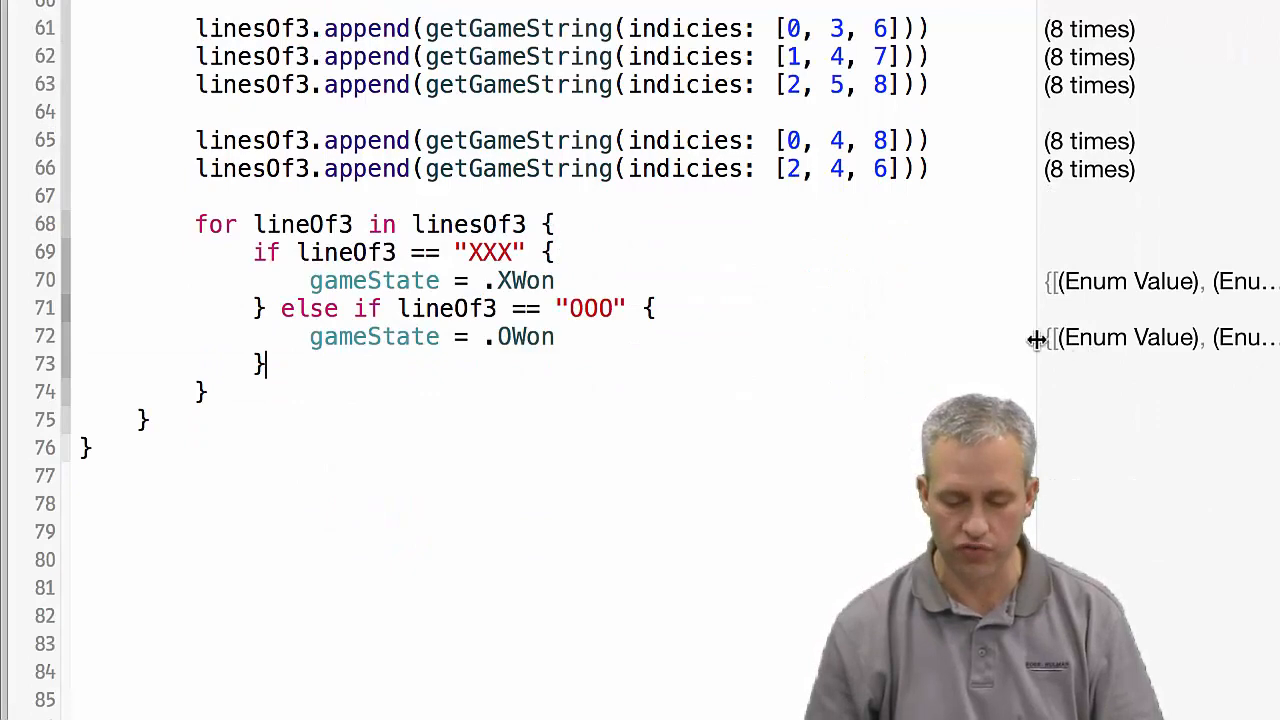
{"action": "scroll", "scroll_direction": "down", "scroll_amount": 3}
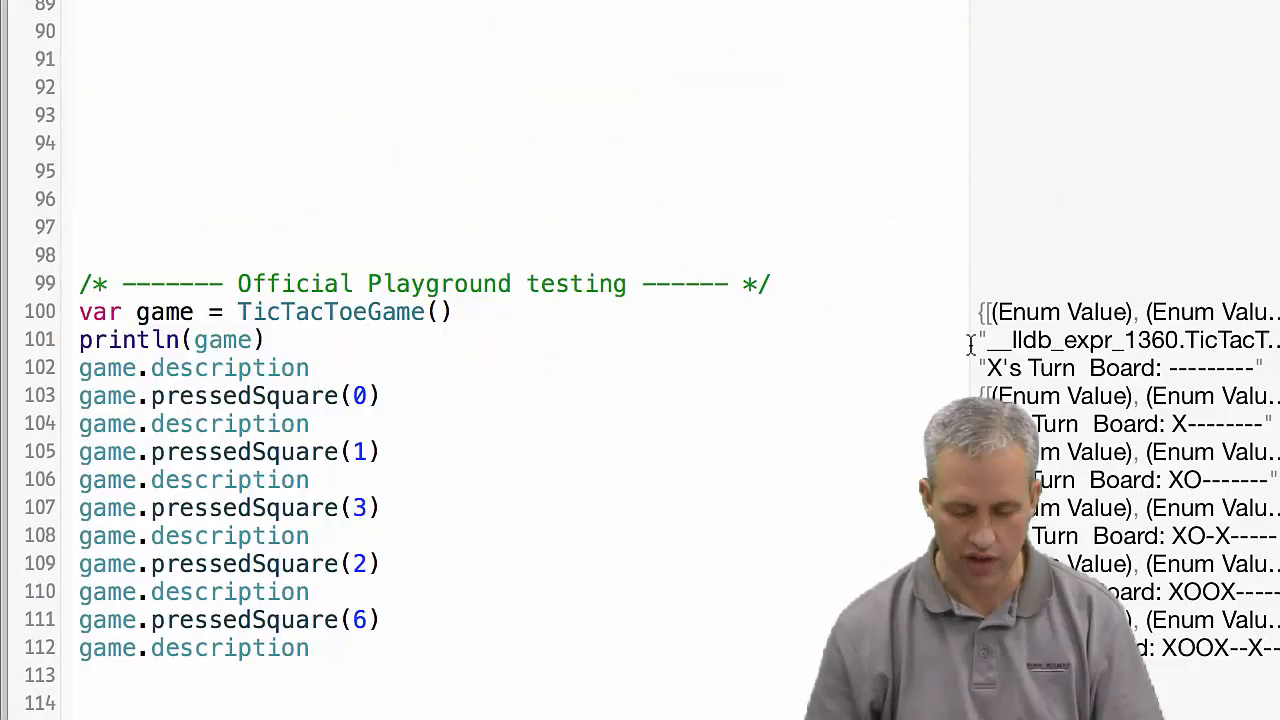
{"action": "scroll", "scroll_direction": "down", "scroll_amount": 3}
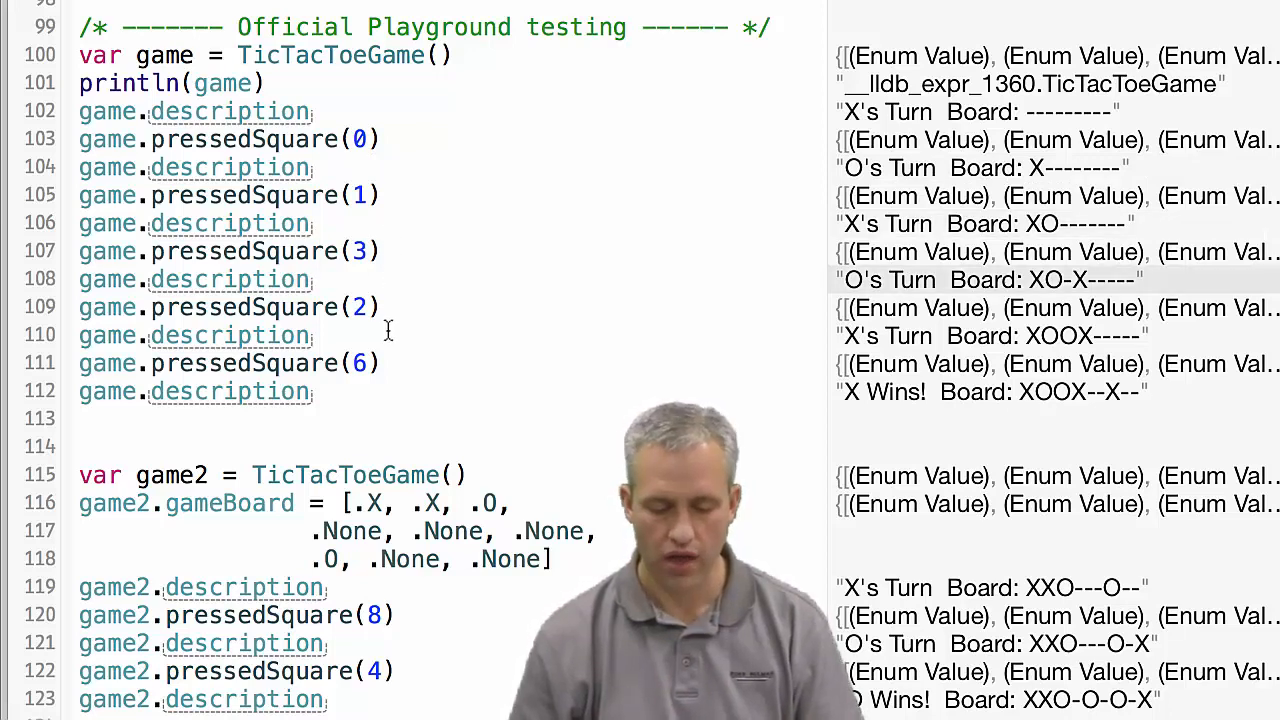
Repeat pressedSquare(2) in the first test game; the board stays XOOX----- and X wins.
{"action": "left_click", "coordinate": [311, 391]}
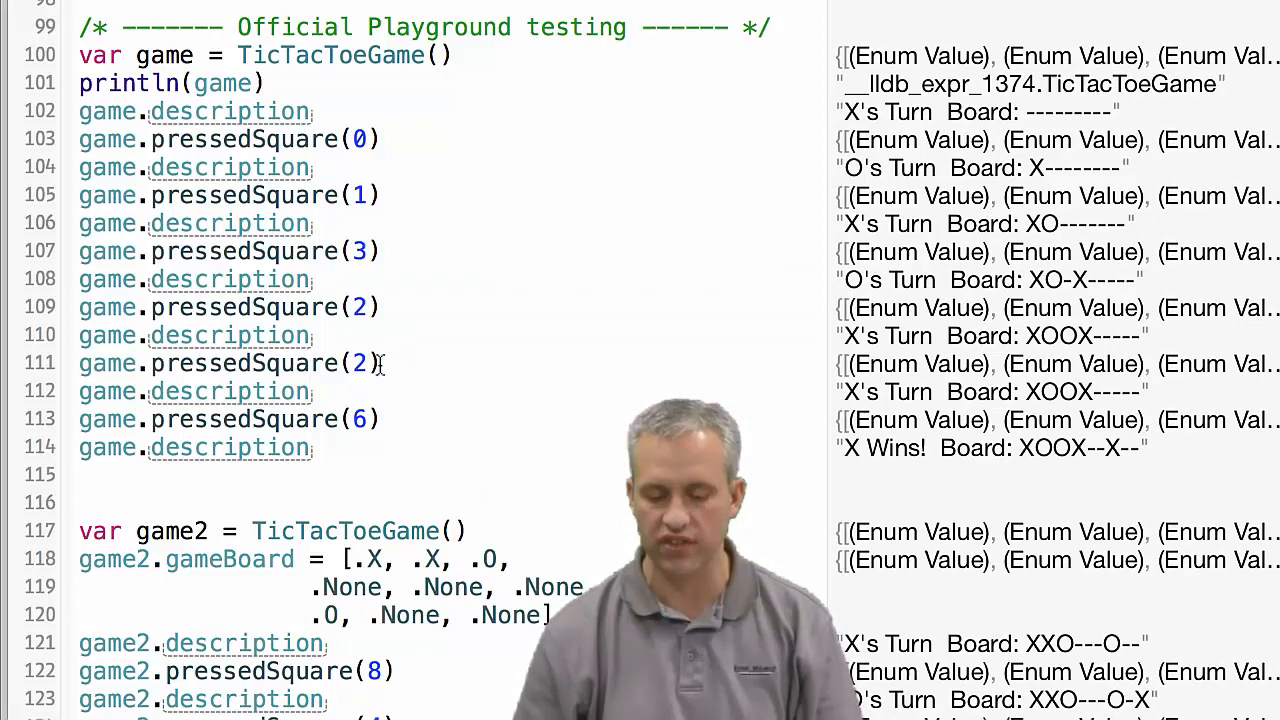
{"action": "left_click", "coordinate": [230, 391]}
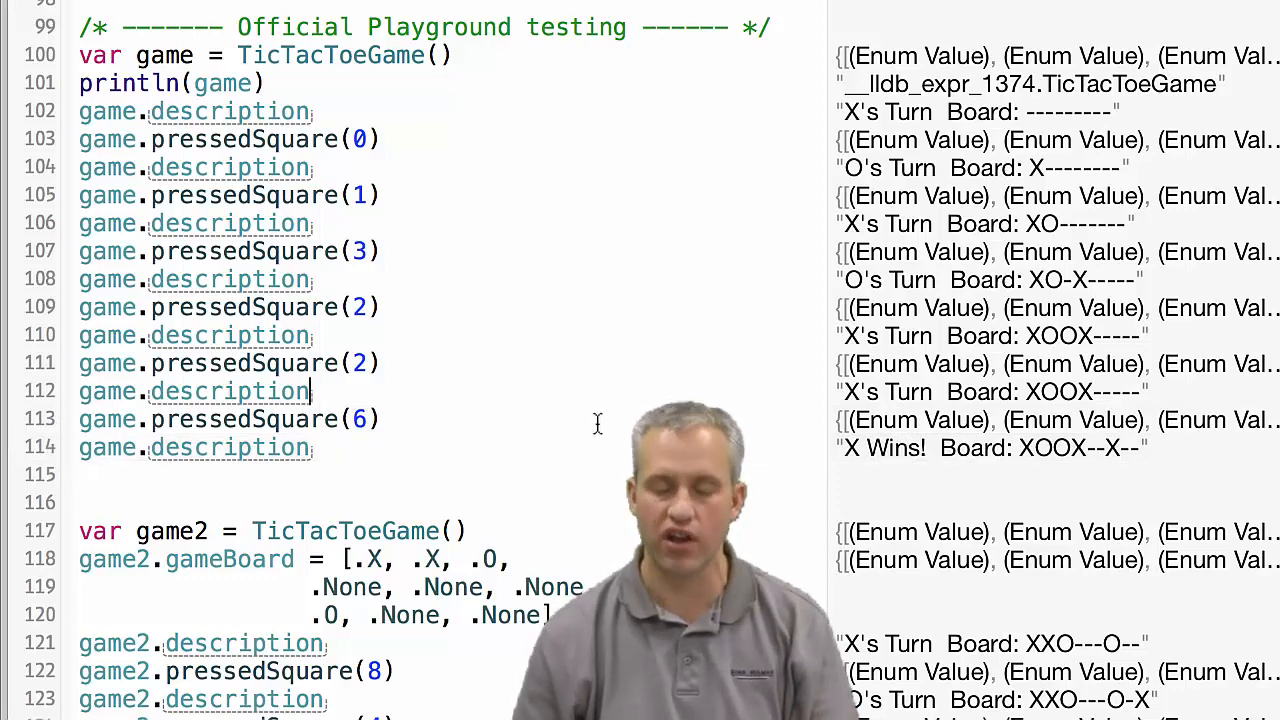
{"action": "scroll", "scroll_direction": "down", "scroll_amount": 3}
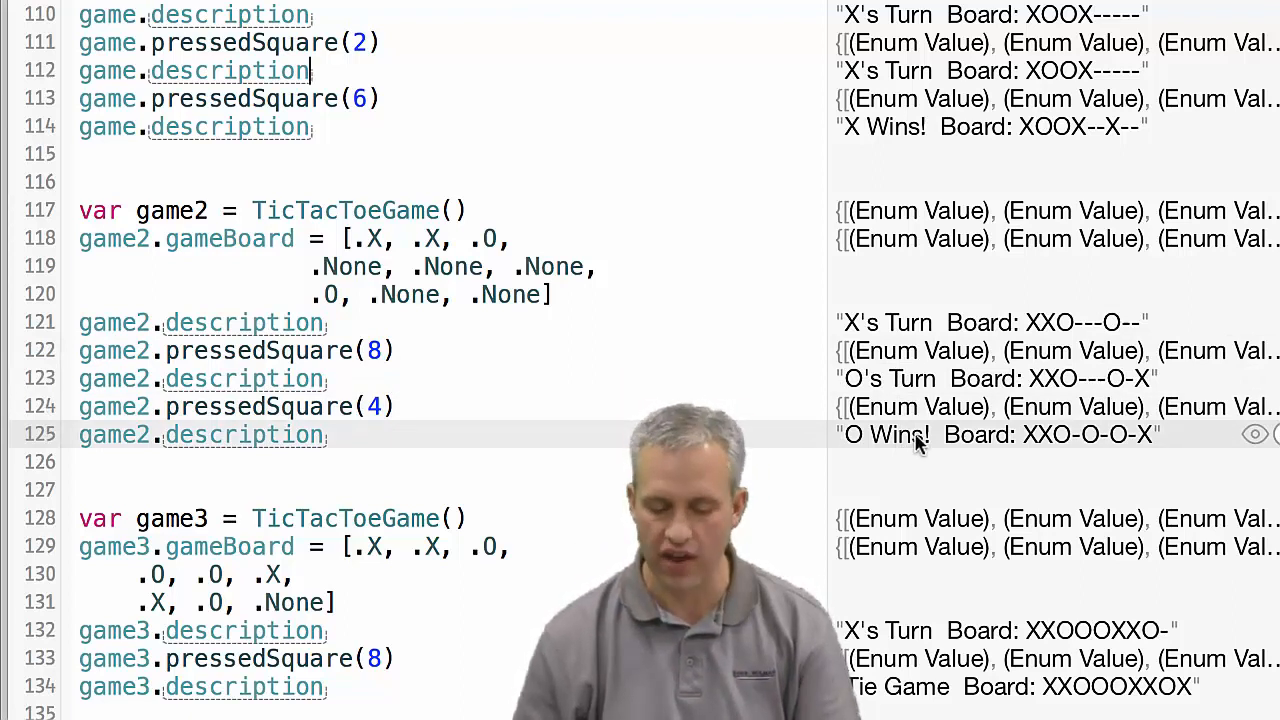
{"action": "mouse_move", "coordinate": [687, 377]}
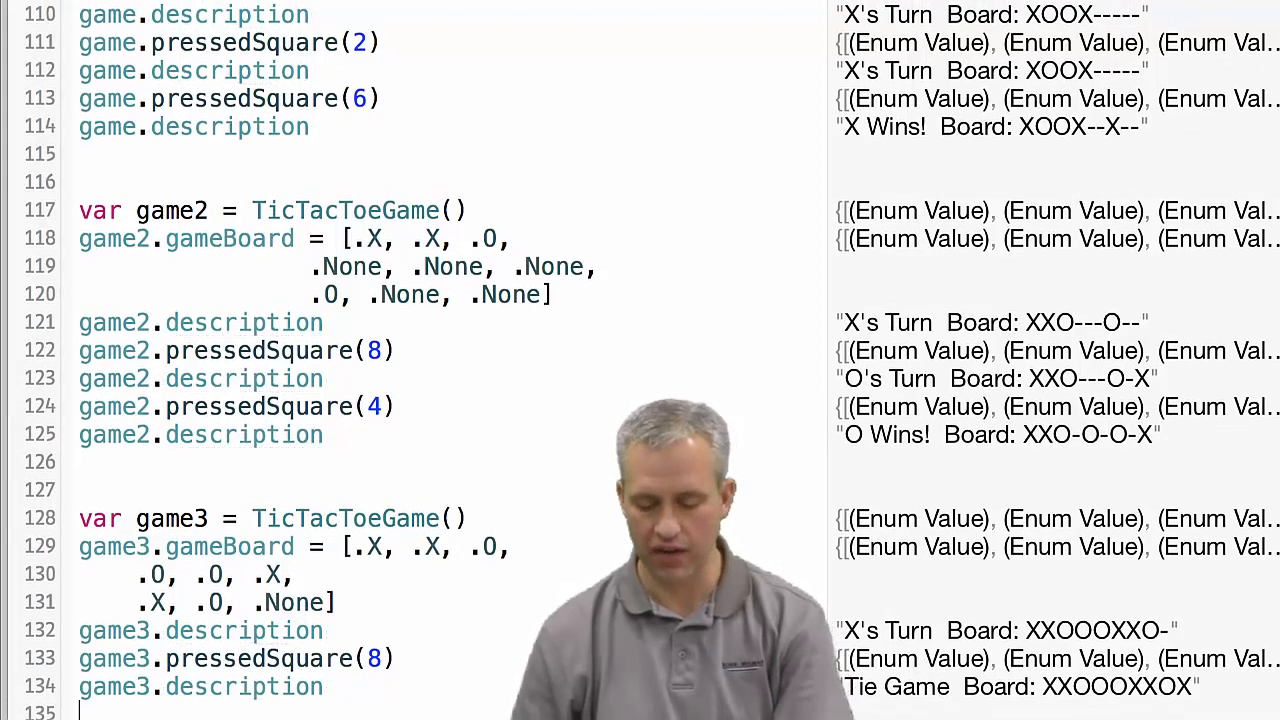
Scroll to the game2 and game3 tests reporting "O Wins" and "Tie Game".
{"action": "scroll", "scroll_direction": "down", "scroll_amount": 3}
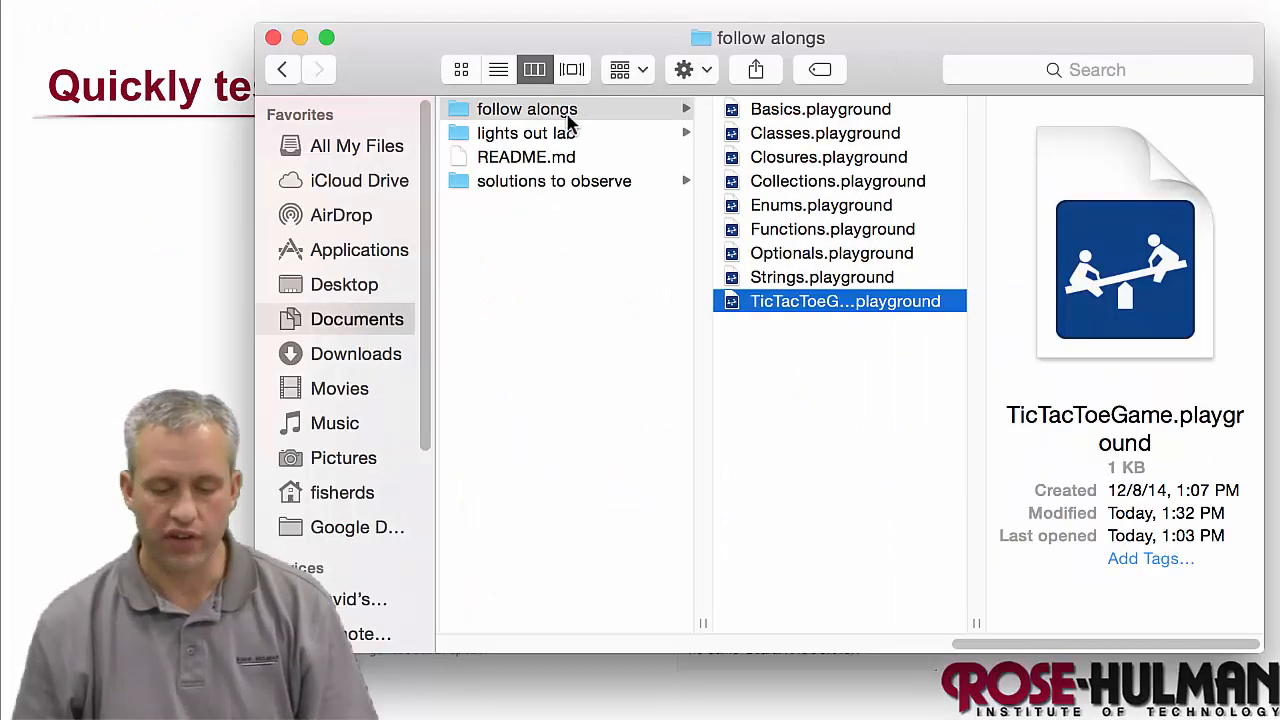
Compress the follow alongs folder into follow alongs.zip (17 KB) and select the archive.
{"action": "left_click", "coordinate": [527, 108]}
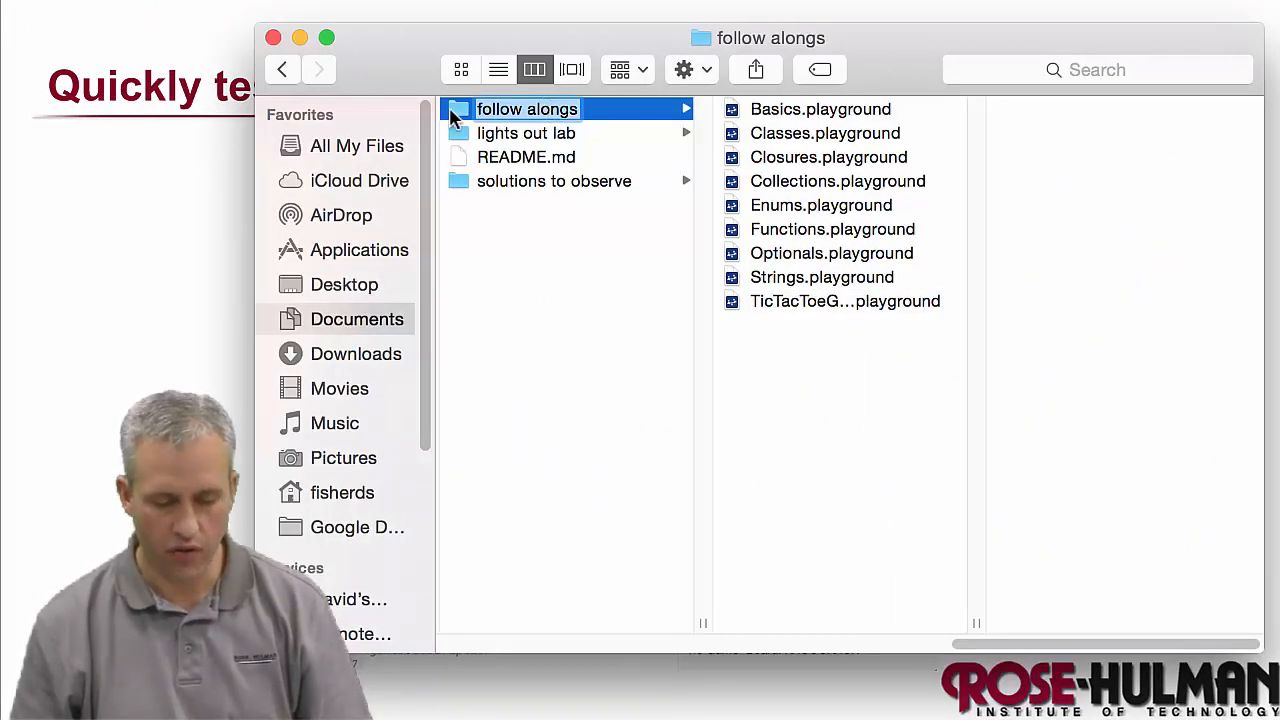
{"action": "right_click", "coordinate": [527, 109]}
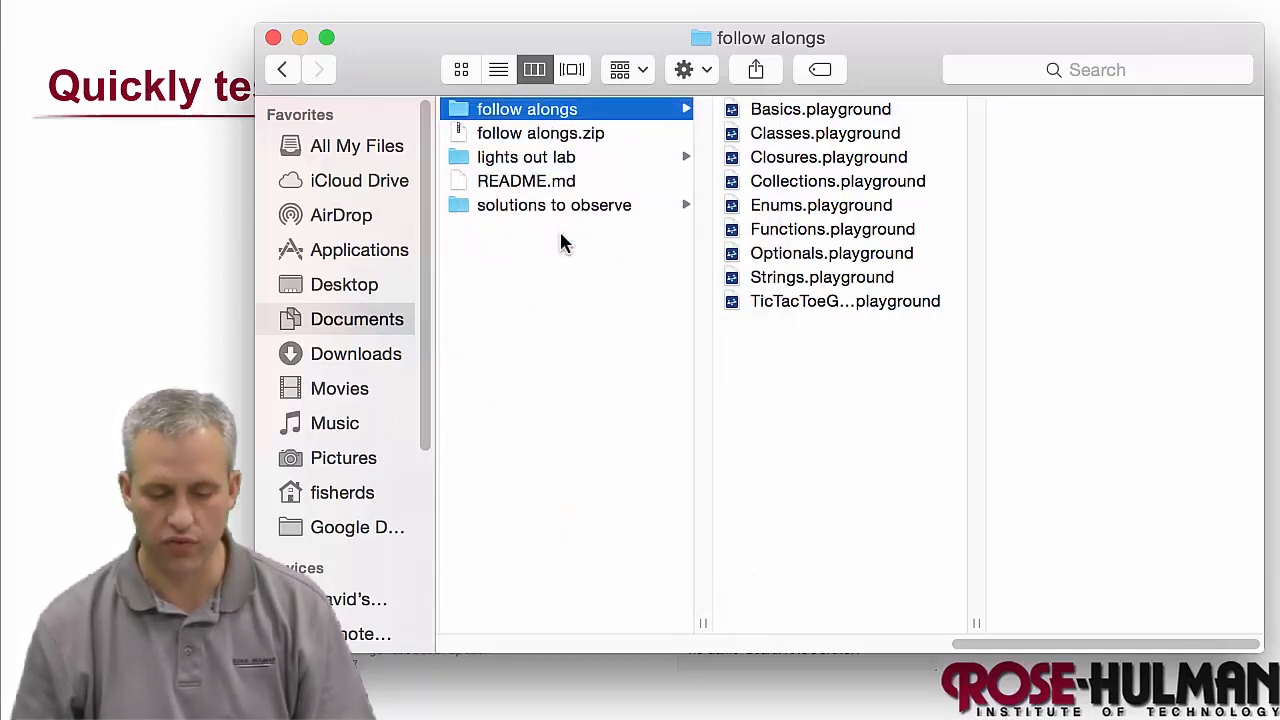
{"action": "left_click", "coordinate": [540, 133]}
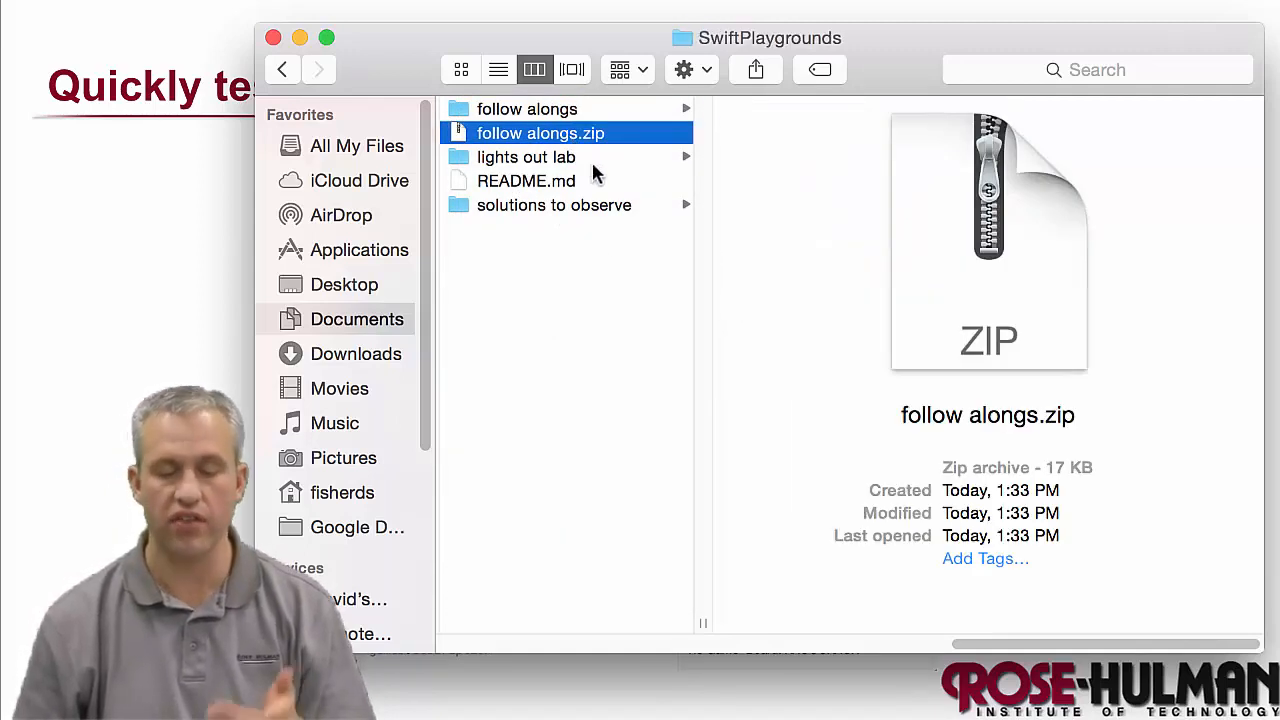
{"action": "mouse_move", "coordinate": [615, 287]}
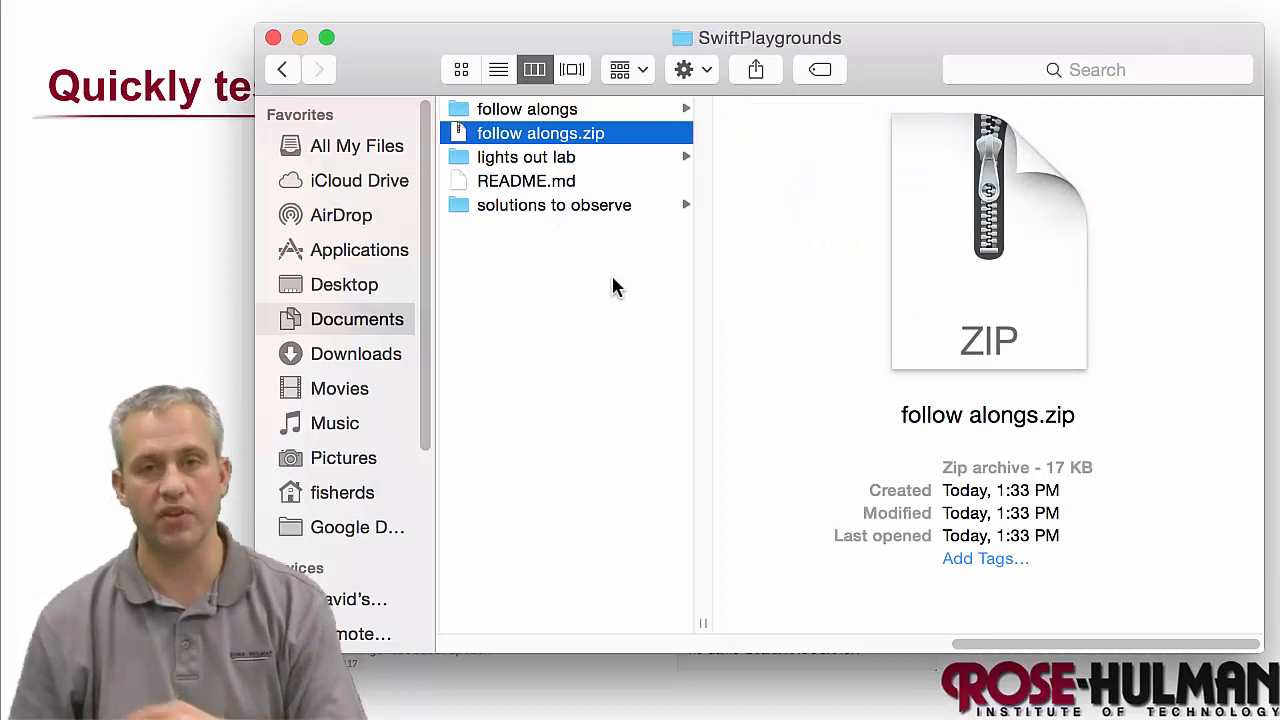